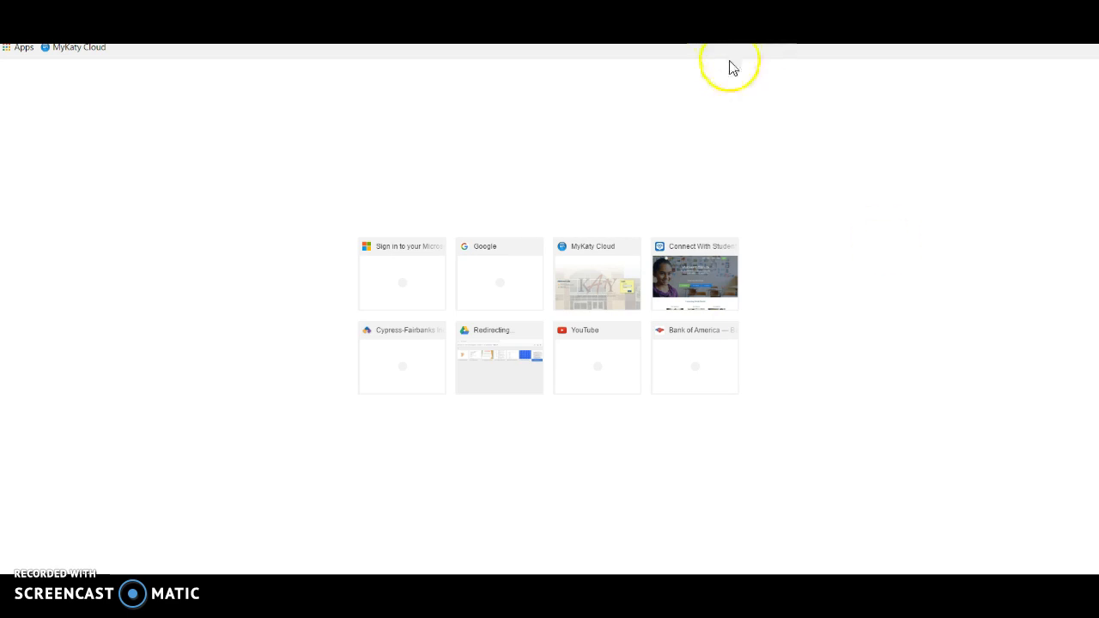
mouse_move(667, 164)
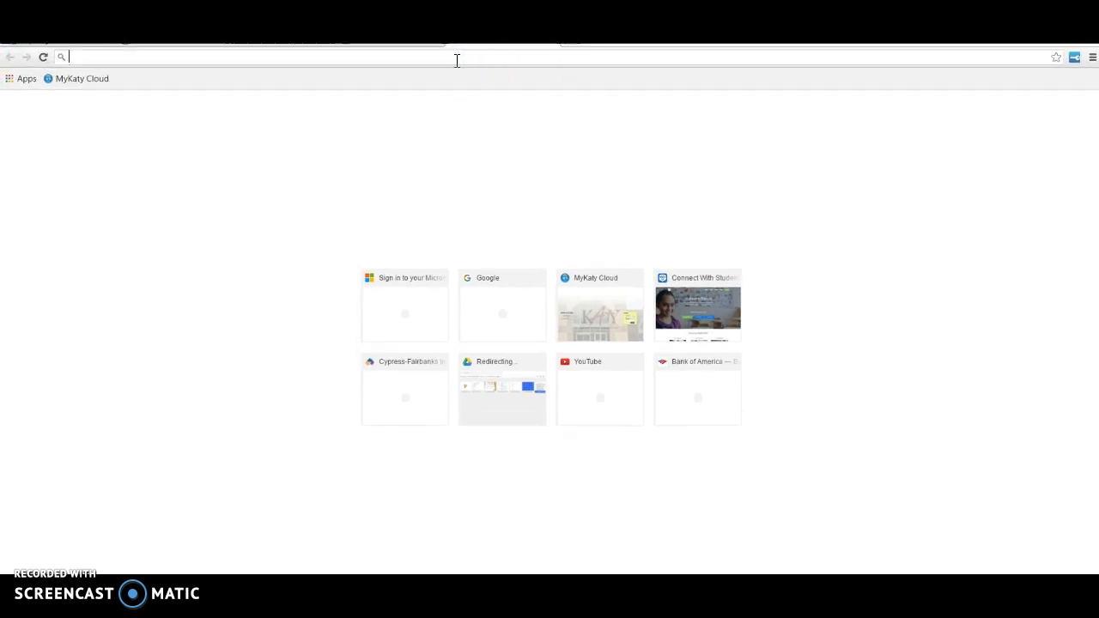
Step: Run a web search for 'canva' from Chrome's address bar
type("canva")
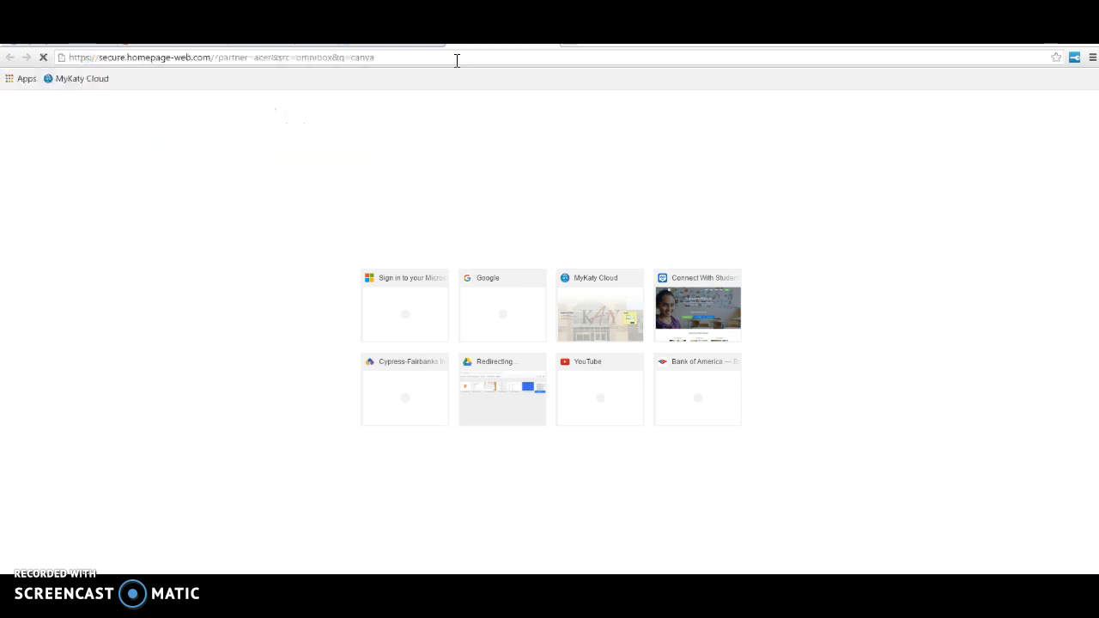
key("Return")
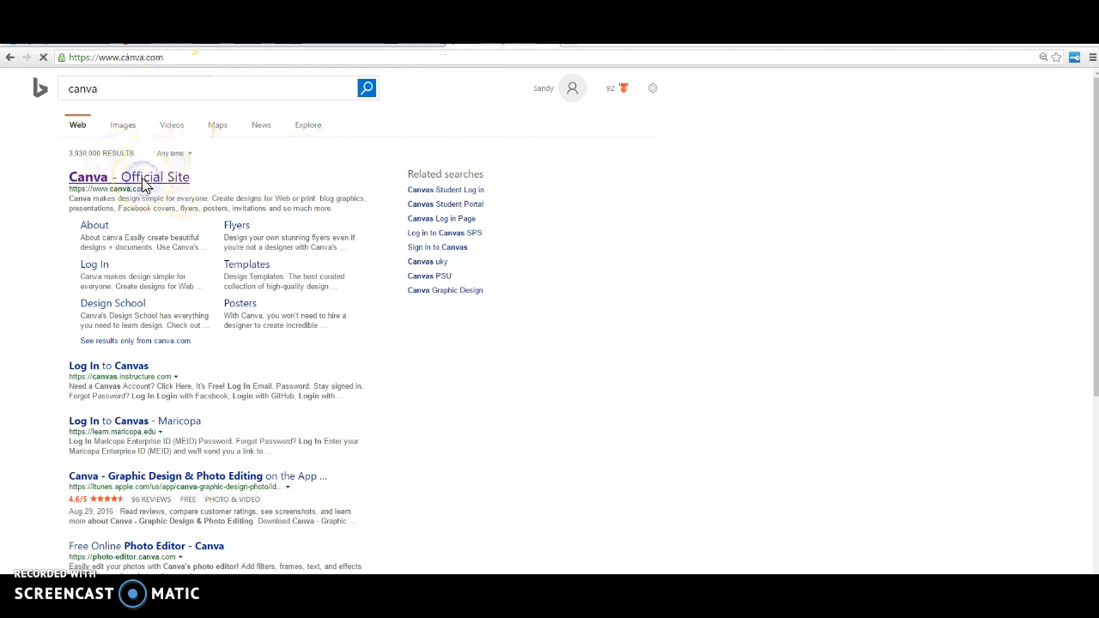
Step: Follow the 'Canva - Official Site' result to reach the account home with two designs
left_click(129, 177)
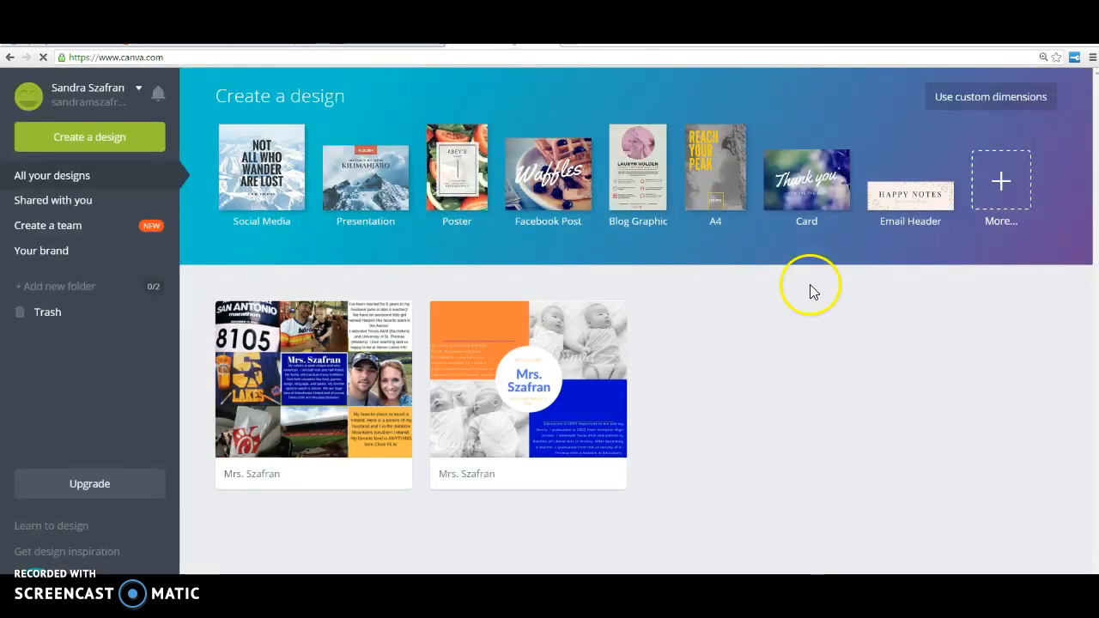
mouse_move(78, 118)
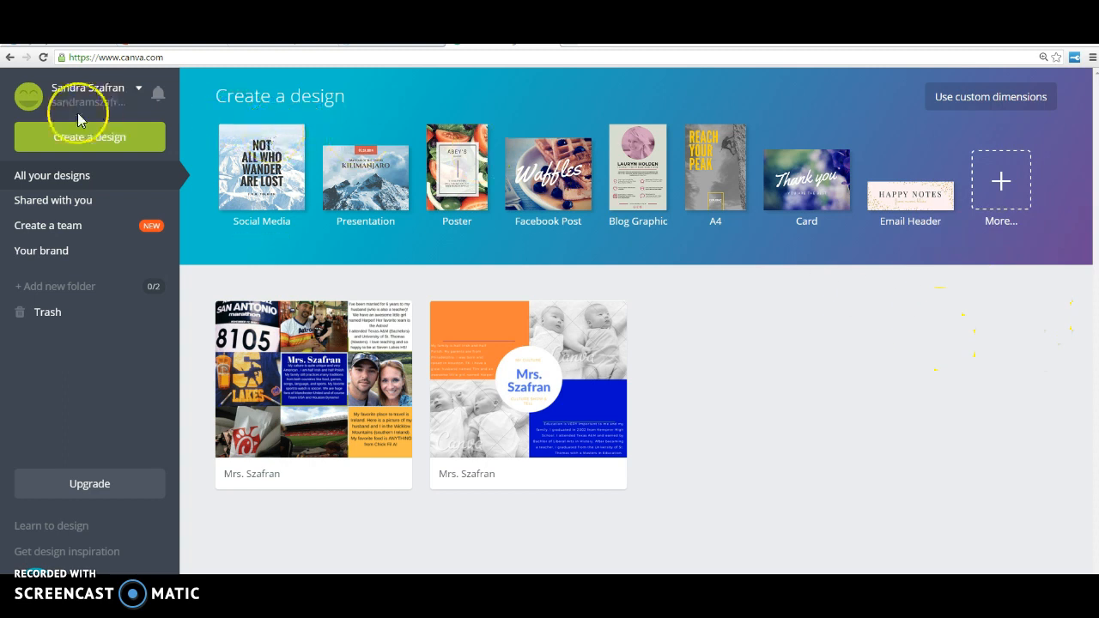
mouse_move(832, 361)
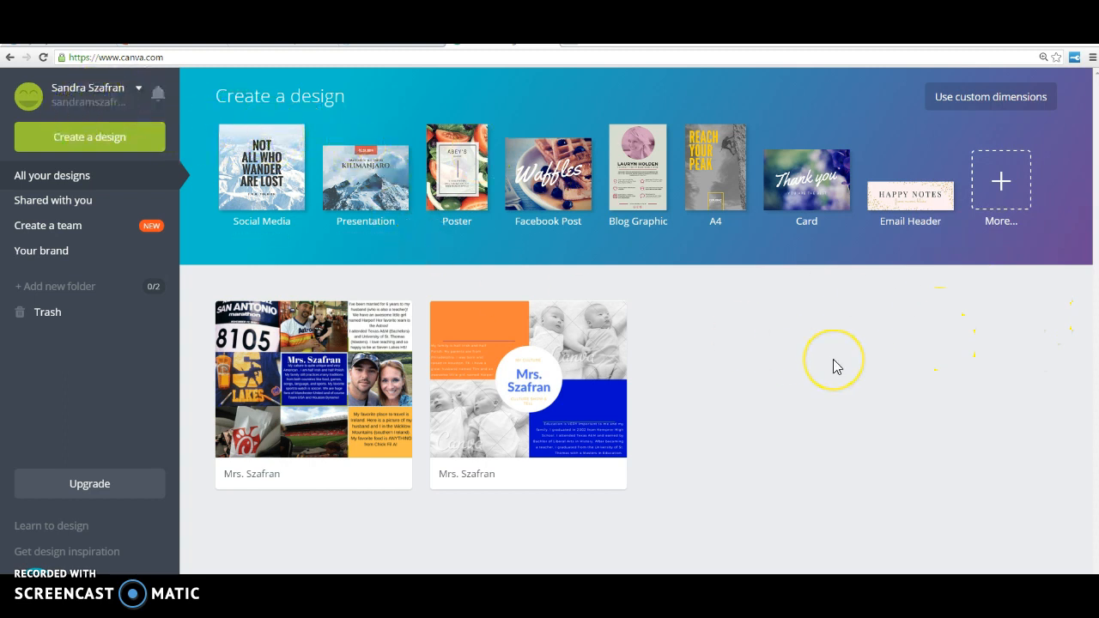
mouse_move(837, 366)
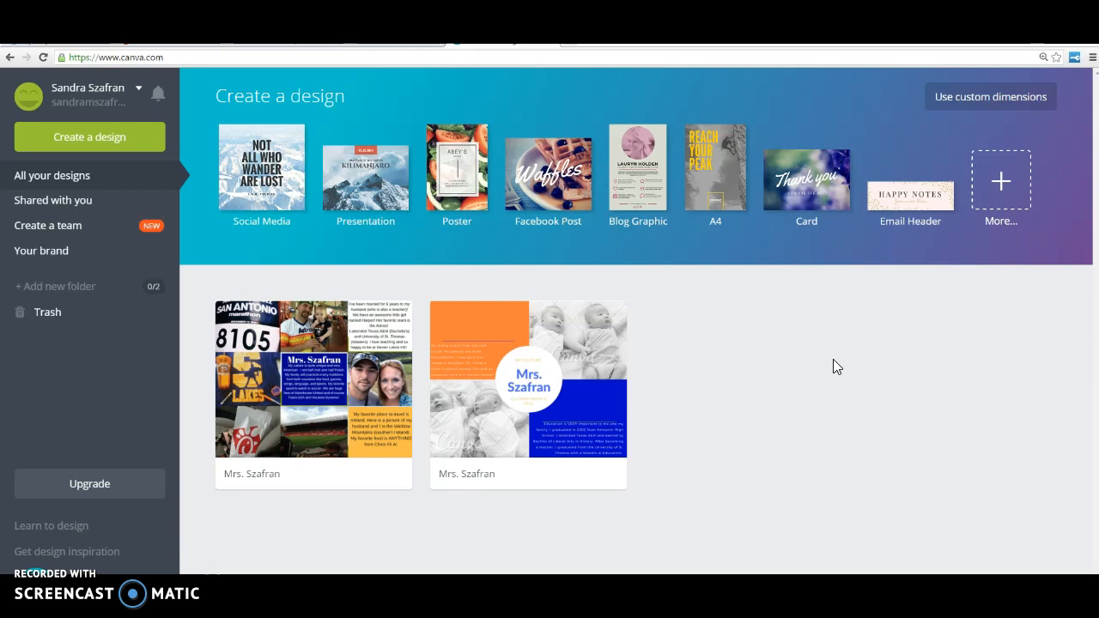
mouse_move(481, 249)
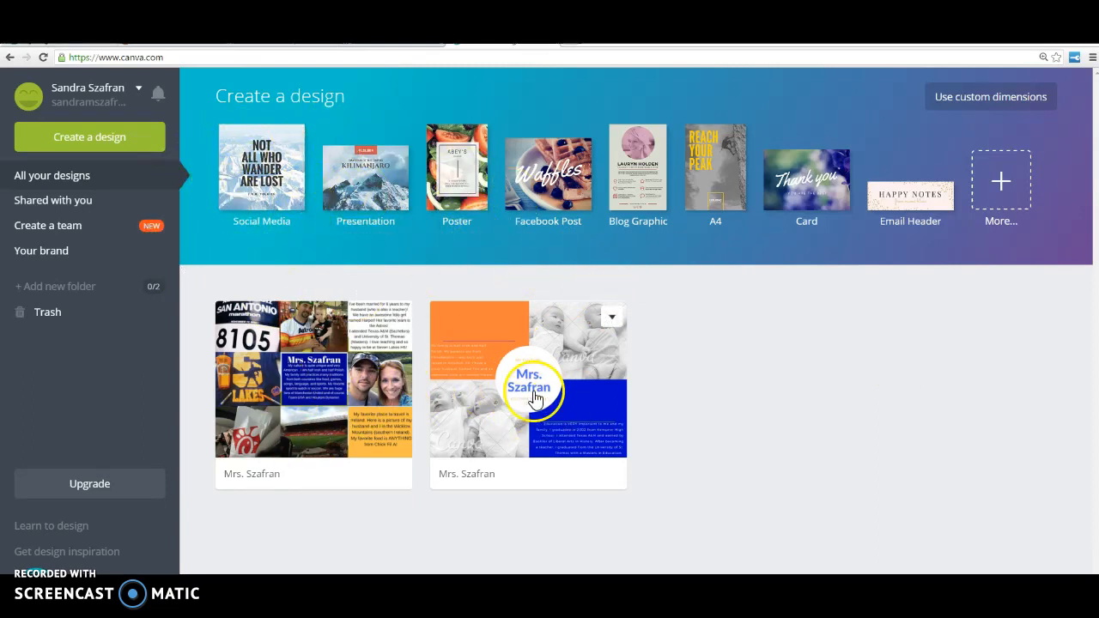
mouse_move(613, 325)
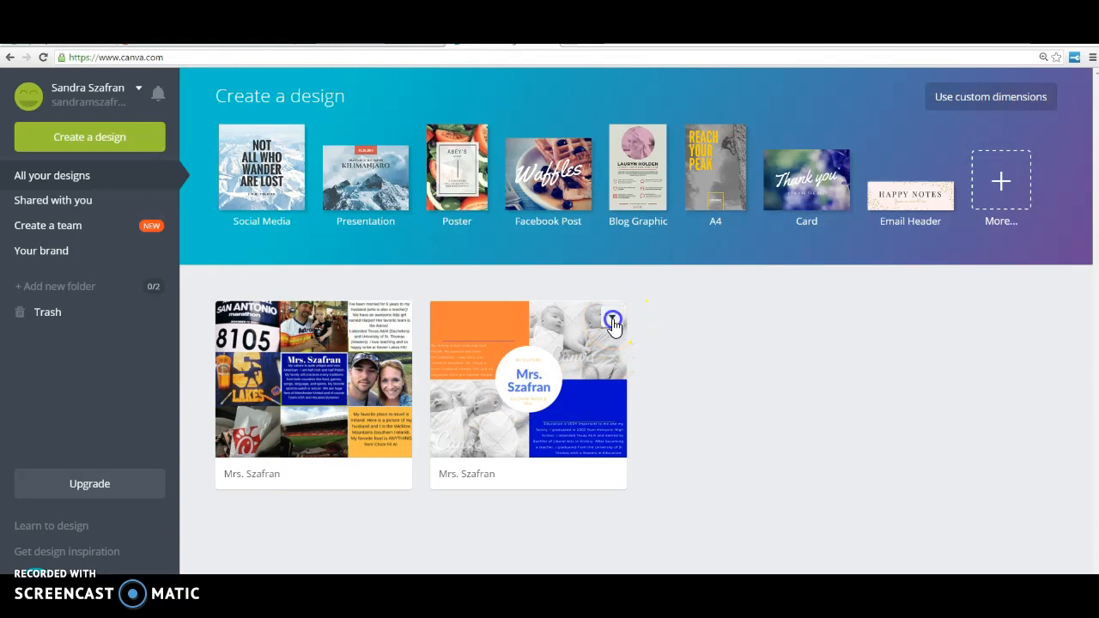
Step: Move the baby-photo design with the blue panel to the trash
left_click(613, 325)
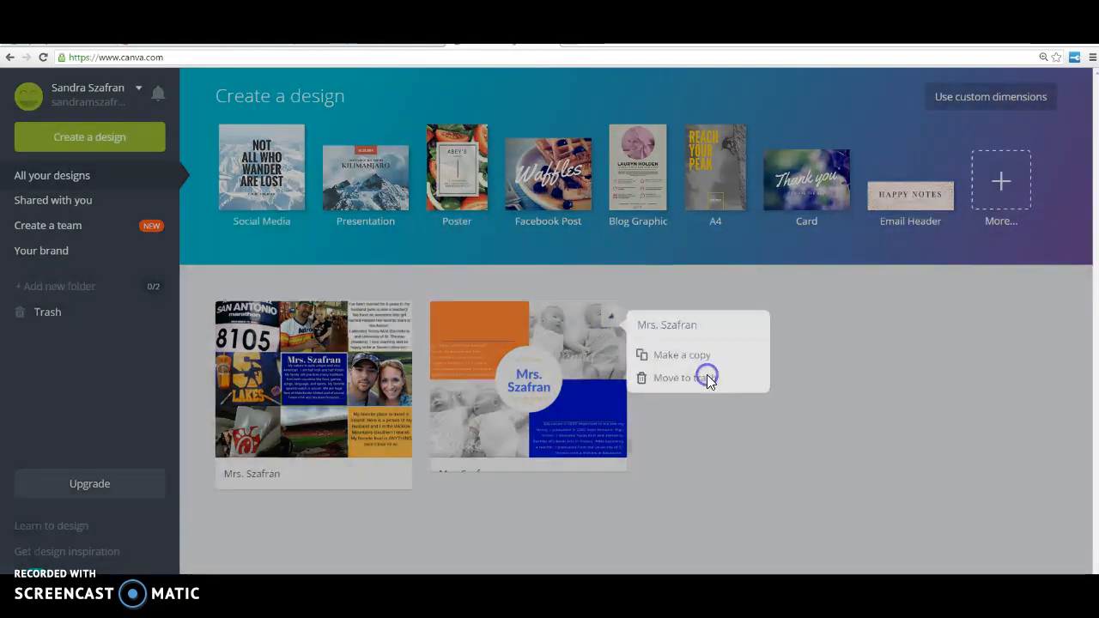
left_click(684, 377)
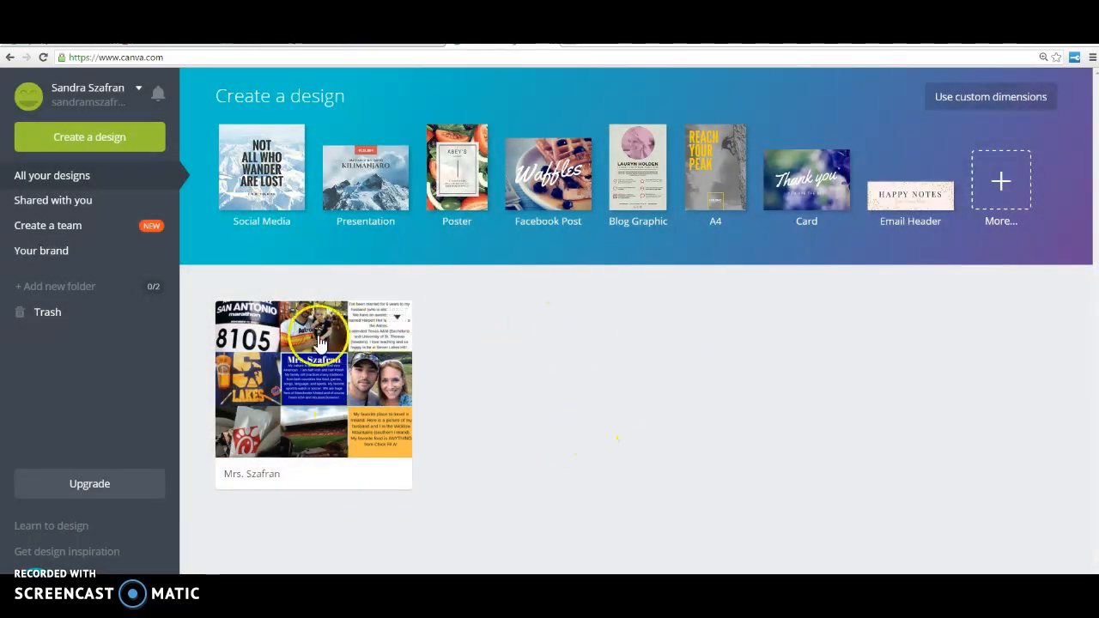
mouse_move(496, 410)
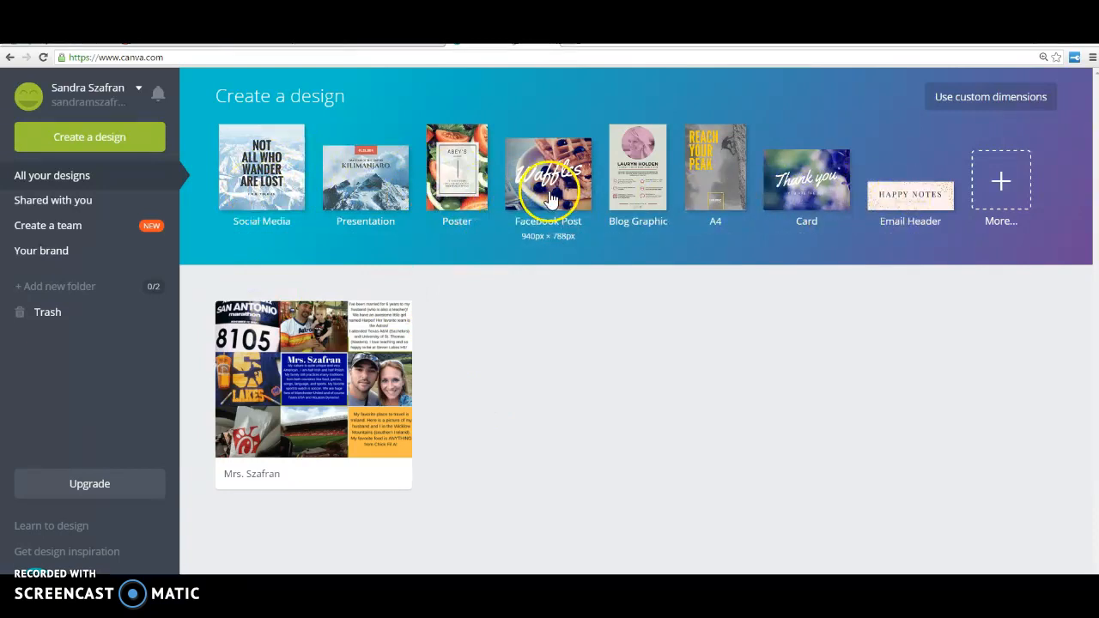
mouse_move(745, 355)
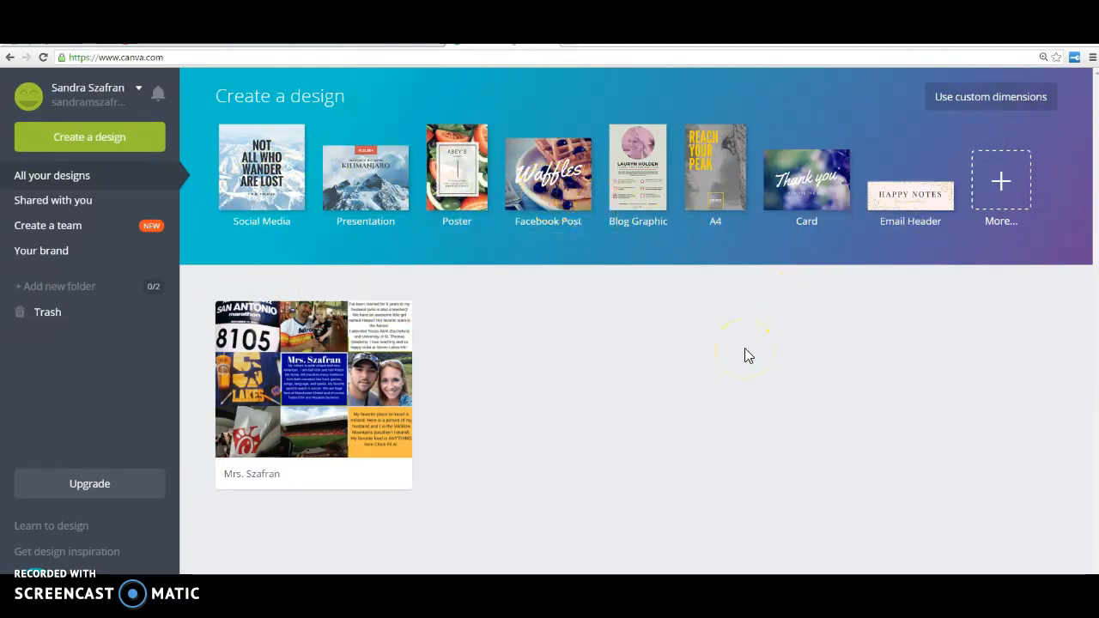
mouse_move(364, 181)
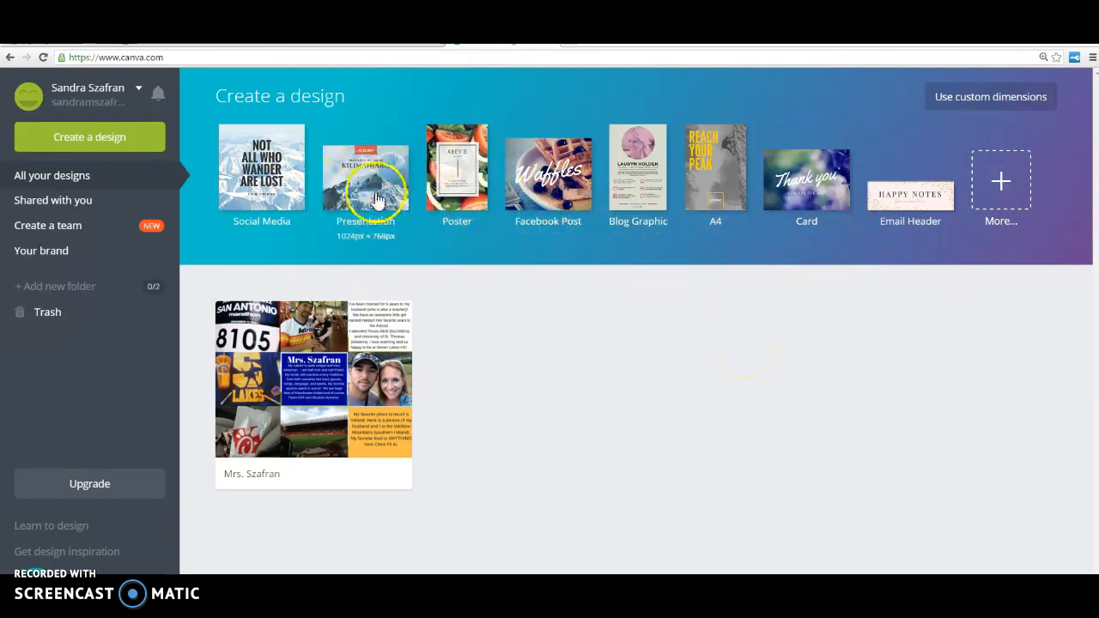
mouse_move(429, 198)
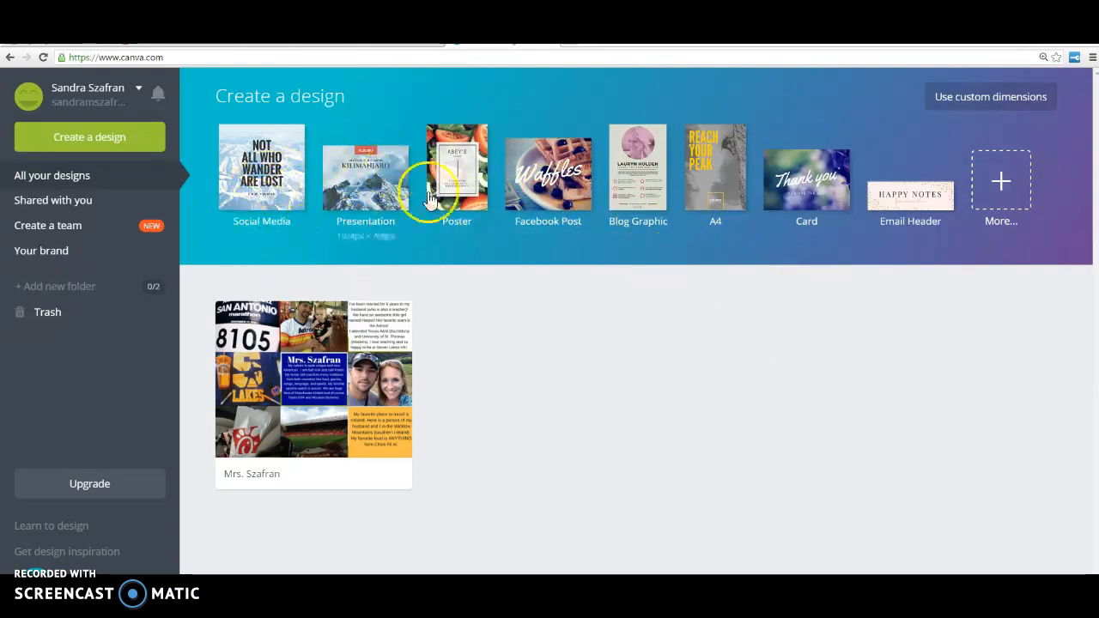
mouse_move(988, 210)
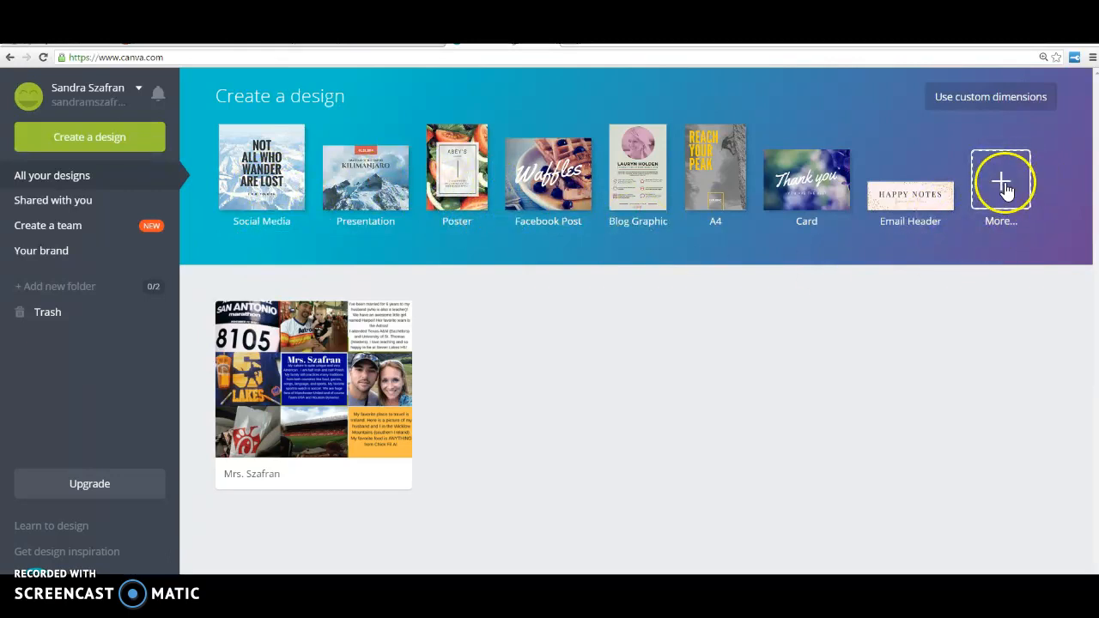
Step: Browse the full design-type catalogue down to the Events section showing Photo Collage
left_click(1000, 180)
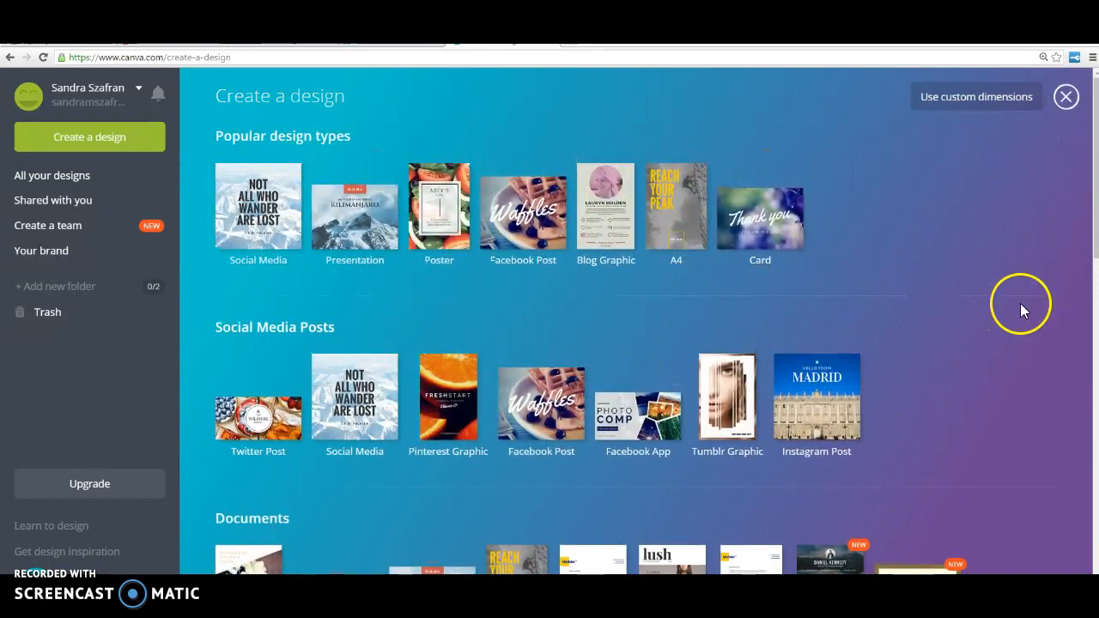
scroll("down", 3)
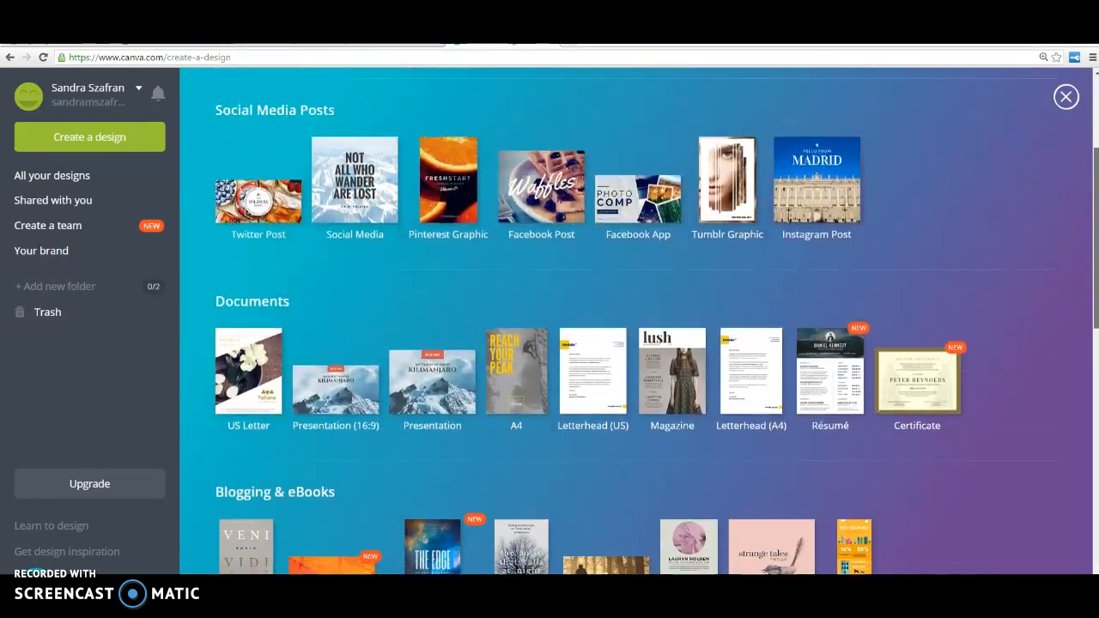
scroll("down", 3)
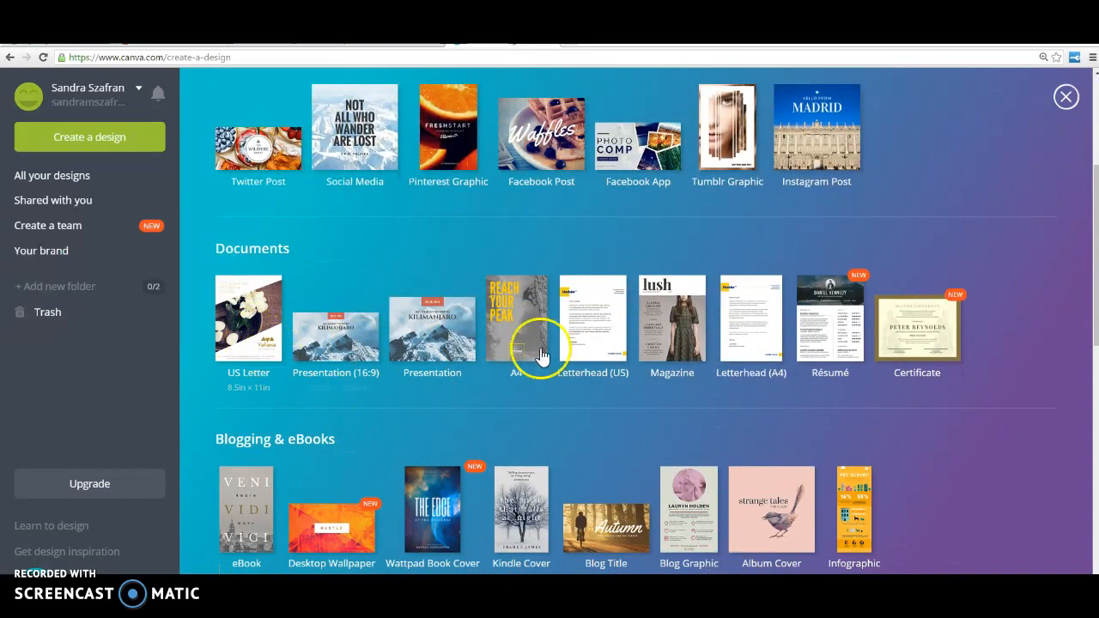
mouse_move(1078, 305)
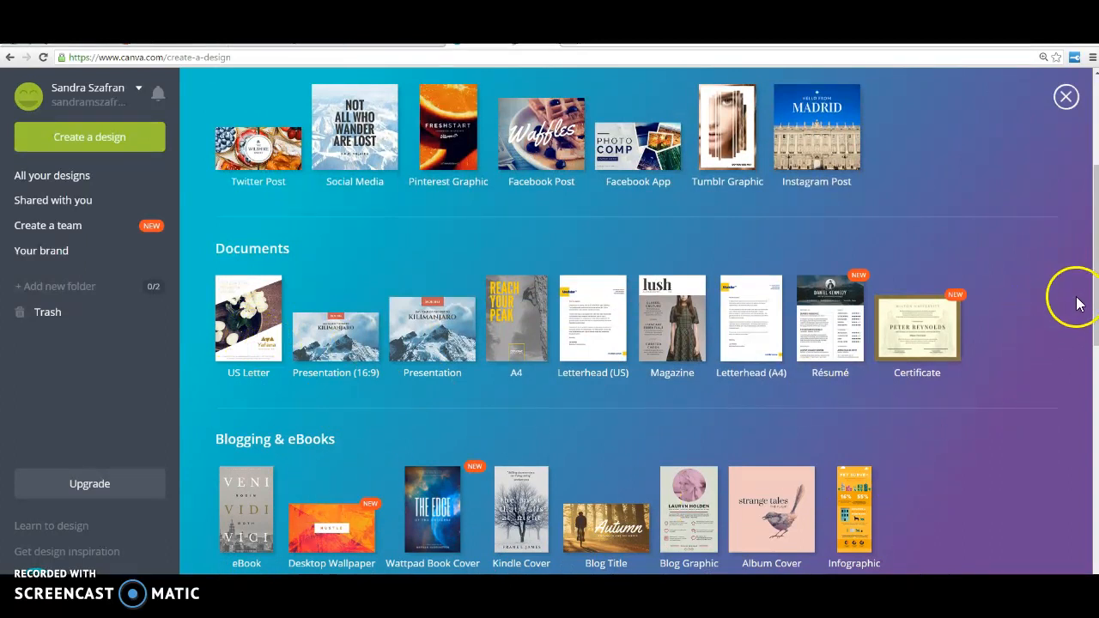
scroll("down", 3)
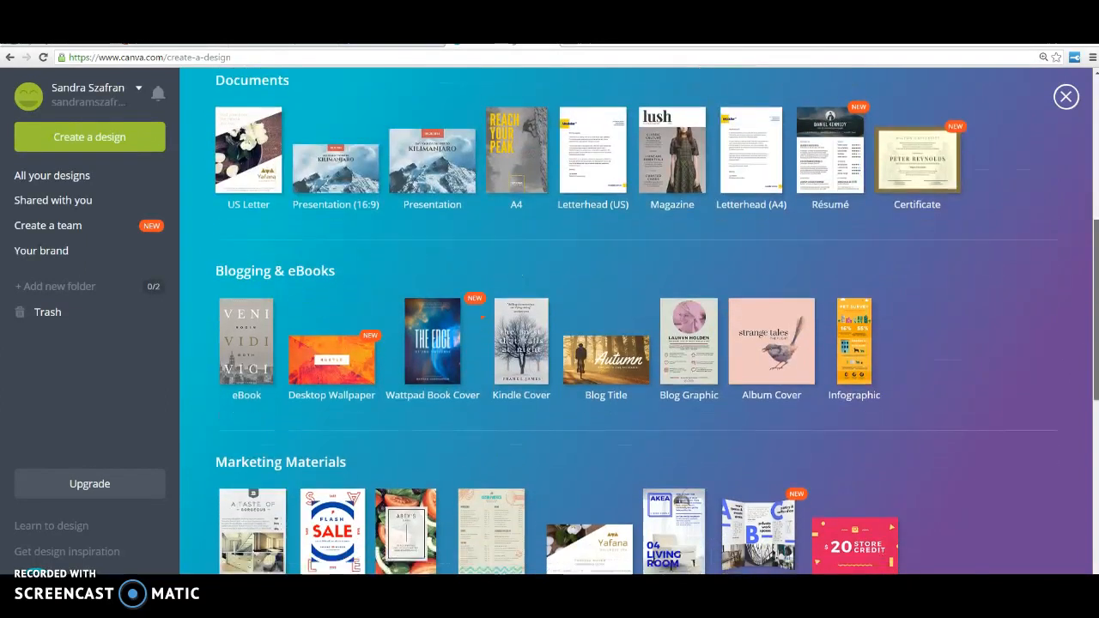
scroll("down", 3)
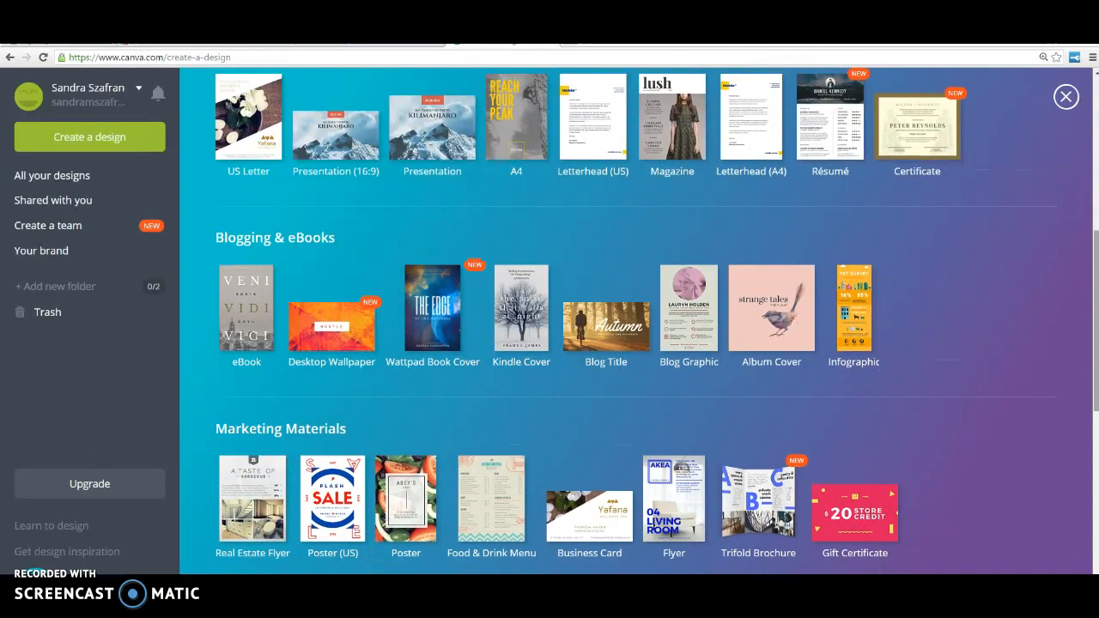
mouse_move(854, 361)
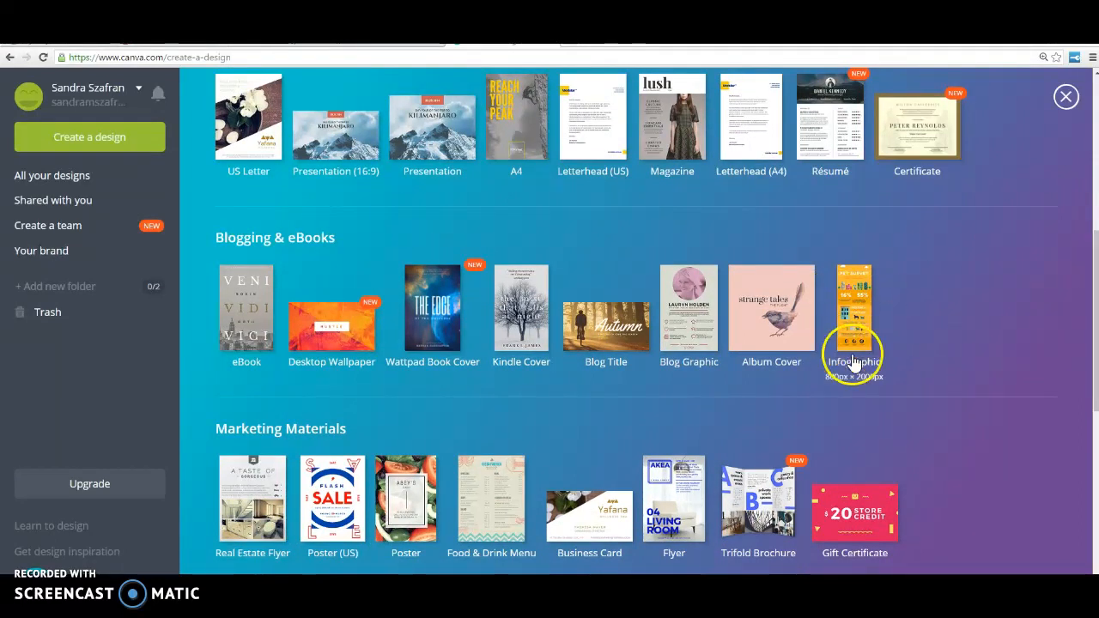
mouse_move(931, 343)
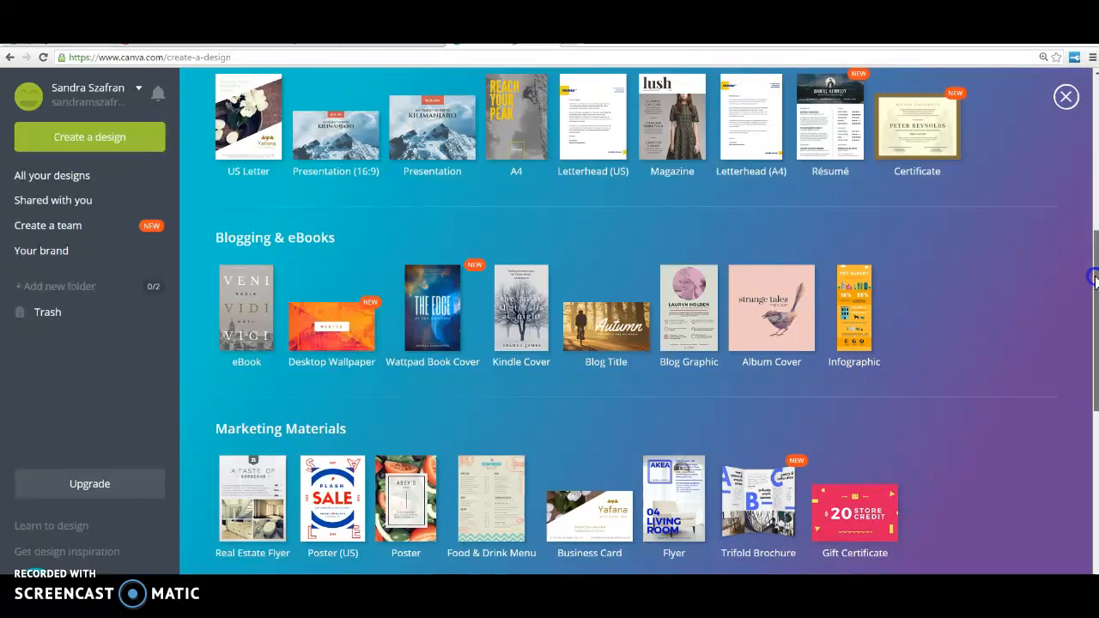
scroll("down", 3)
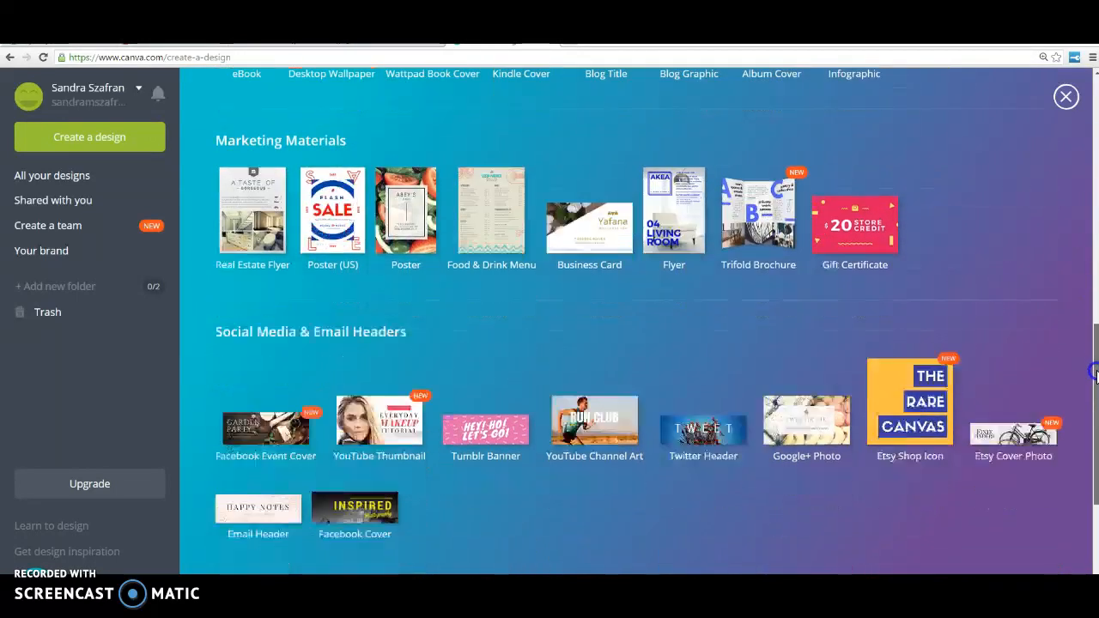
scroll("down", 3)
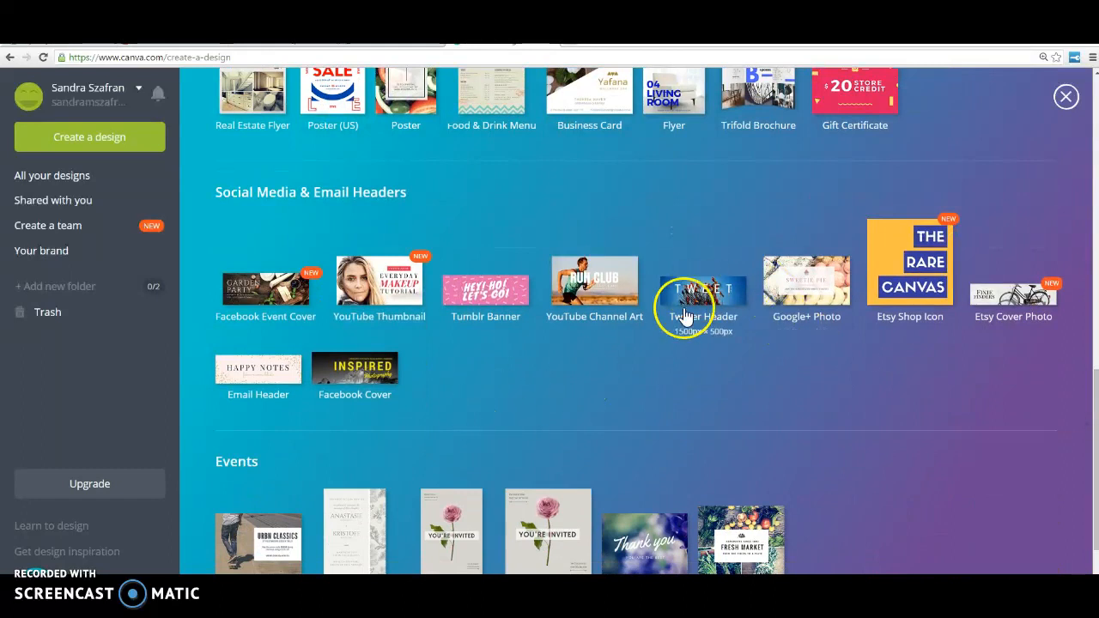
mouse_move(800, 426)
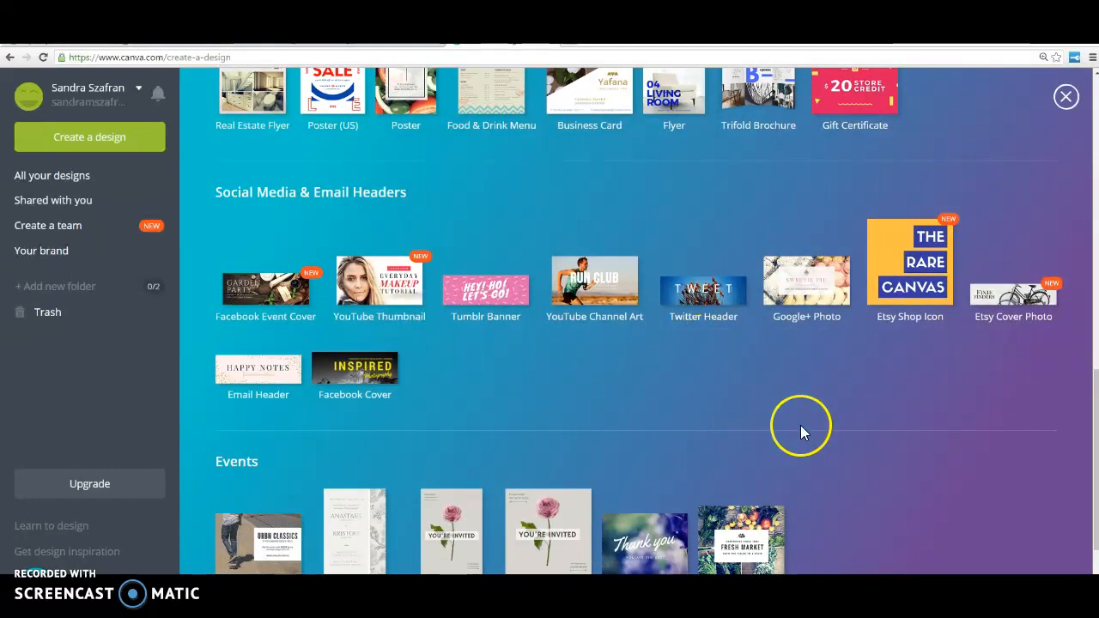
mouse_move(541, 318)
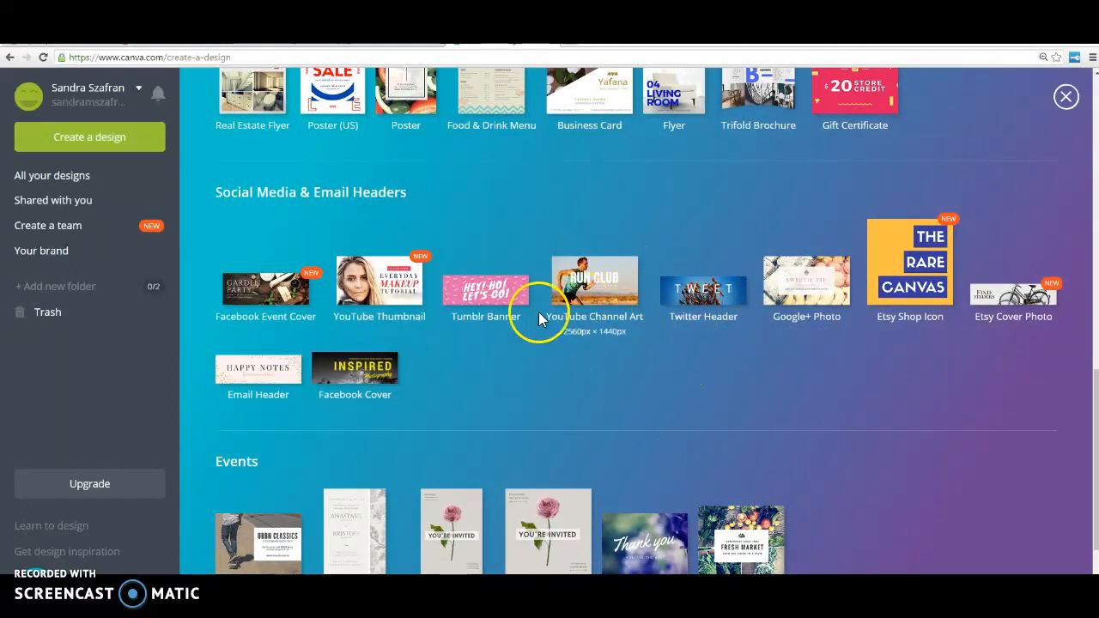
mouse_move(630, 281)
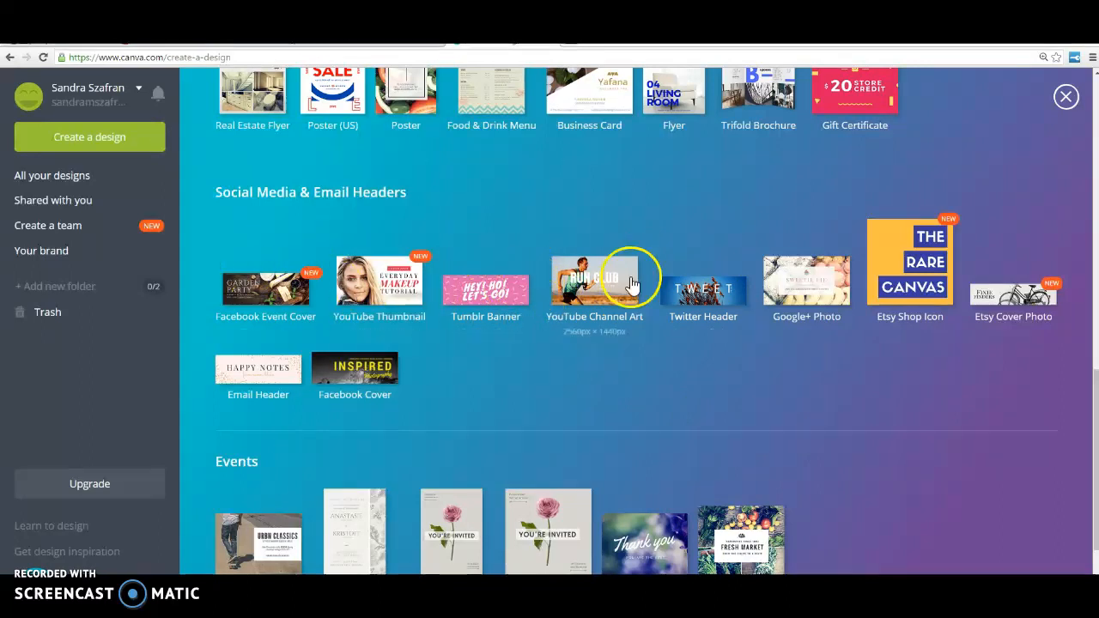
mouse_move(1081, 370)
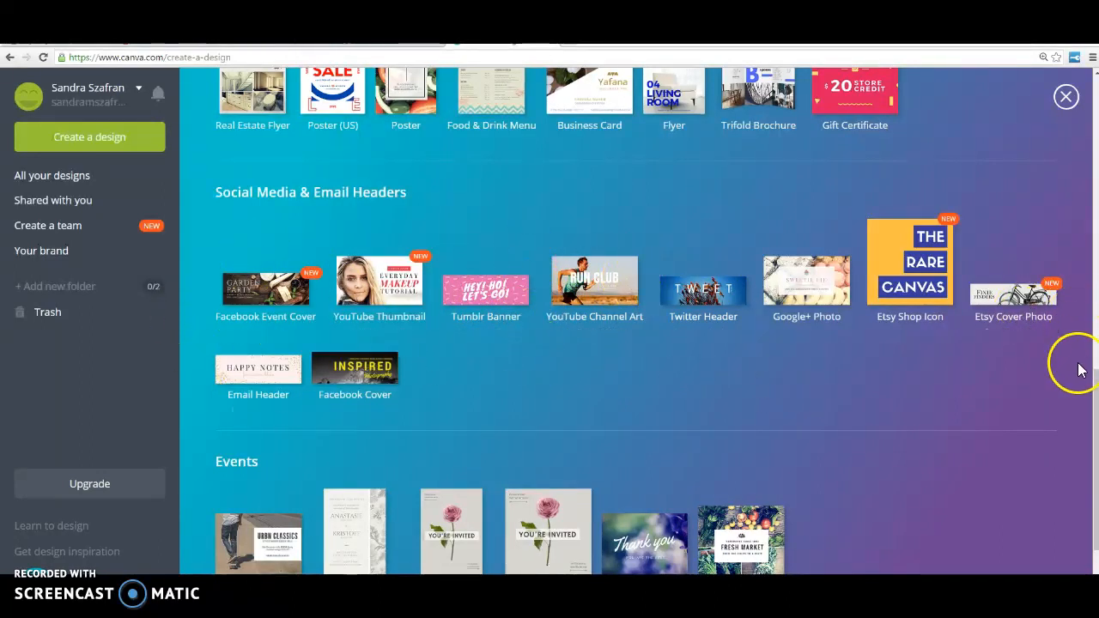
scroll("down", 3)
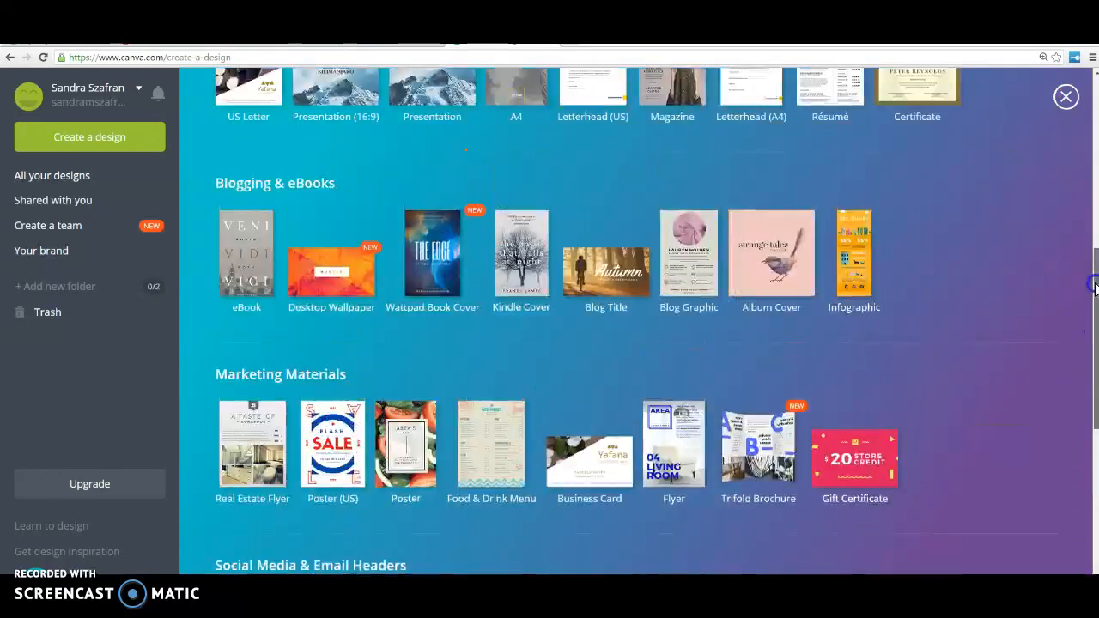
scroll("up", 3)
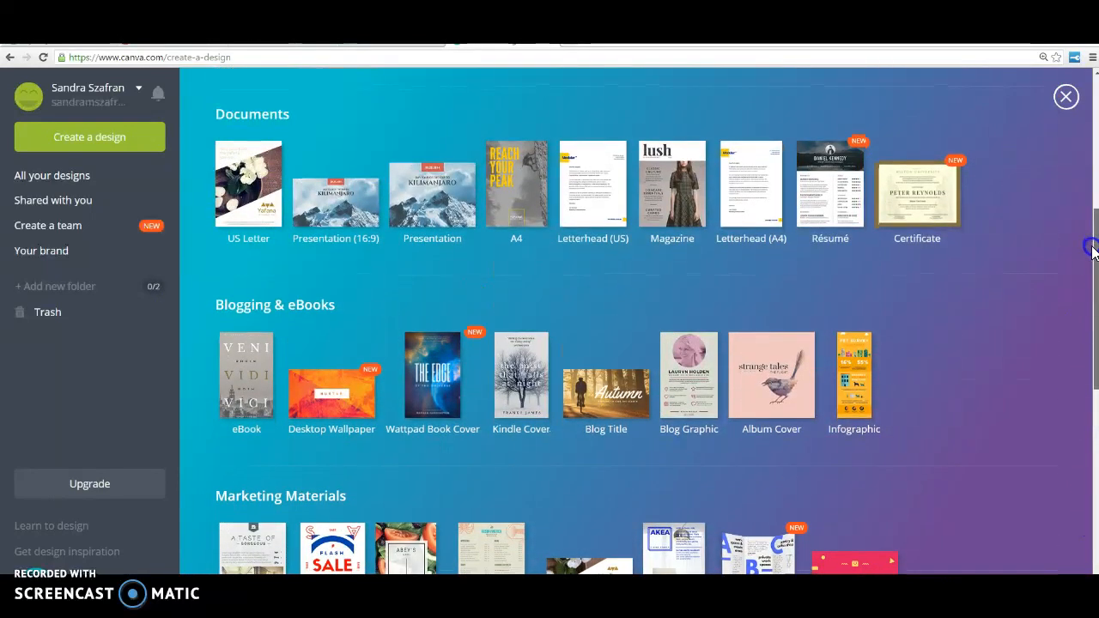
mouse_move(1091, 251)
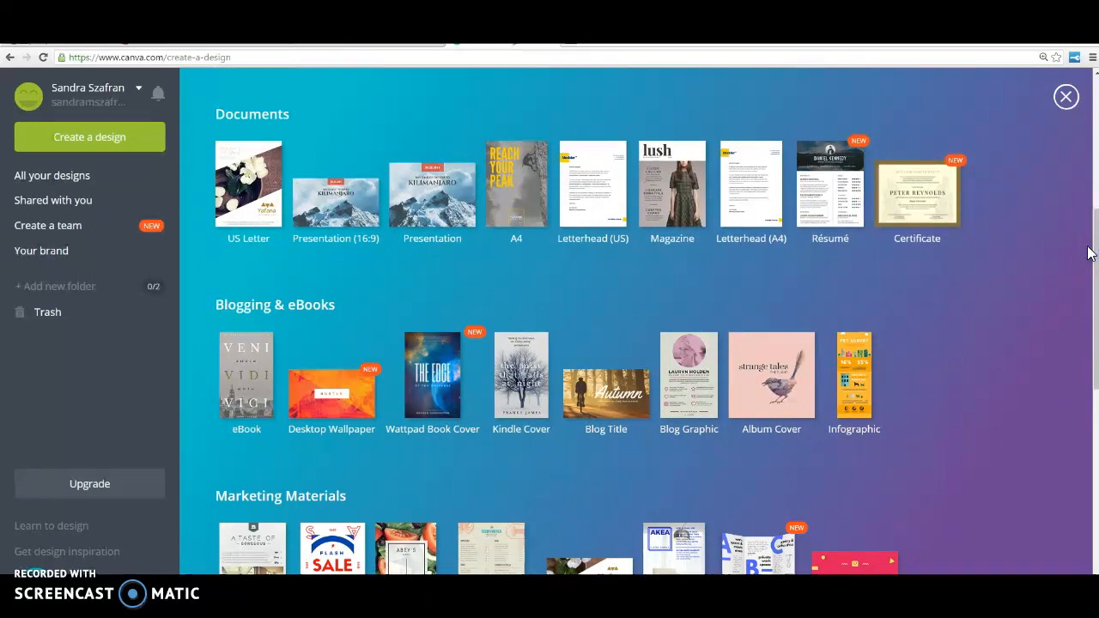
mouse_move(1094, 275)
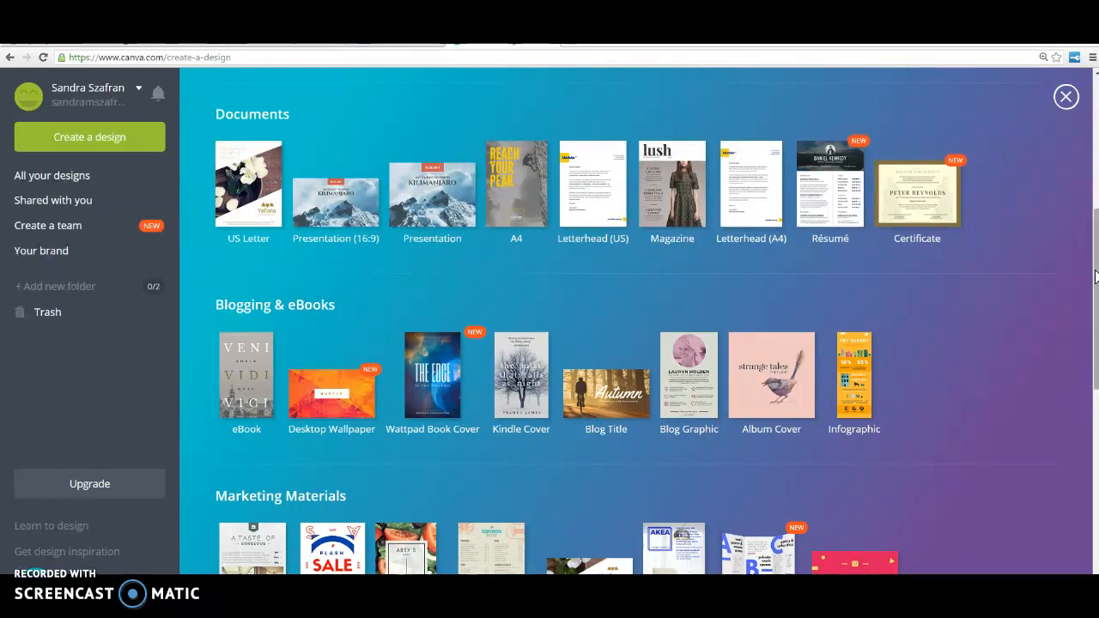
scroll("up", 3)
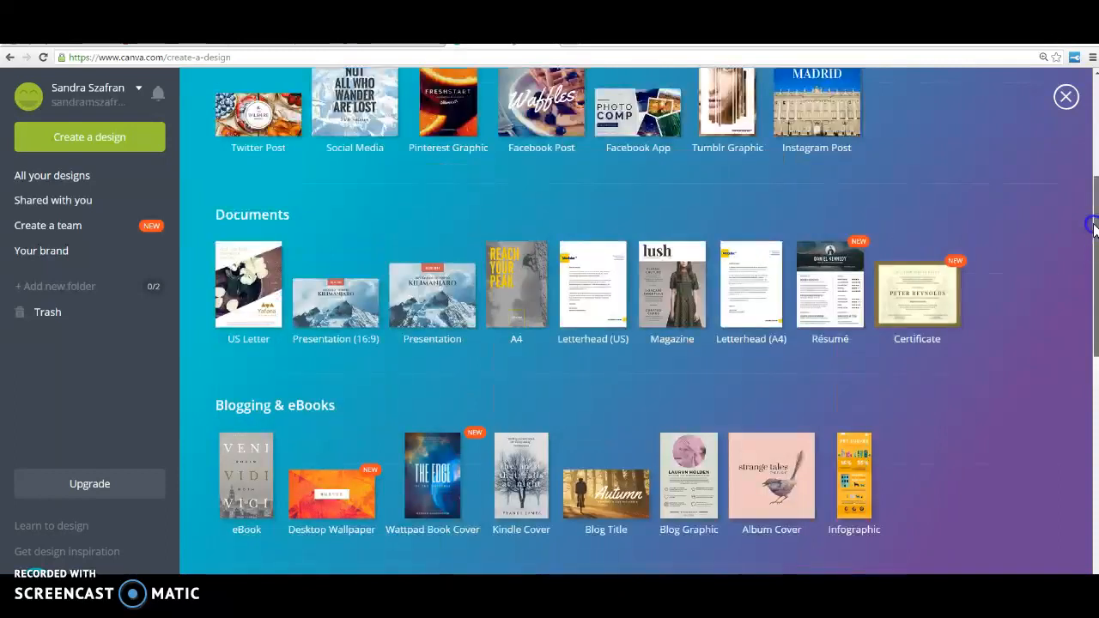
scroll("up", 3)
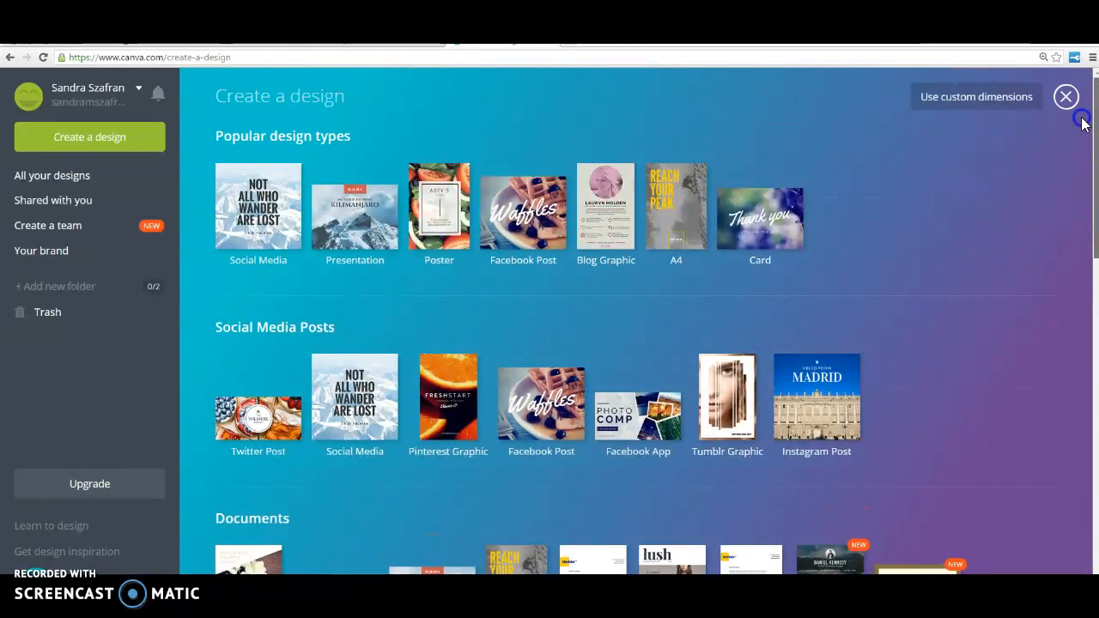
mouse_move(468, 270)
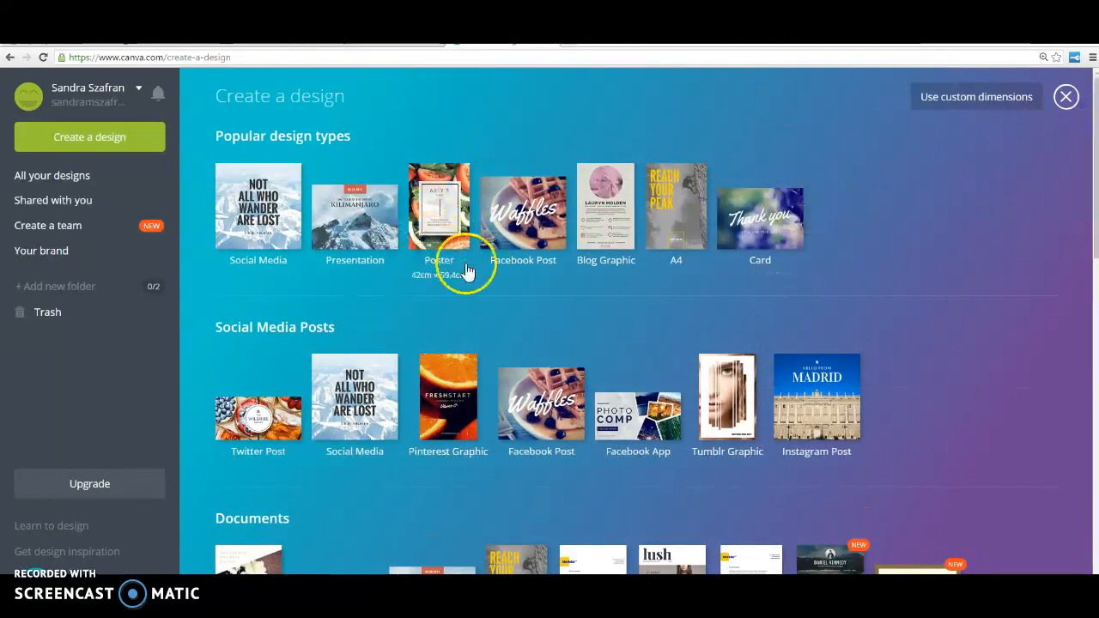
mouse_move(746, 324)
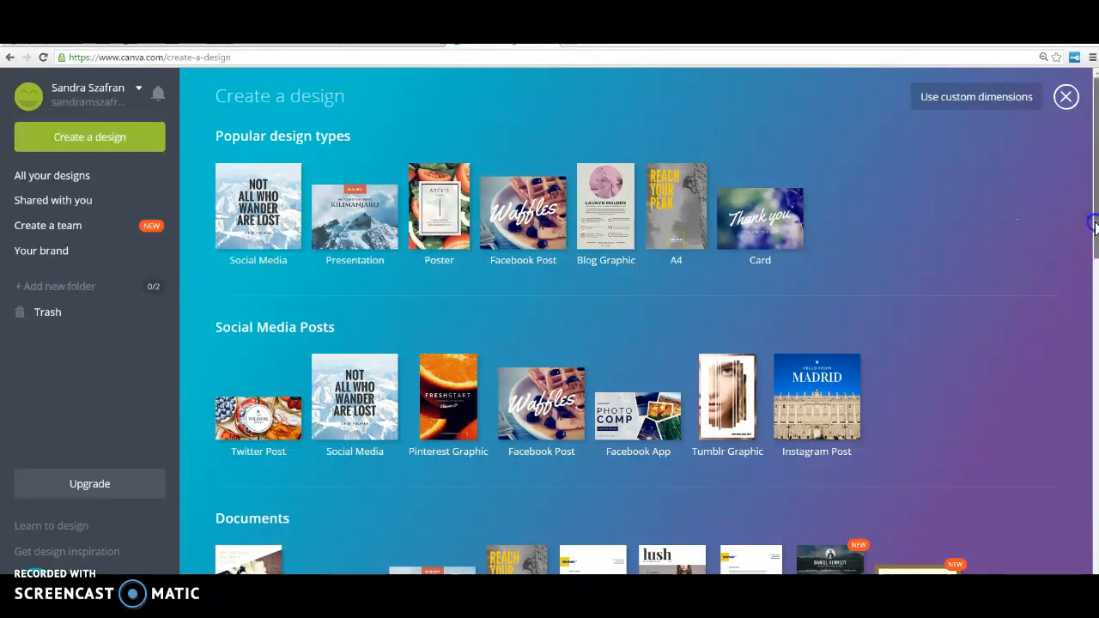
scroll("down", 3)
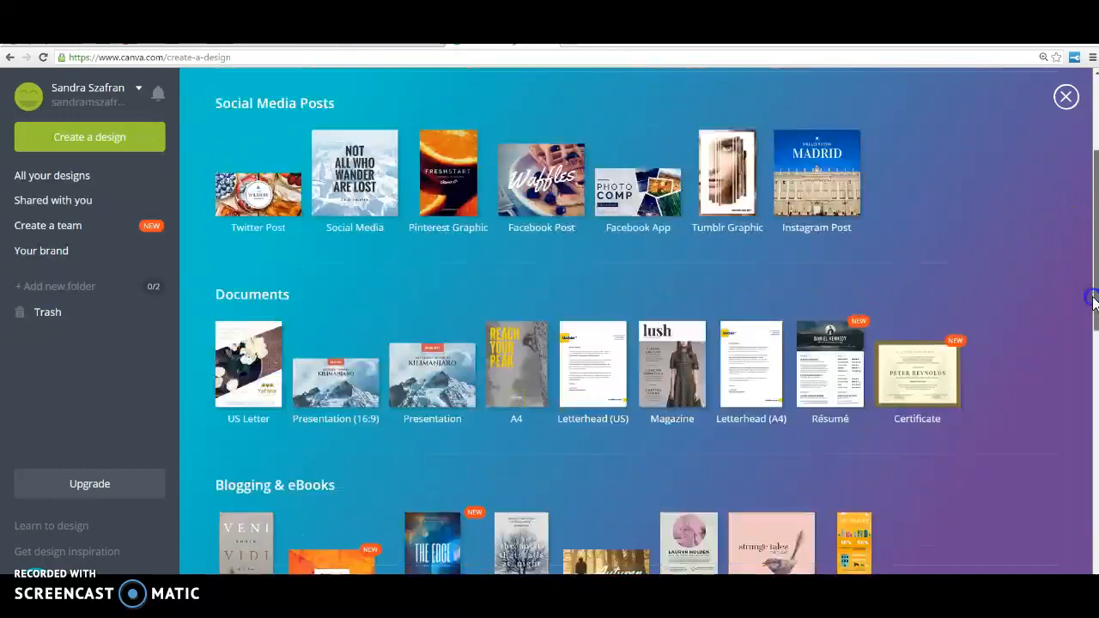
scroll("down", 3)
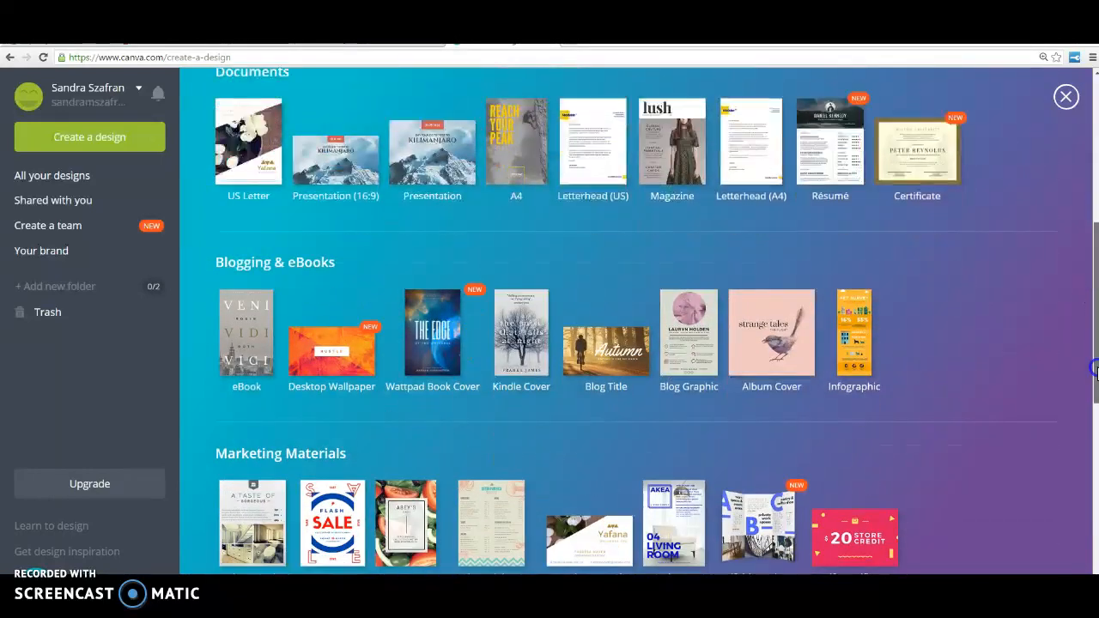
scroll("down", 3)
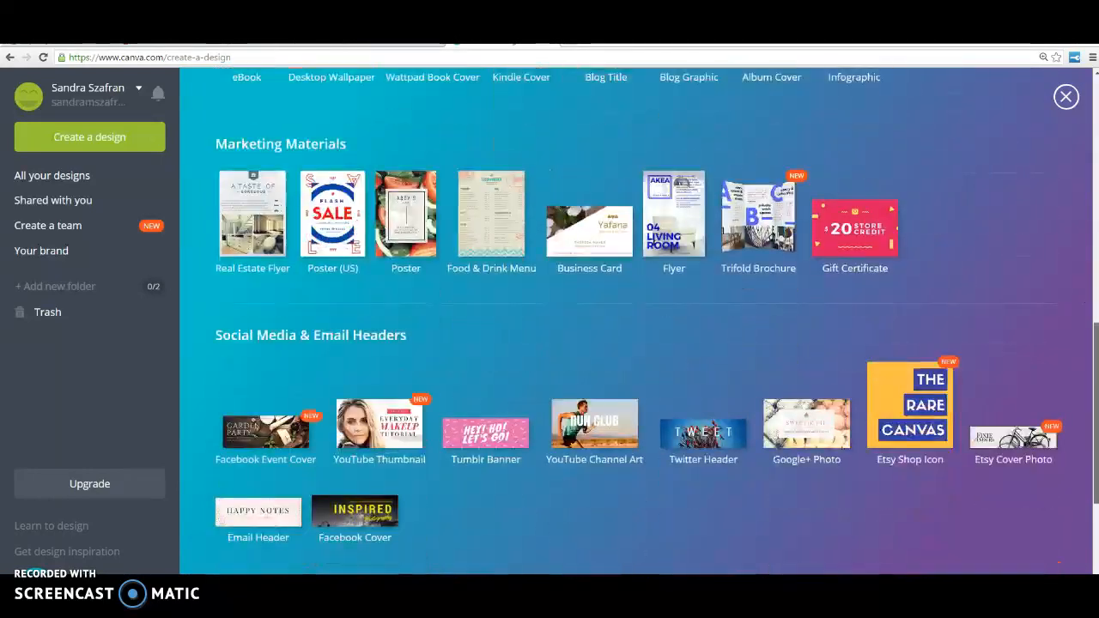
scroll("down", 3)
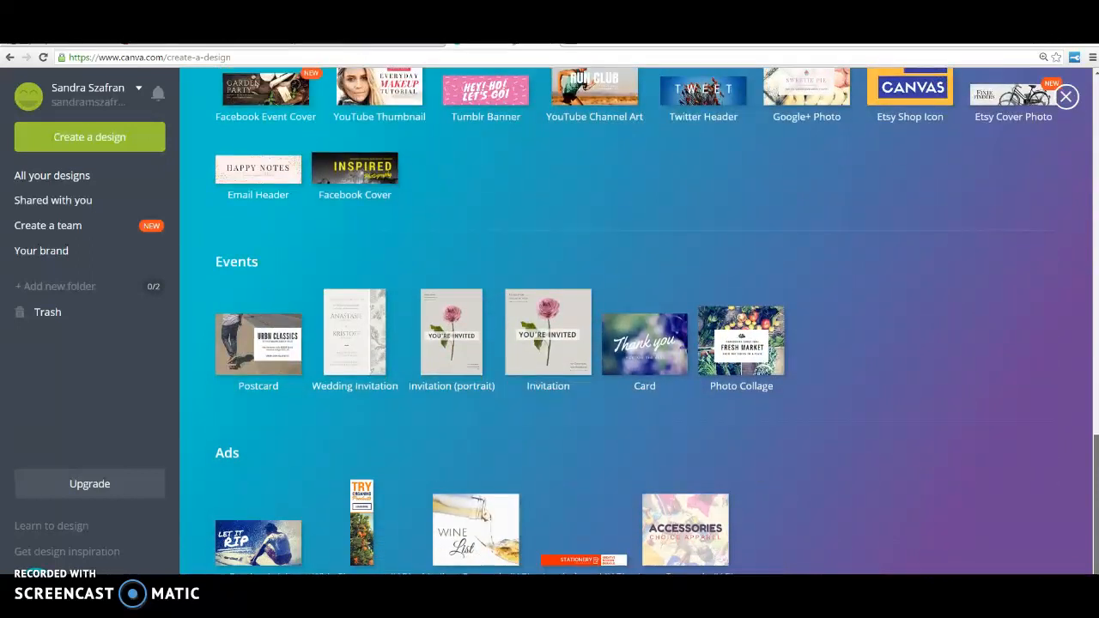
mouse_move(741, 344)
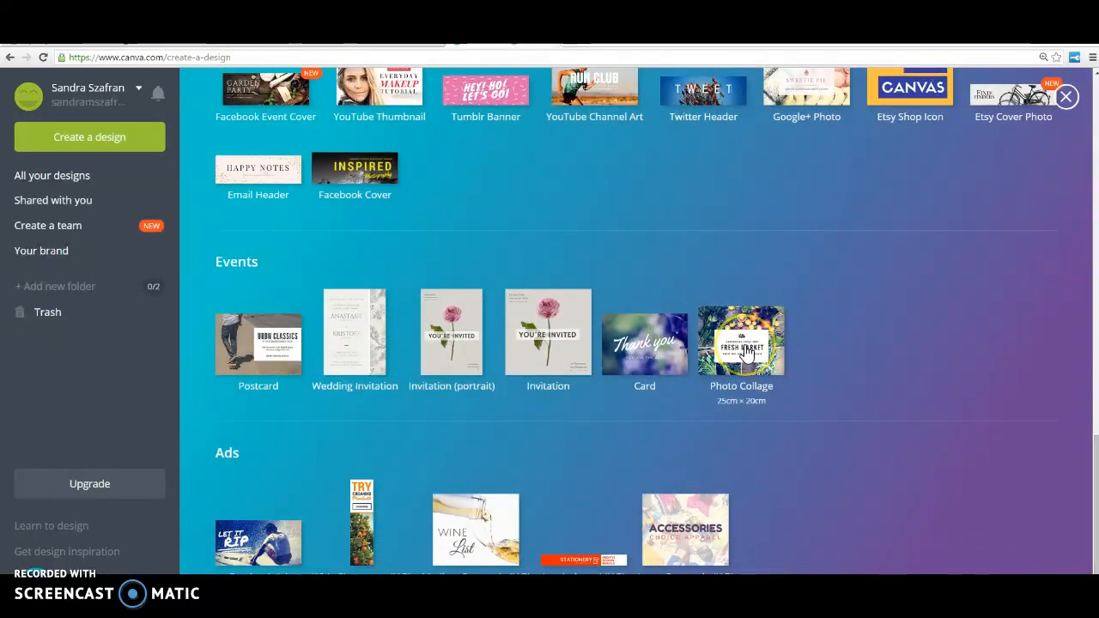
Step: Create a Photo Collage design using the 'Summer Breaks by the water' layout
left_click(741, 341)
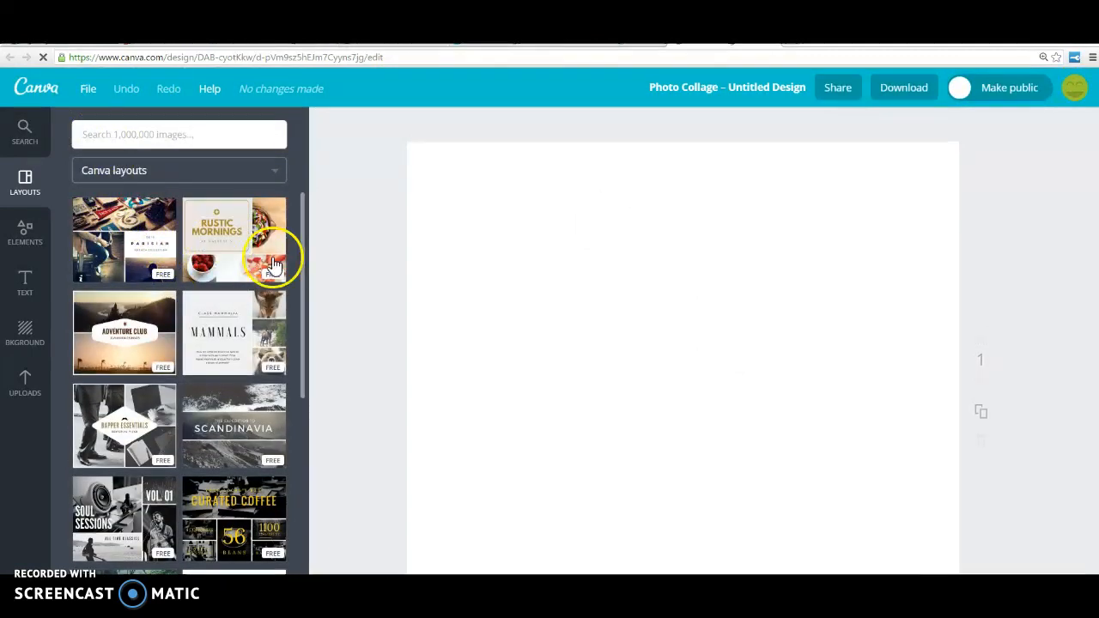
mouse_move(243, 393)
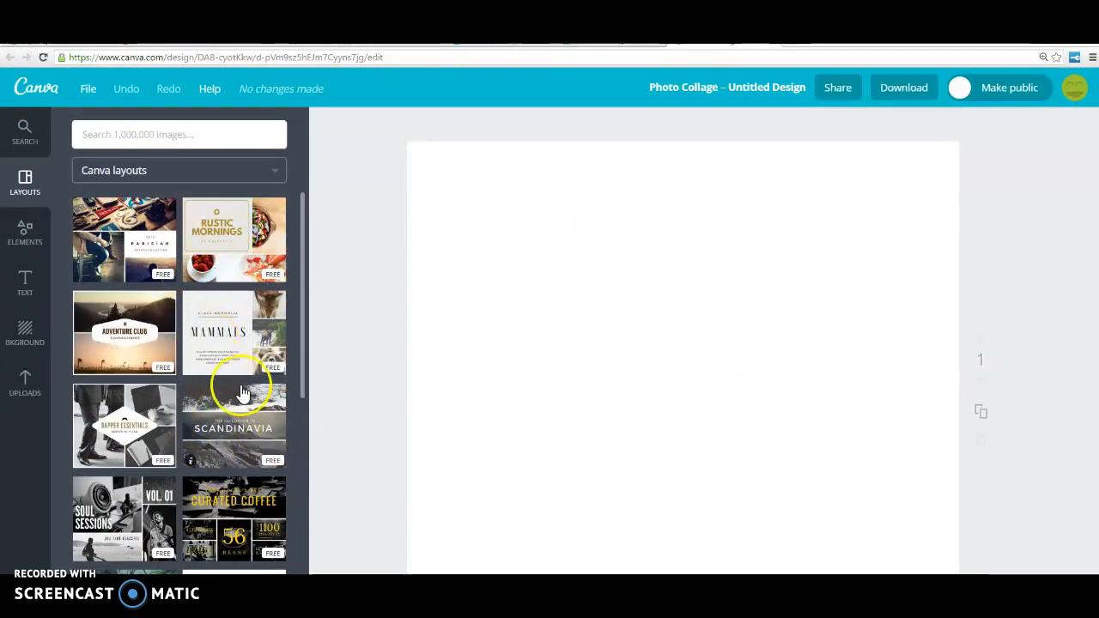
scroll("down", 3)
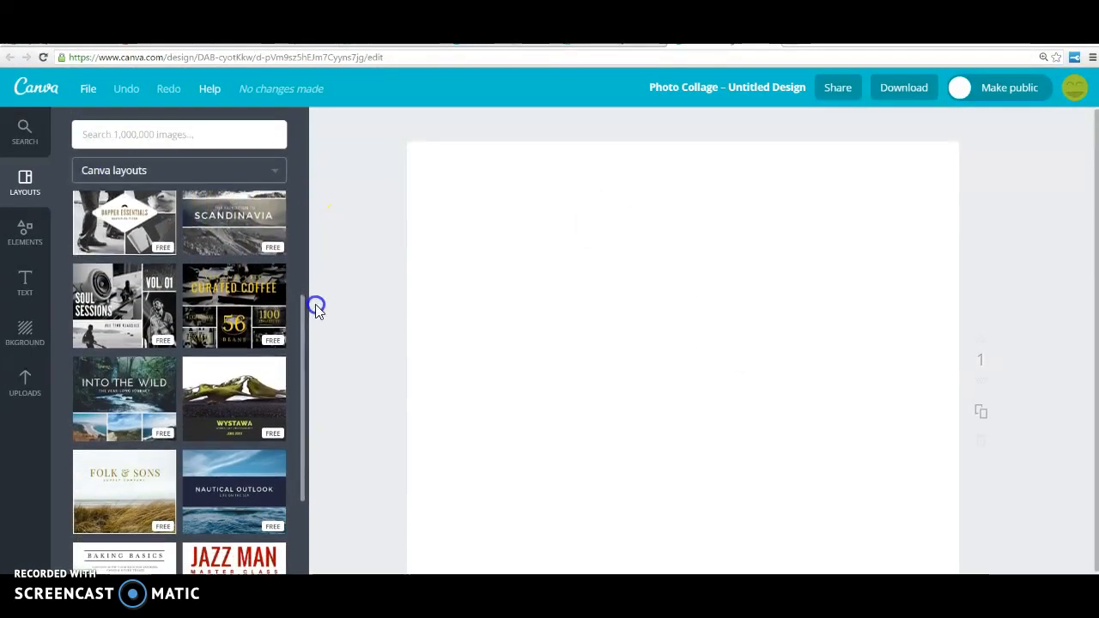
scroll("down", 3)
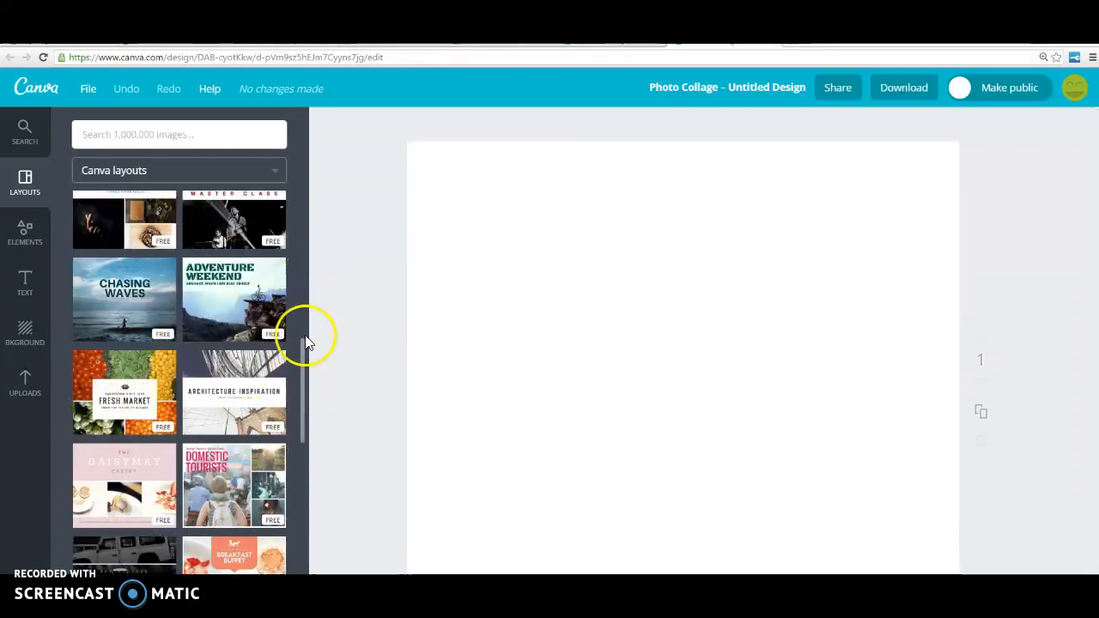
scroll("down", 3)
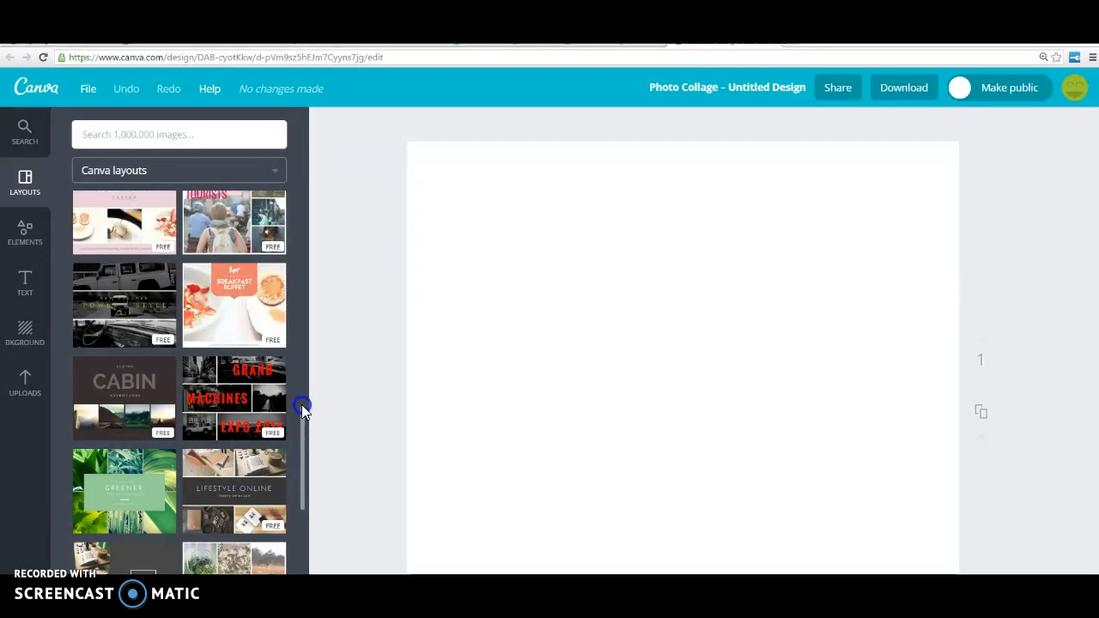
scroll("down", 3)
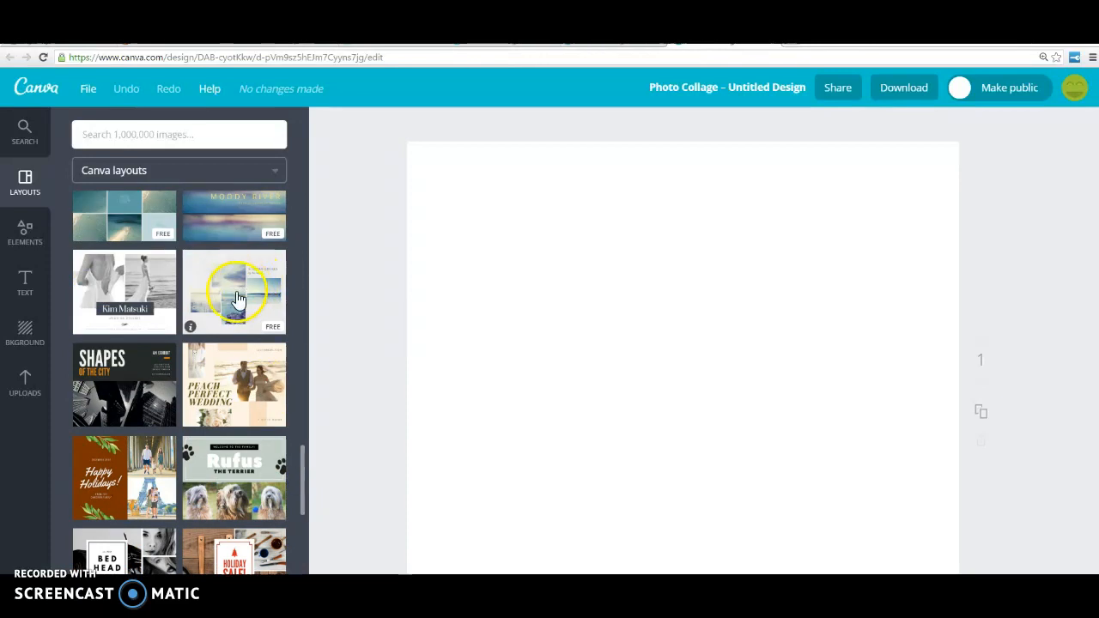
left_click(233, 292)
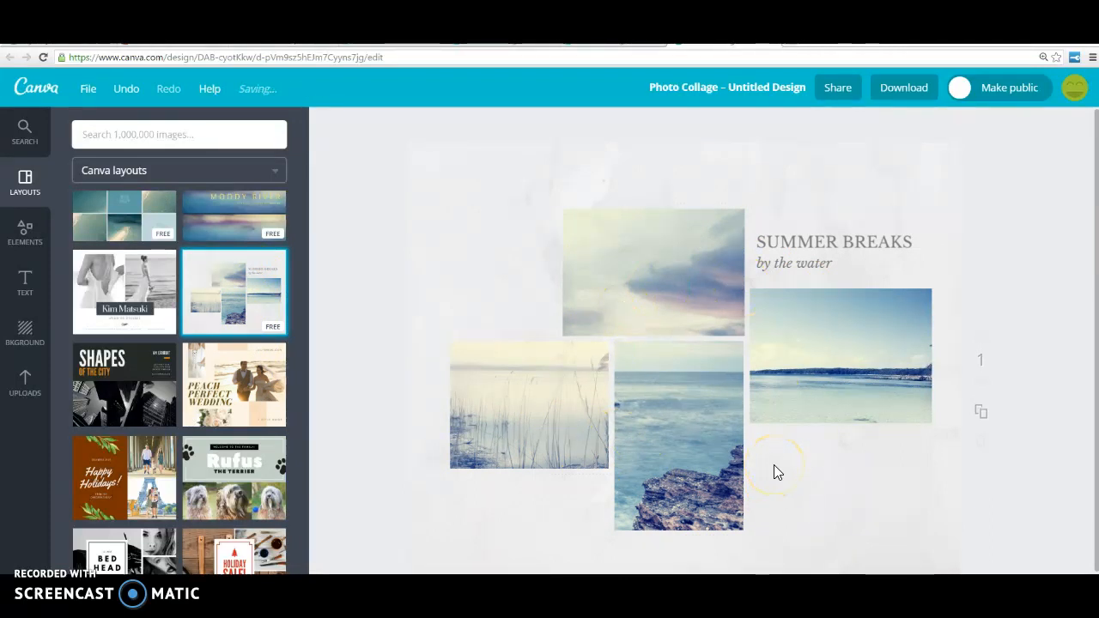
mouse_move(711, 284)
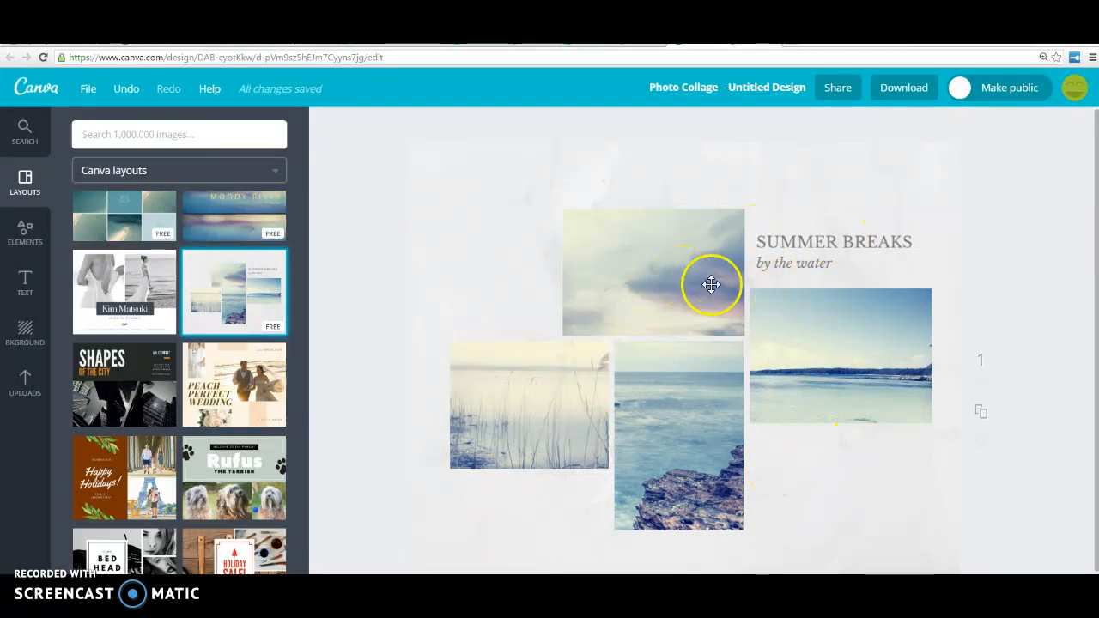
mouse_move(816, 260)
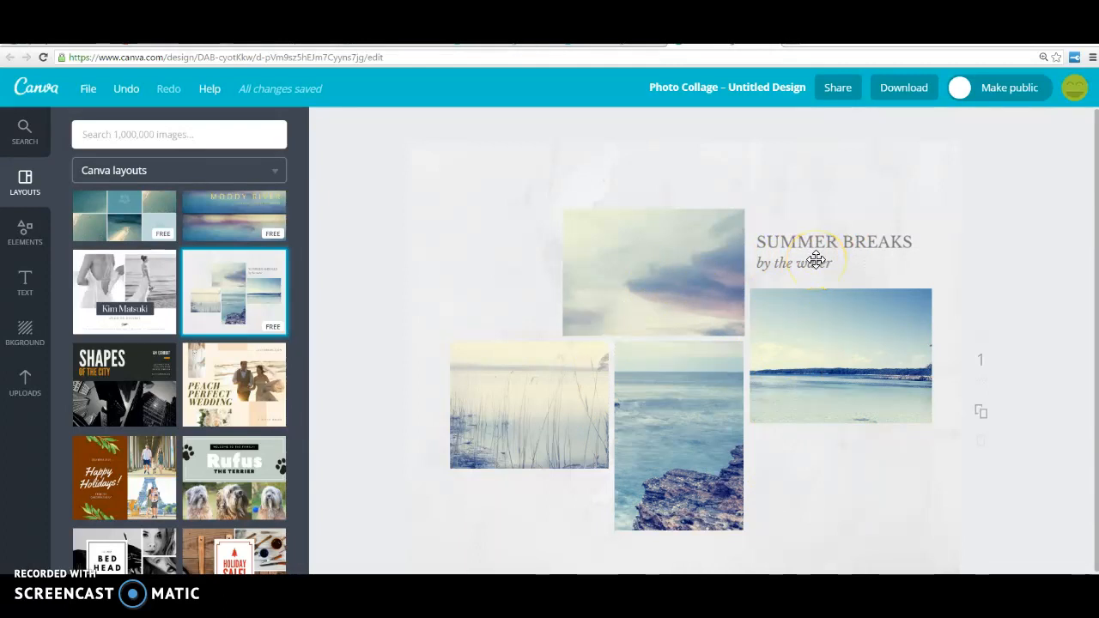
mouse_move(619, 282)
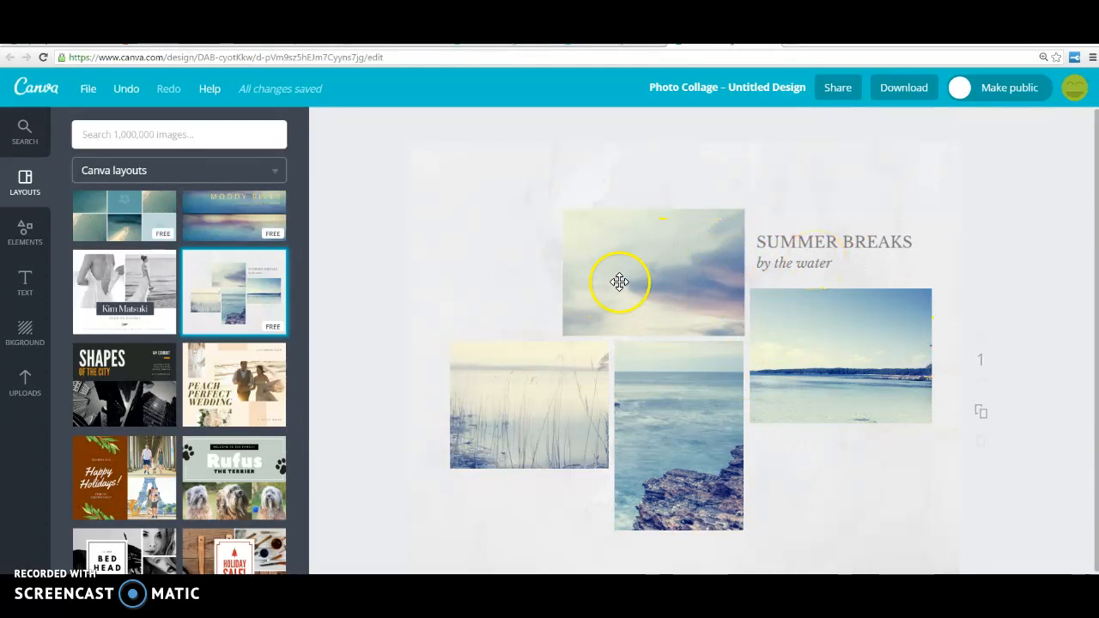
mouse_move(63, 231)
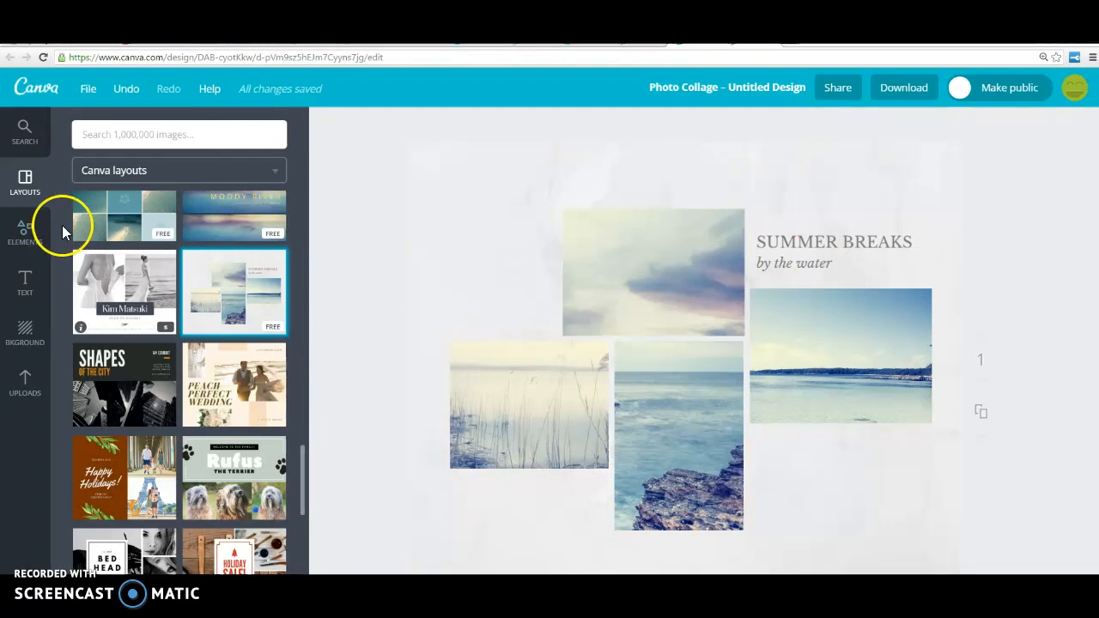
Step: Fill the top collage frame with the free raspberries-in-a-cup stock photo
left_click(25, 232)
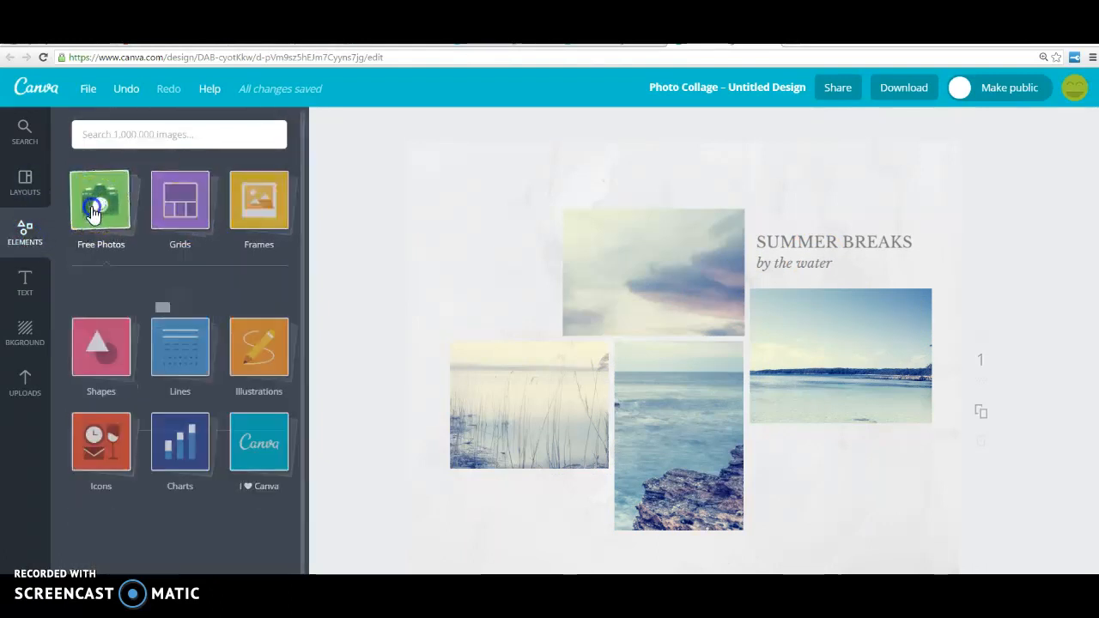
left_click(101, 200)
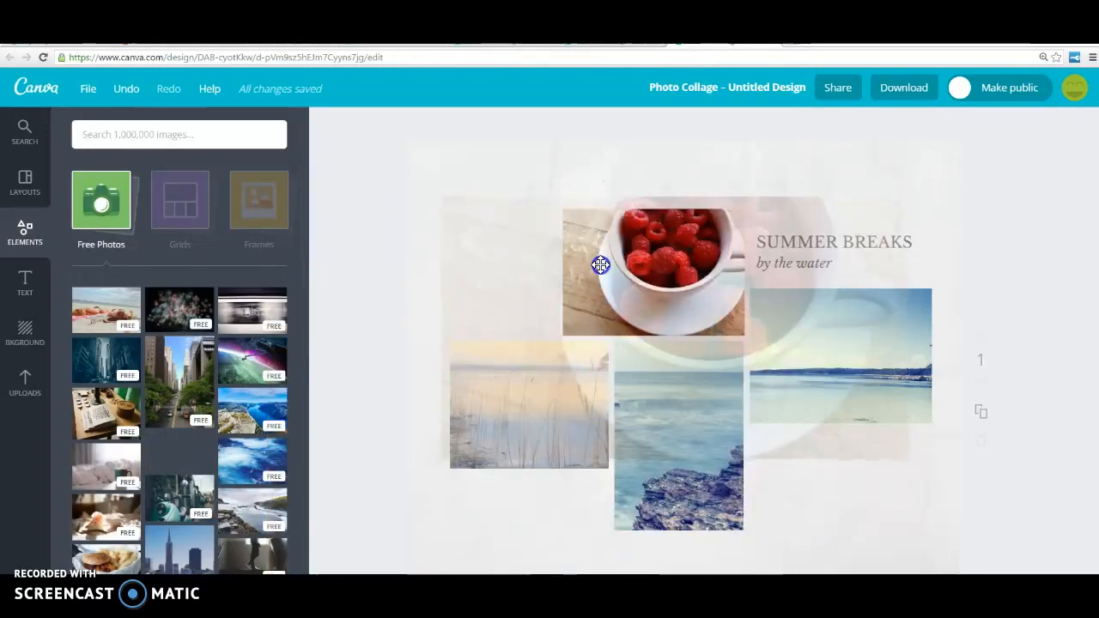
left_click(653, 270)
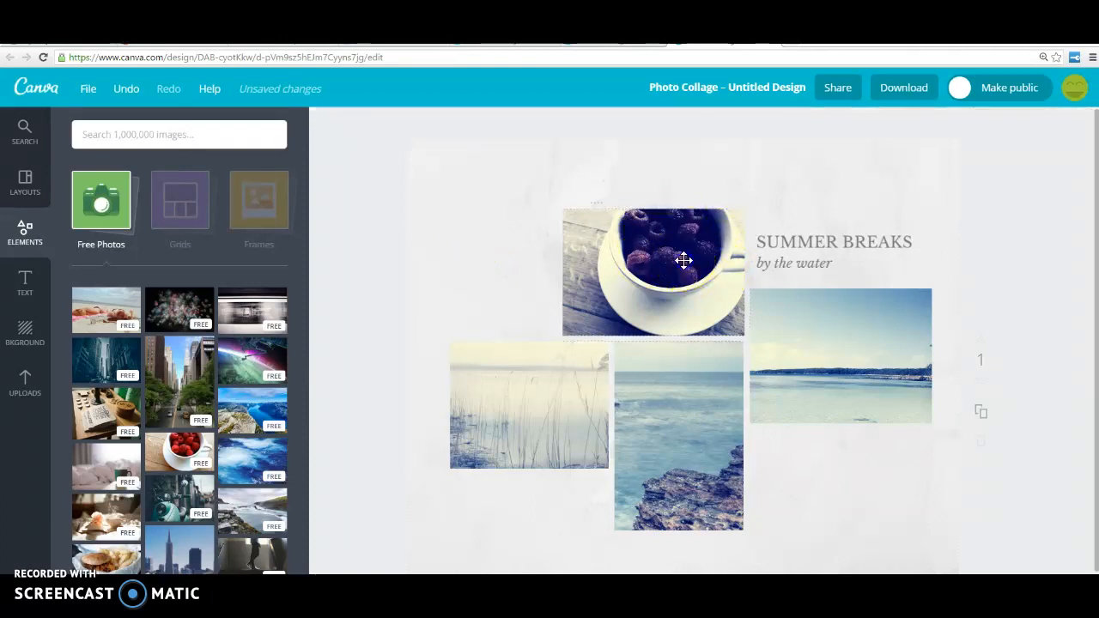
mouse_move(267, 392)
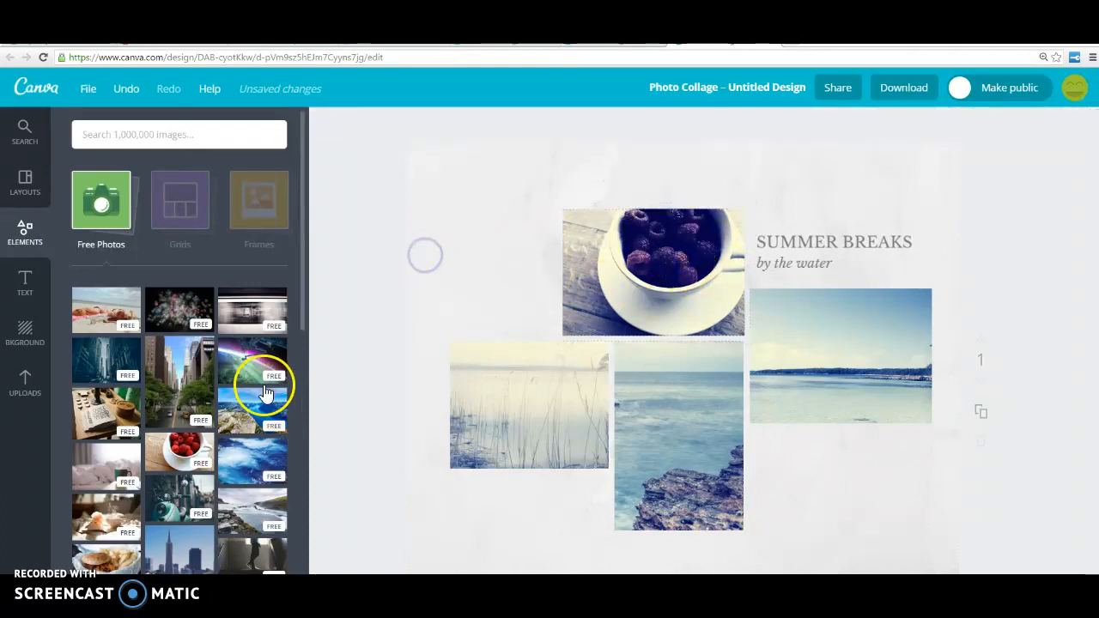
mouse_move(86, 378)
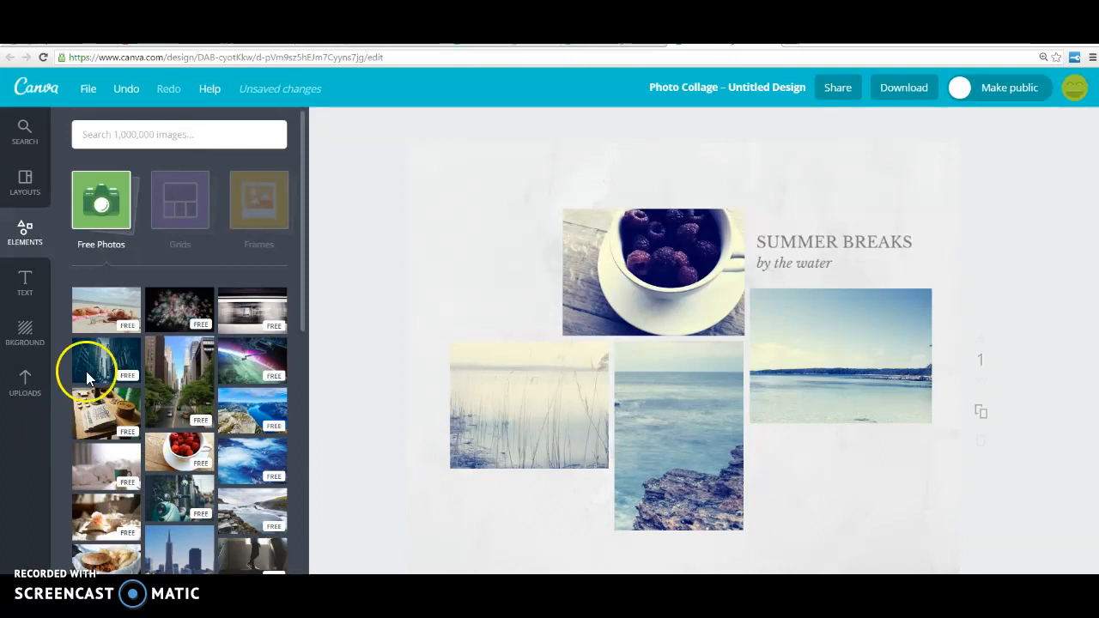
left_click(24, 232)
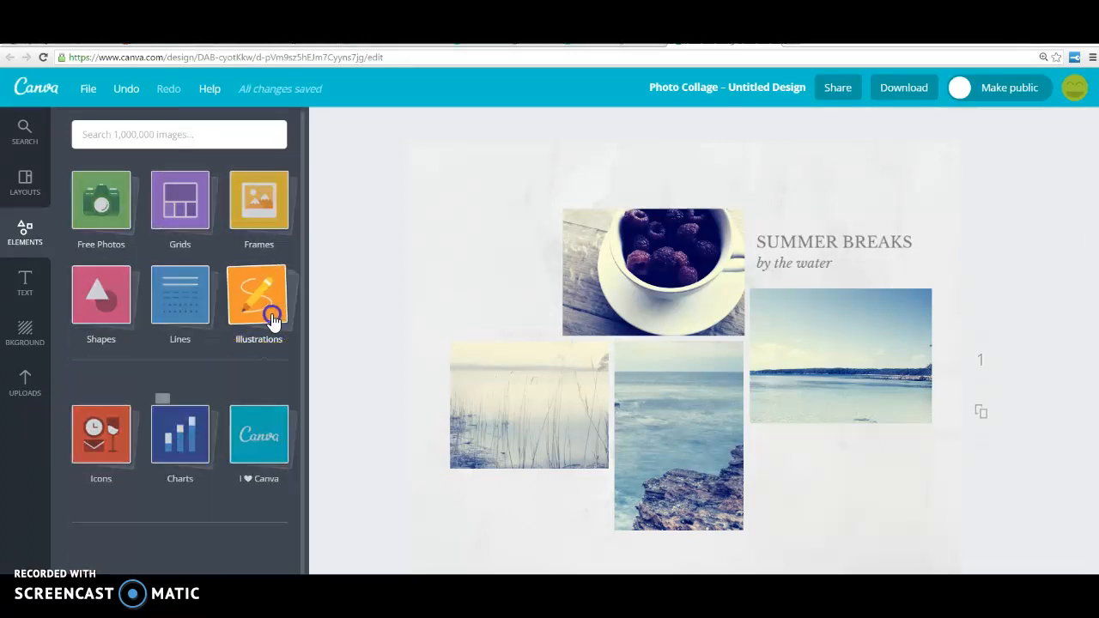
Step: Add the compass illustration to the left of the collage photos
left_click(259, 294)
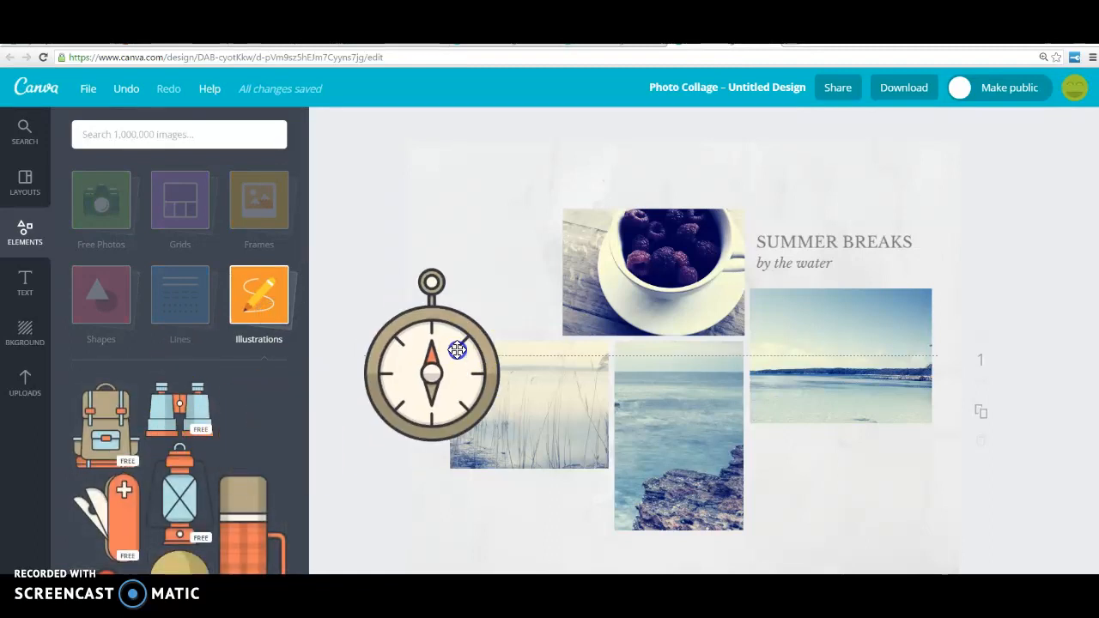
left_click_drag(432, 373, 514, 240)
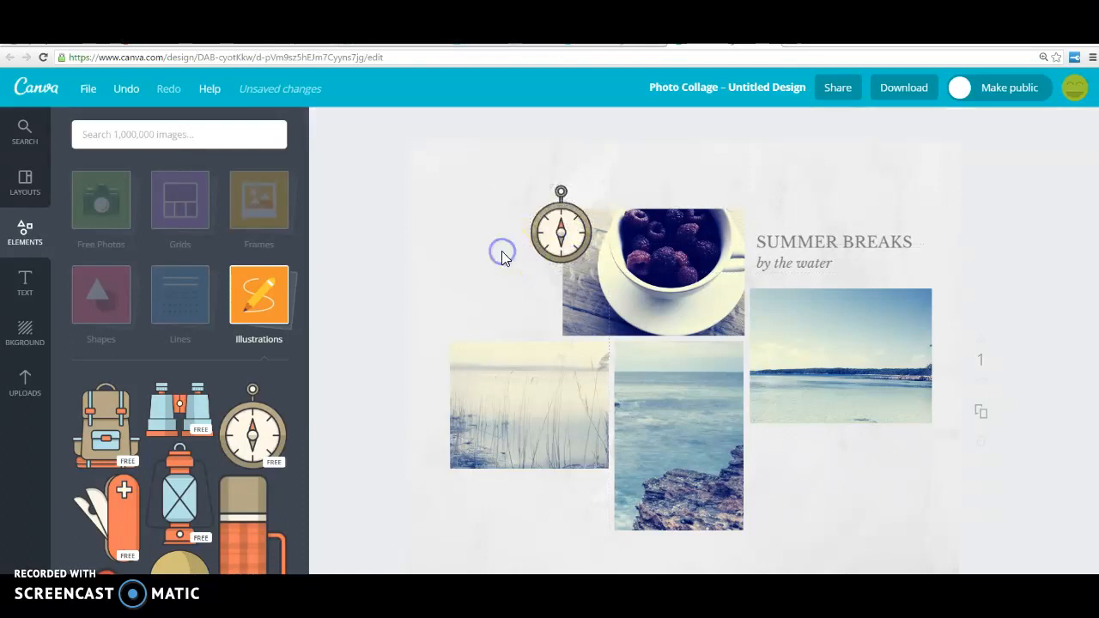
mouse_move(301, 228)
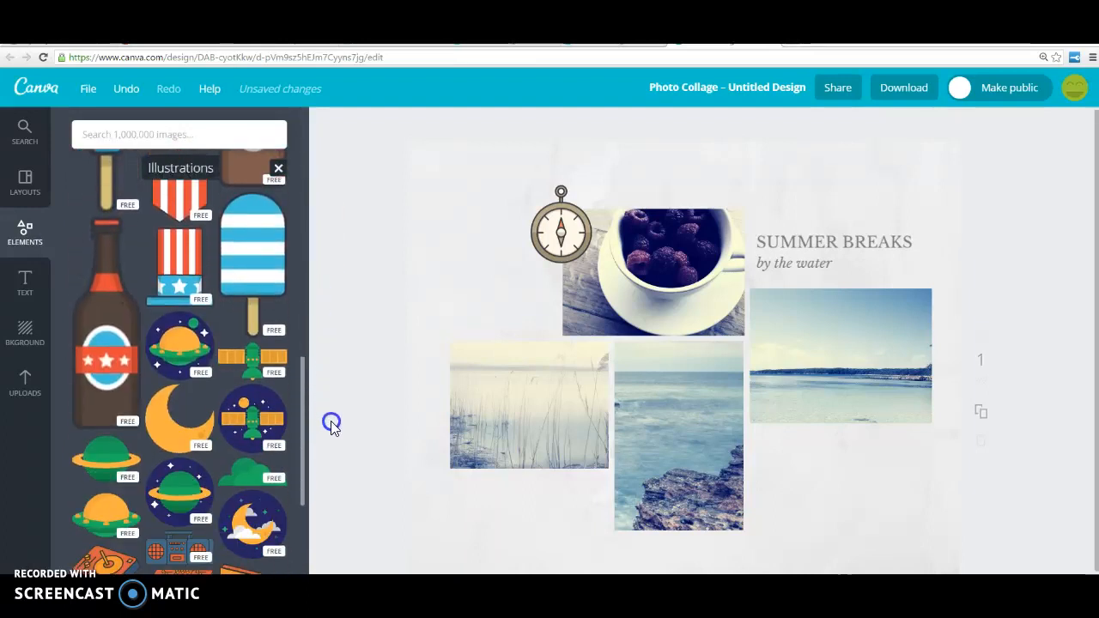
scroll("down", 3)
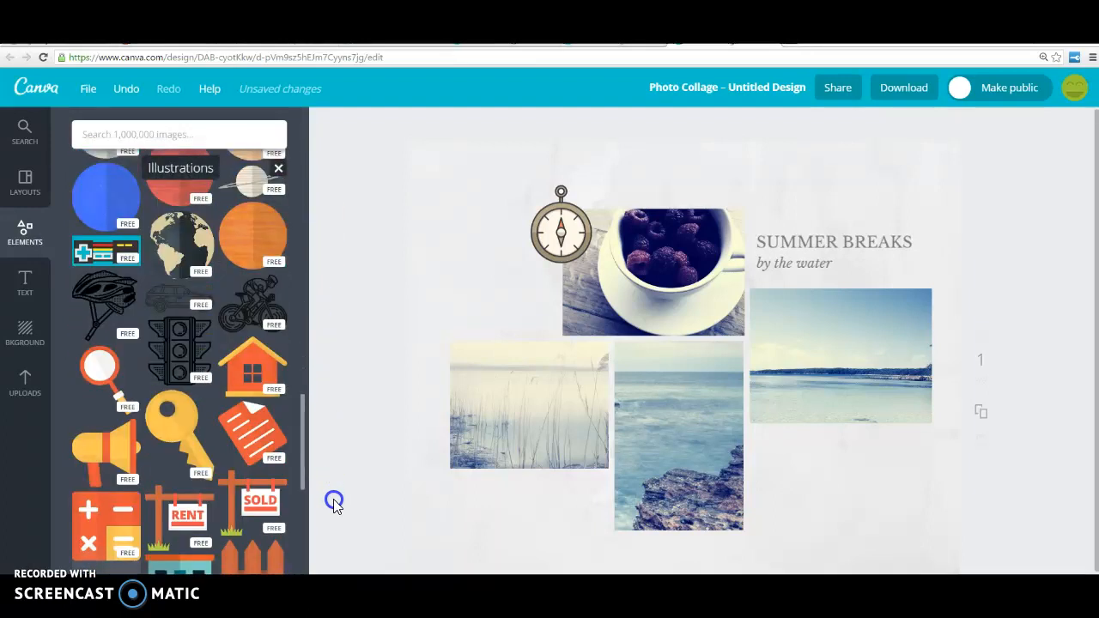
scroll("down", 3)
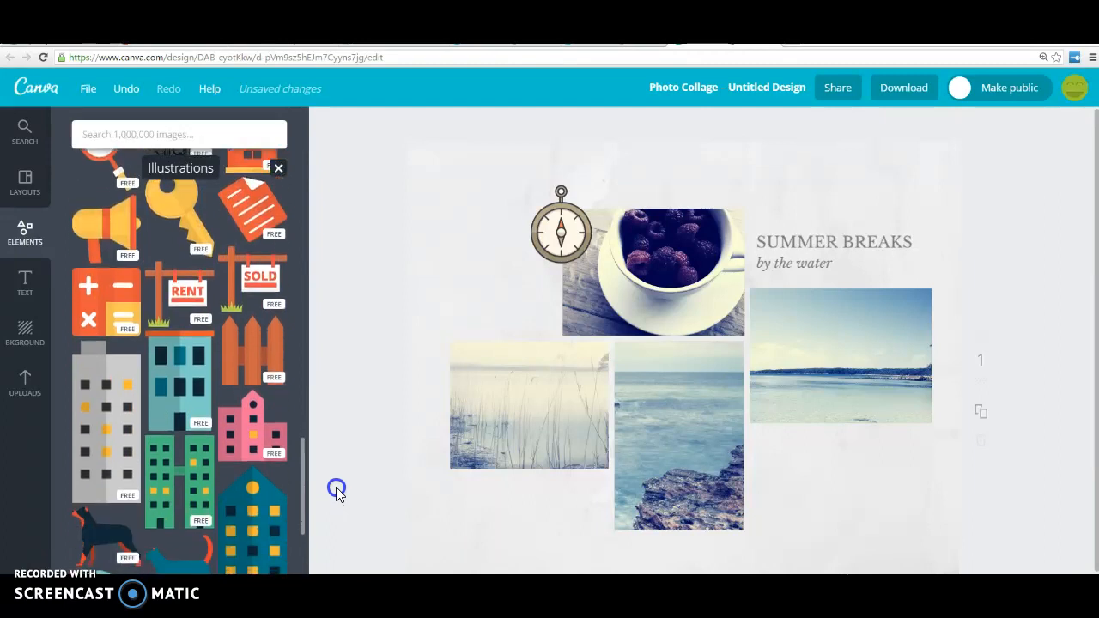
scroll("up", 3)
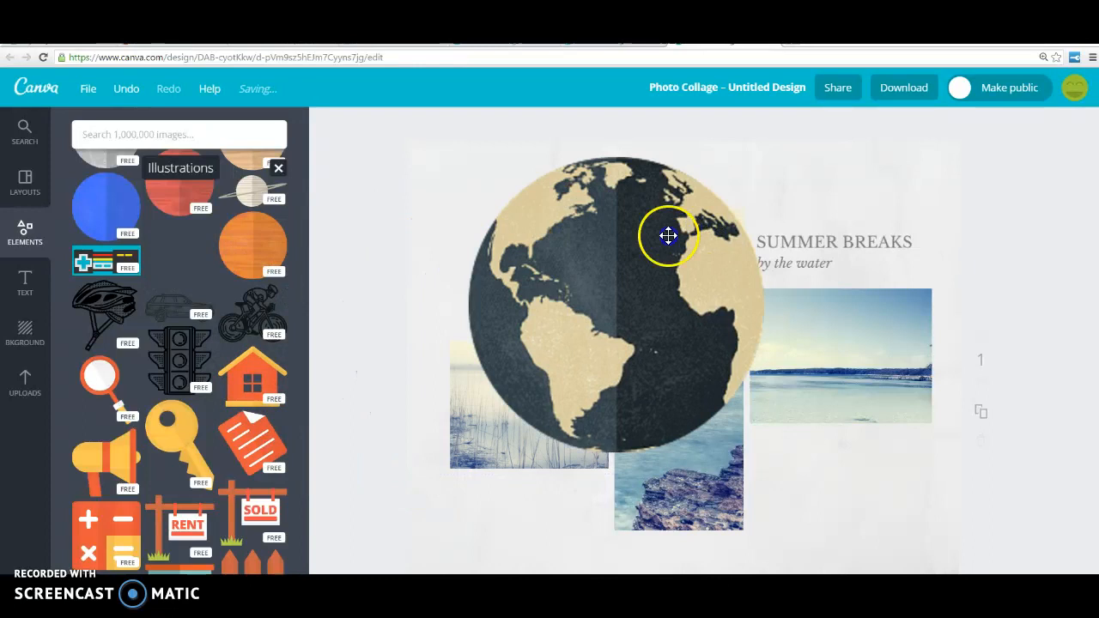
Step: Shrink the globe illustration and tuck it beneath the compass
left_click_drag(668, 236, 492, 268)
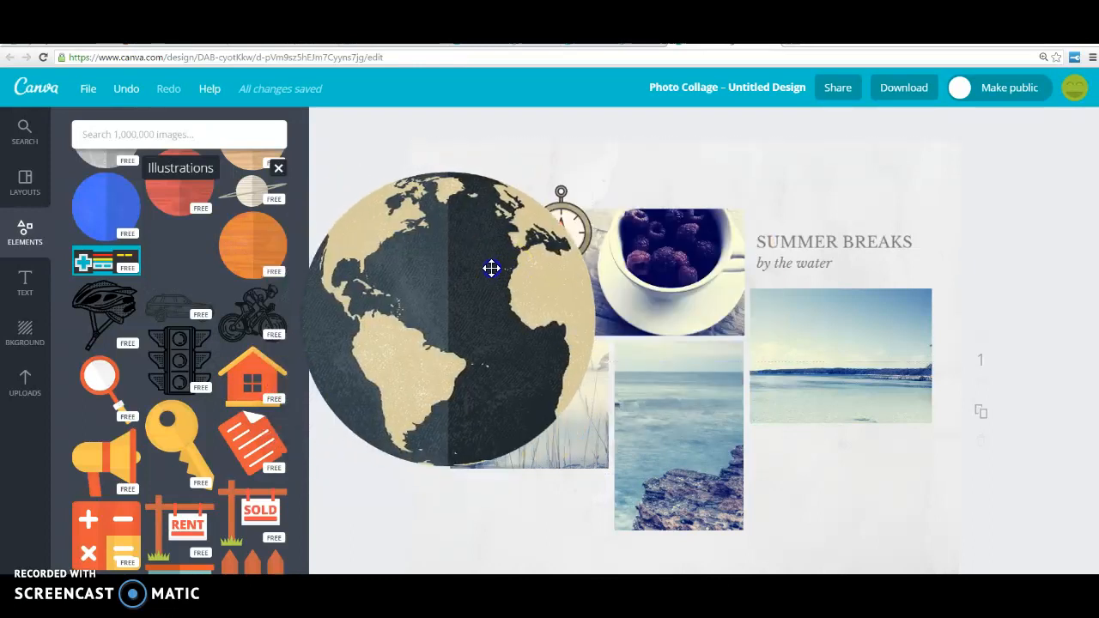
left_click_drag(491, 268, 513, 247)
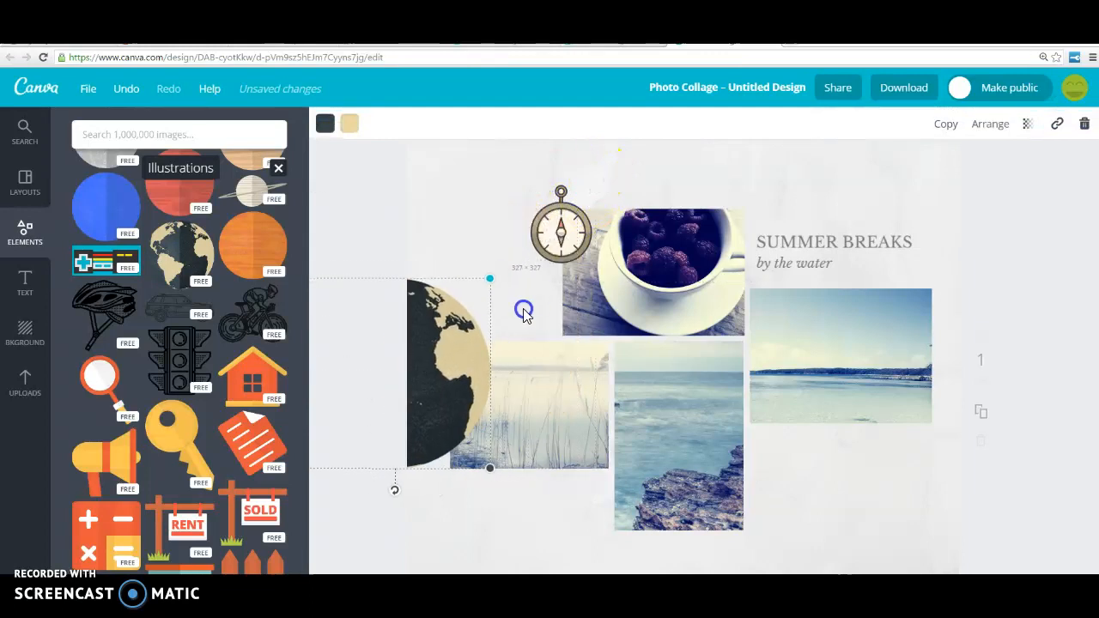
left_click_drag(446, 370, 528, 386)
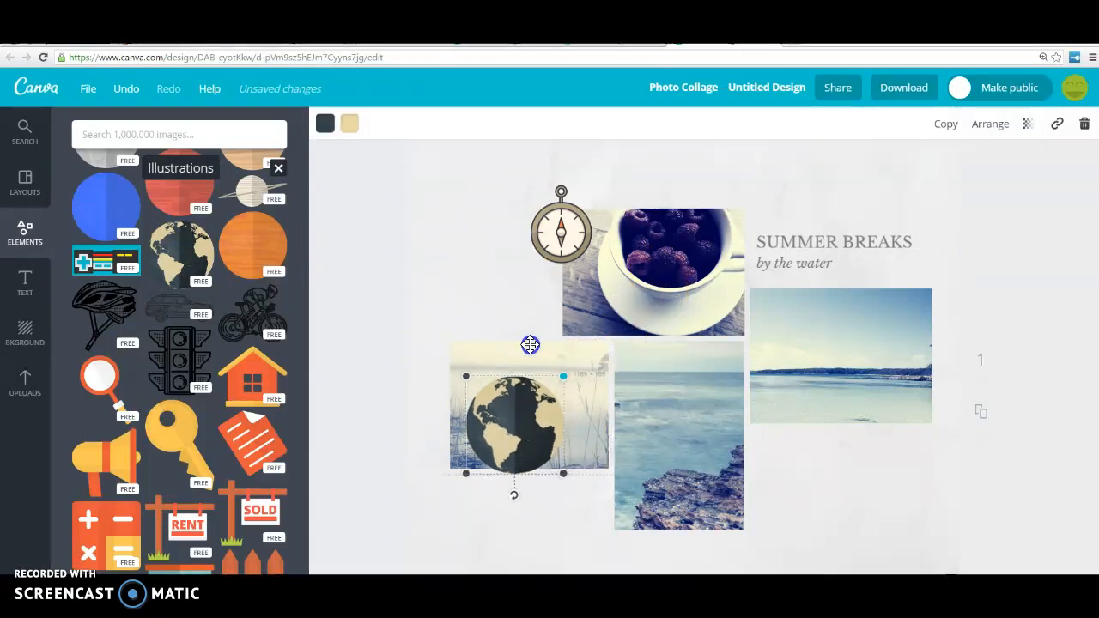
left_click_drag(530, 421, 730, 334)
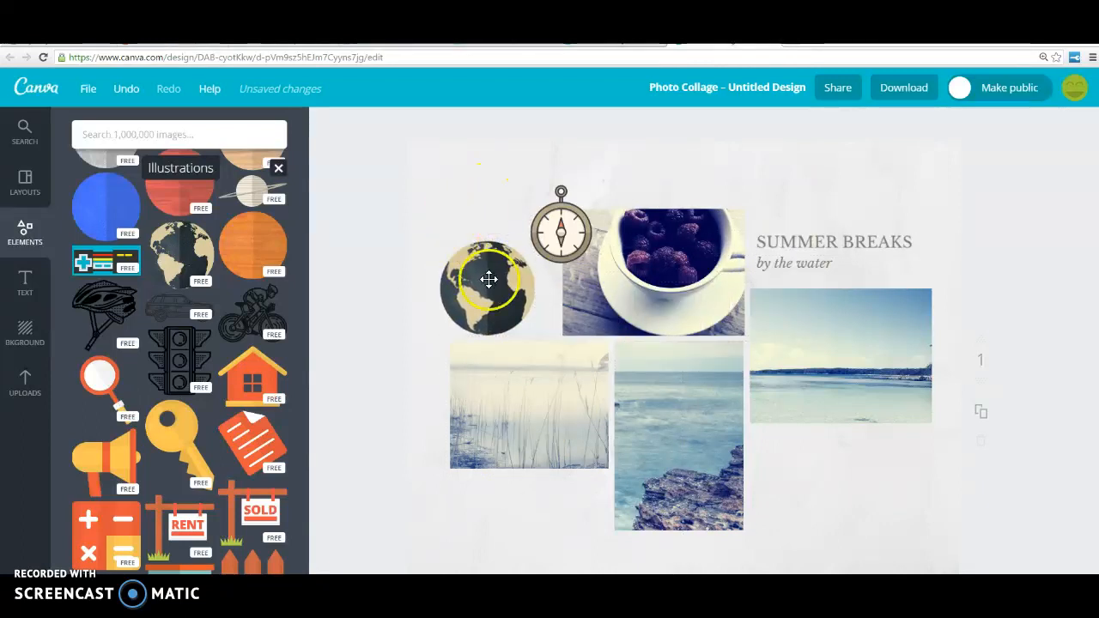
left_click(487, 287)
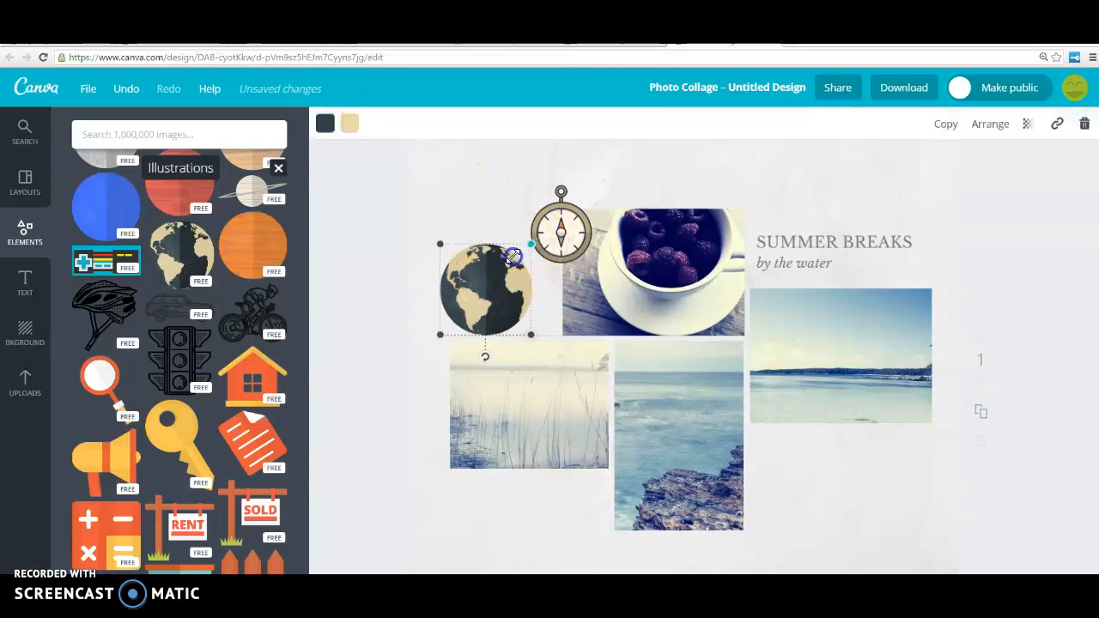
left_click_drag(485, 288, 541, 305)
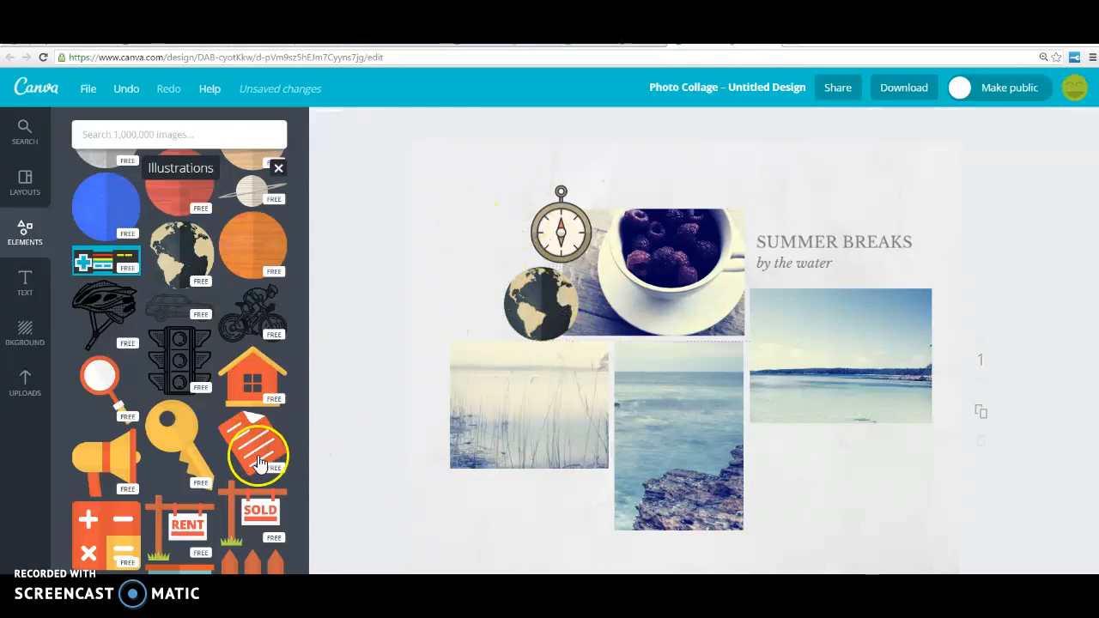
Step: Fill the bottom-left reeds frame with the uploaded IRONMAN Texas photo, nudged slightly left
left_click(528, 408)
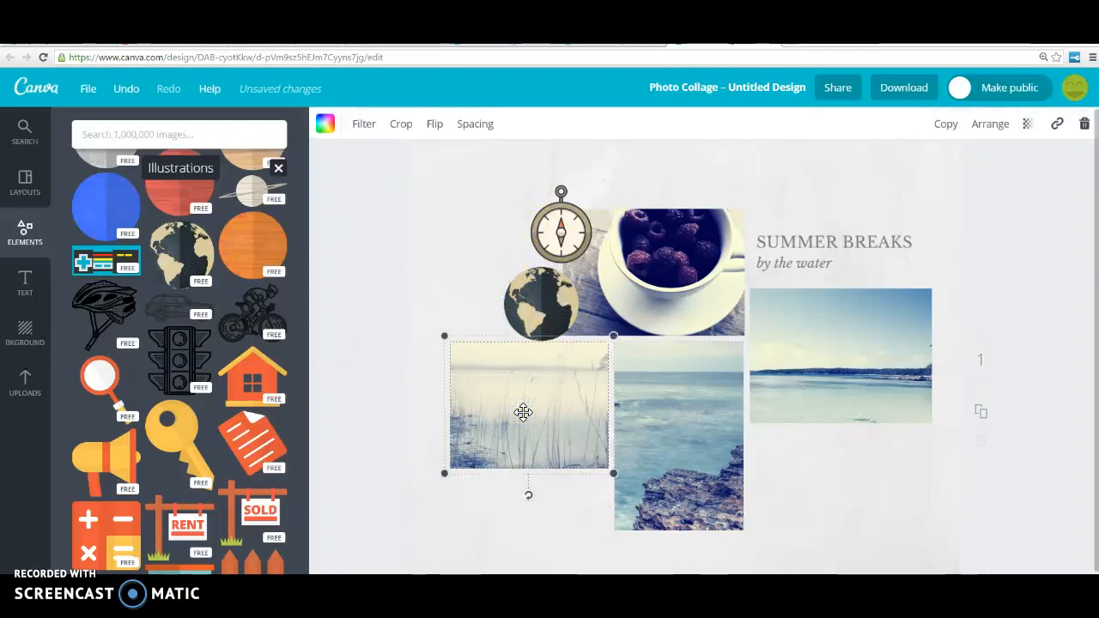
mouse_move(25, 382)
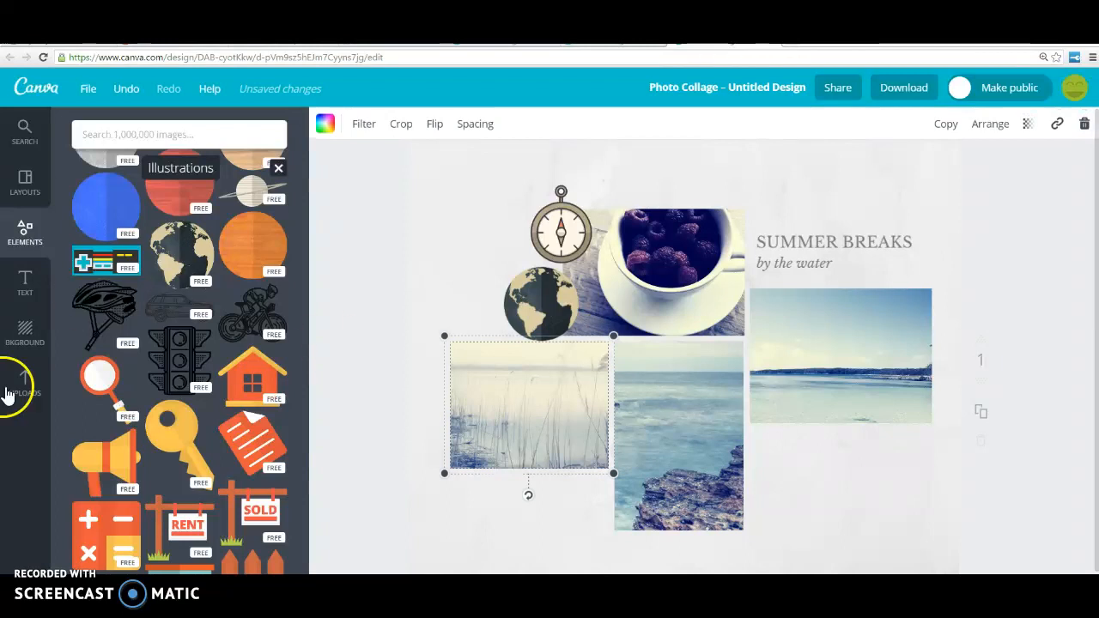
mouse_move(20, 377)
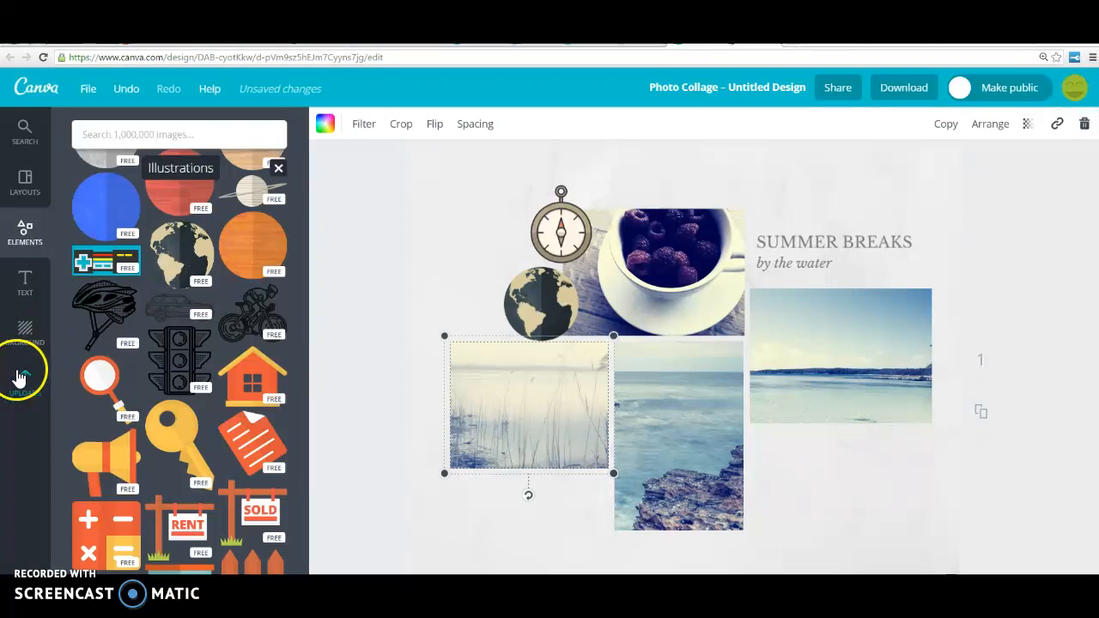
left_click(24, 378)
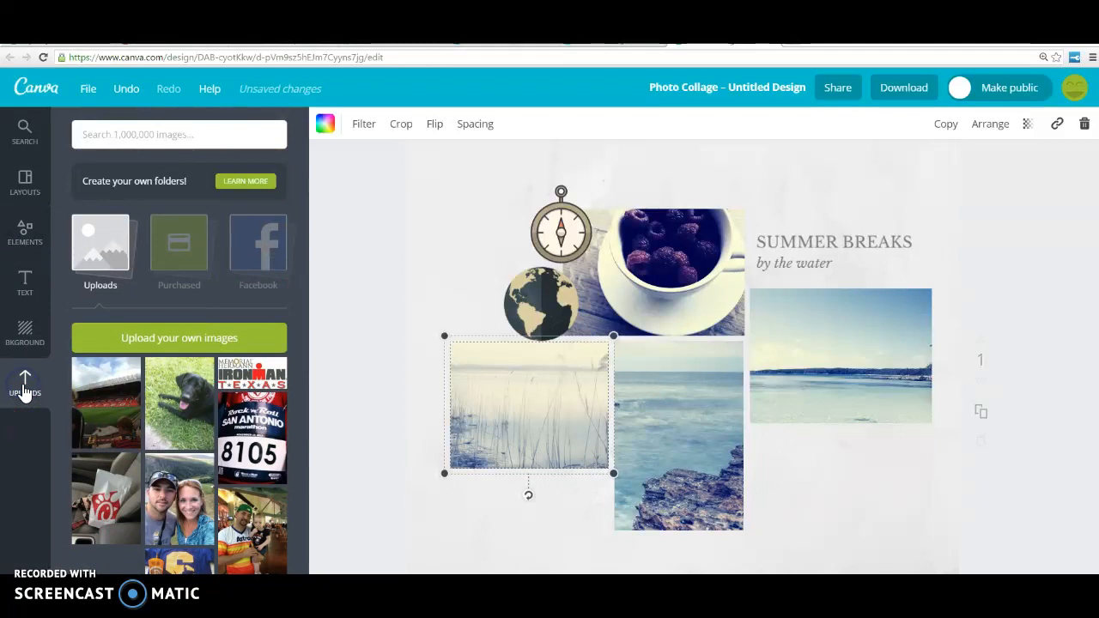
mouse_move(149, 262)
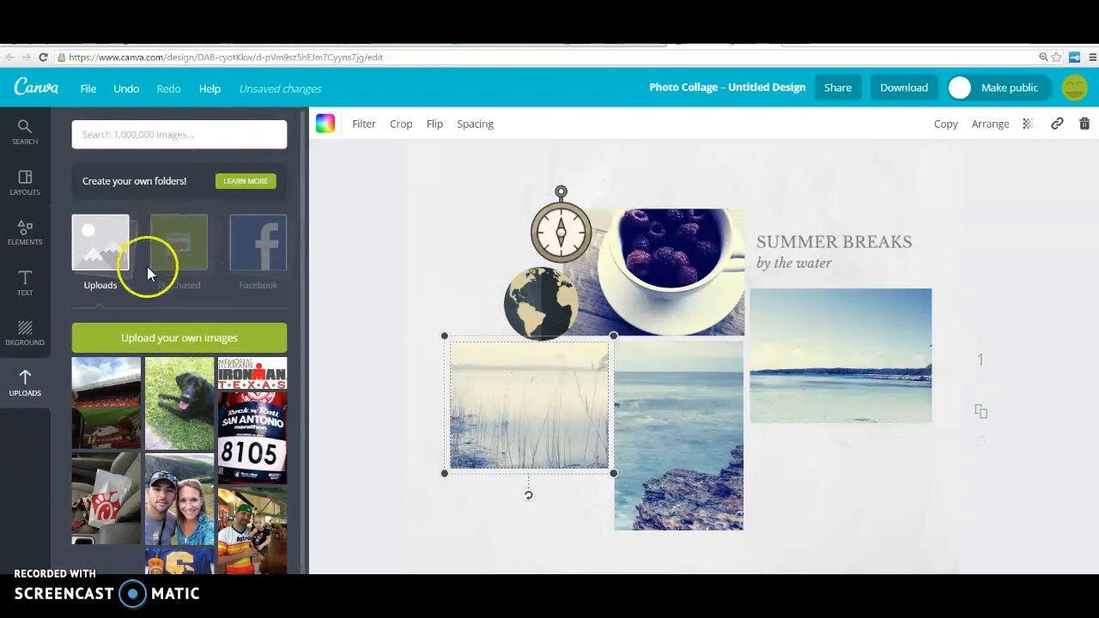
mouse_move(174, 249)
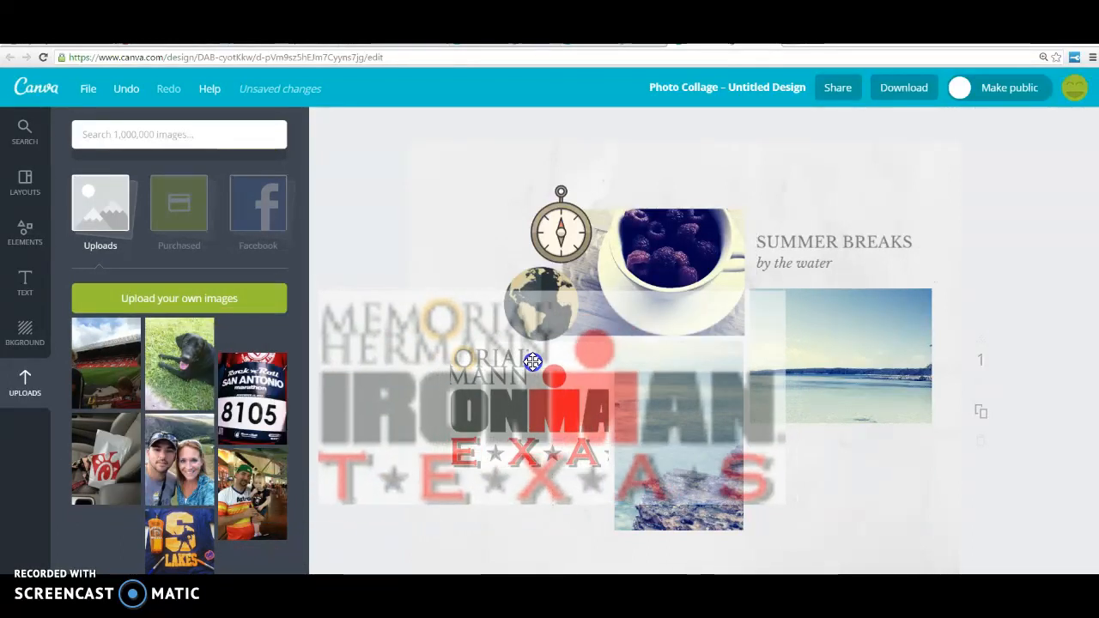
left_click(531, 404)
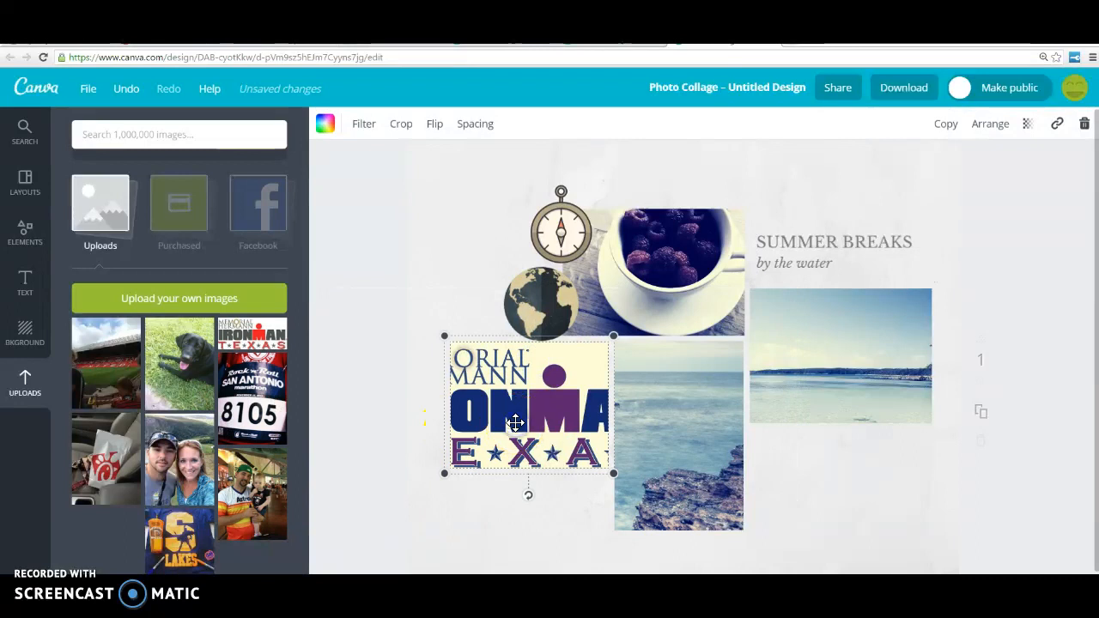
left_click_drag(528, 403, 517, 412)
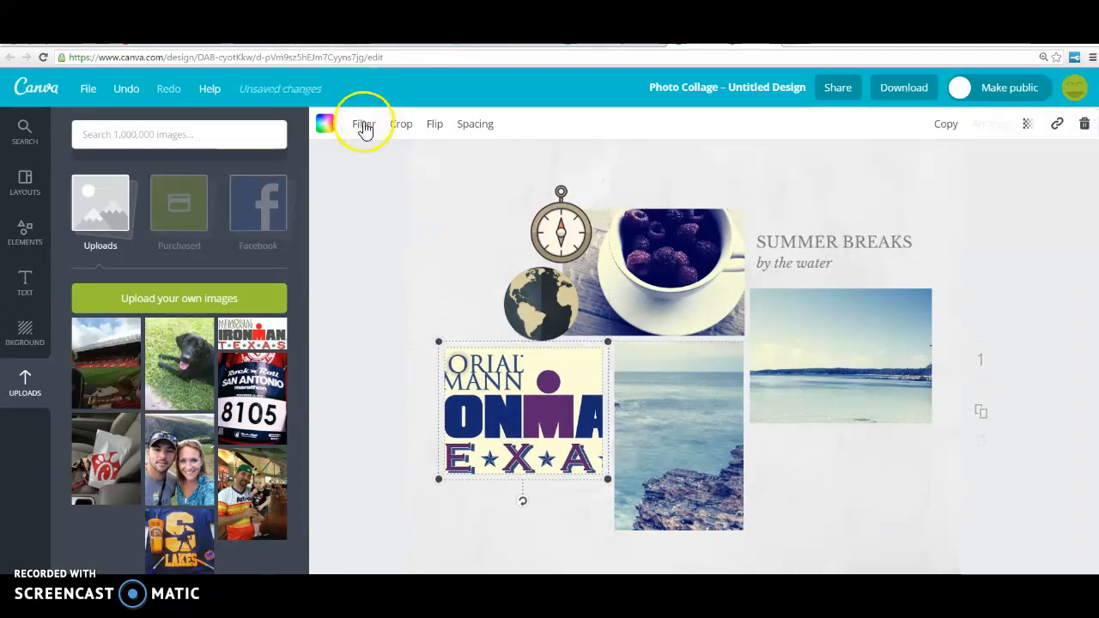
Step: Apply the Epic filter to the IRONMAN photo and resize it to show the whole logo
left_click(364, 123)
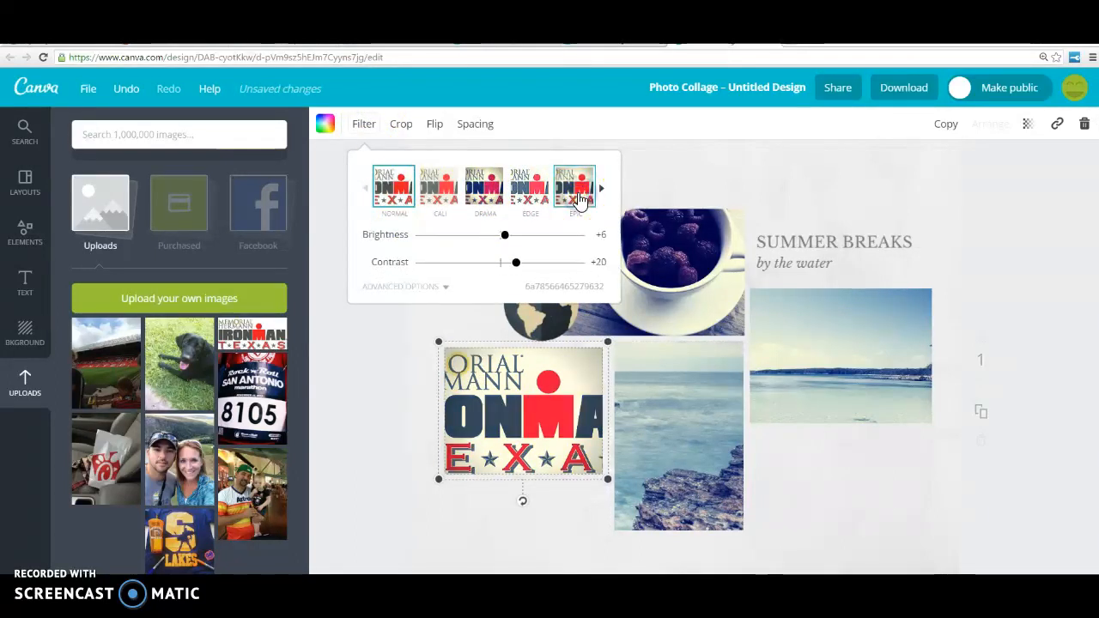
left_click(575, 188)
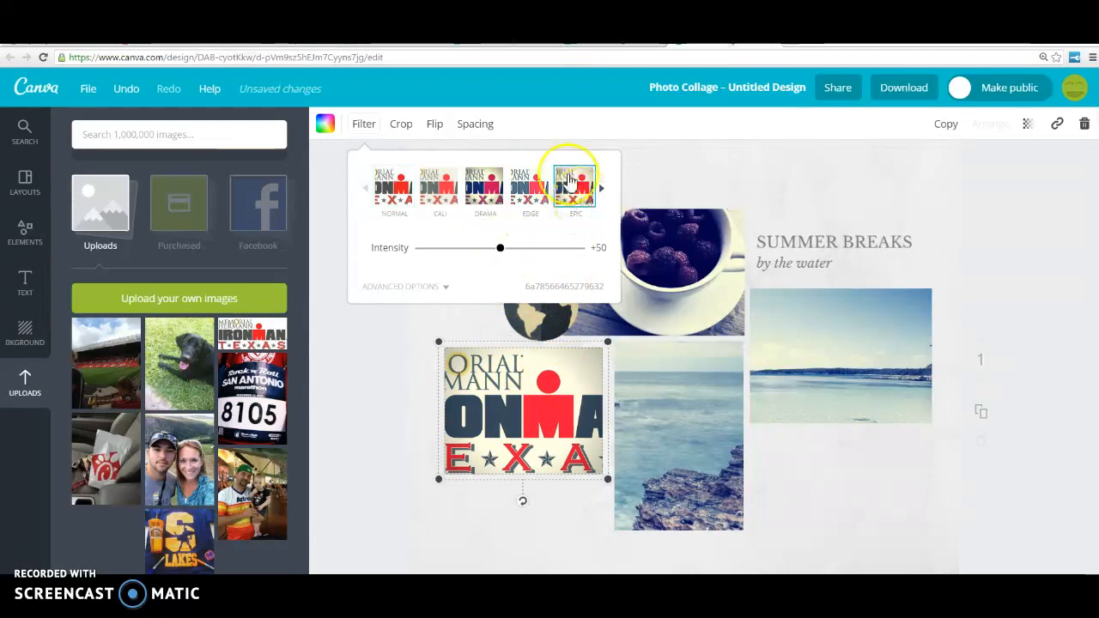
mouse_move(427, 133)
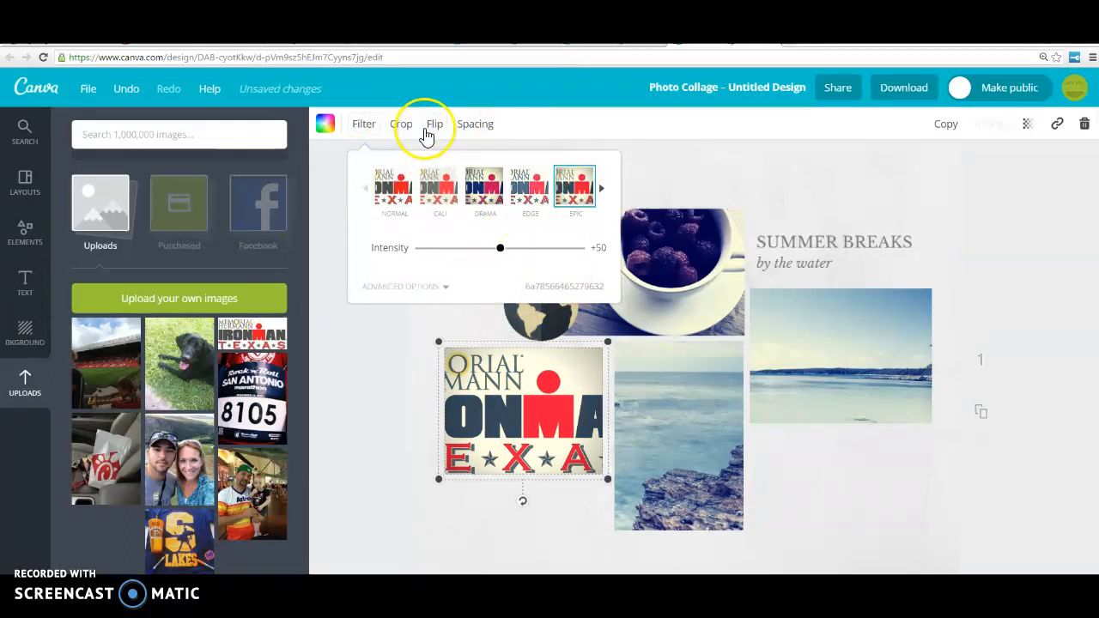
mouse_move(518, 486)
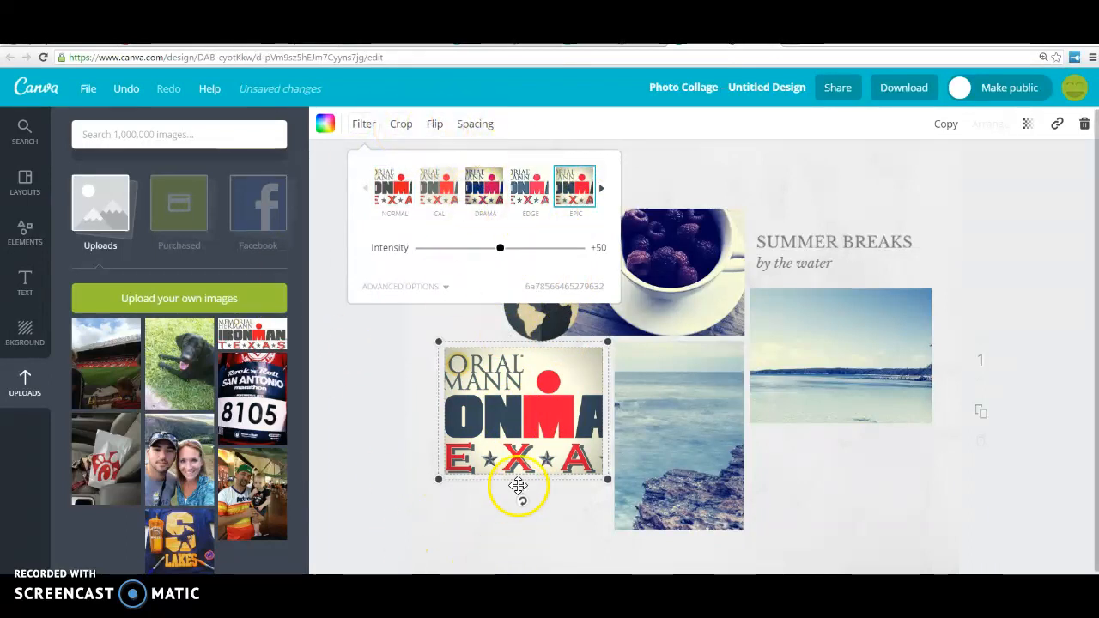
mouse_move(442, 479)
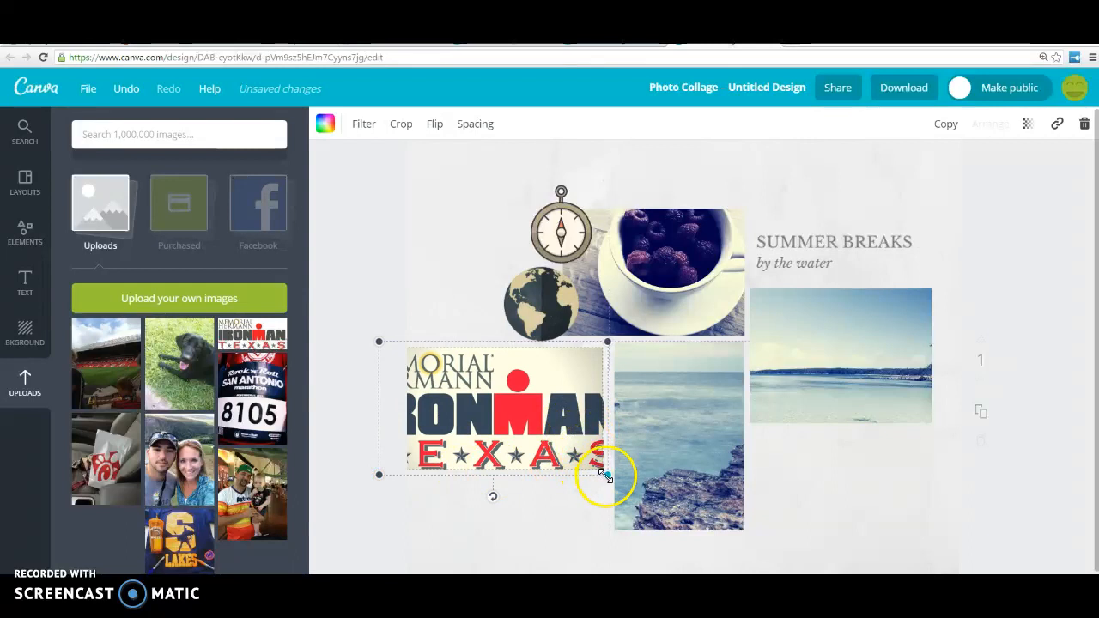
left_click_drag(606, 475, 651, 476)
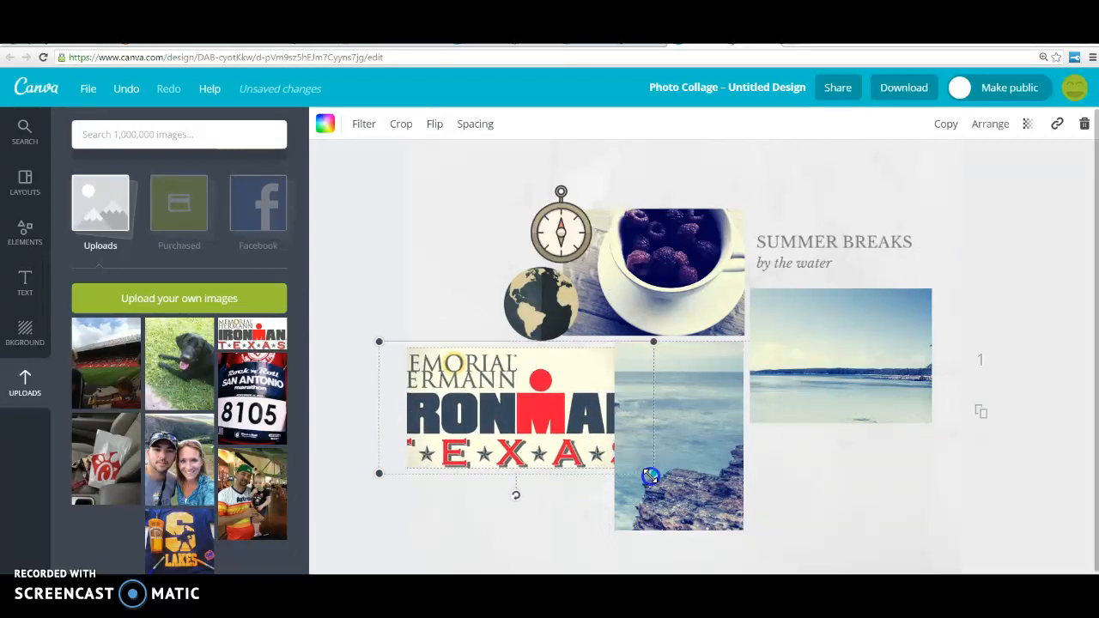
left_click_drag(652, 475, 607, 449)
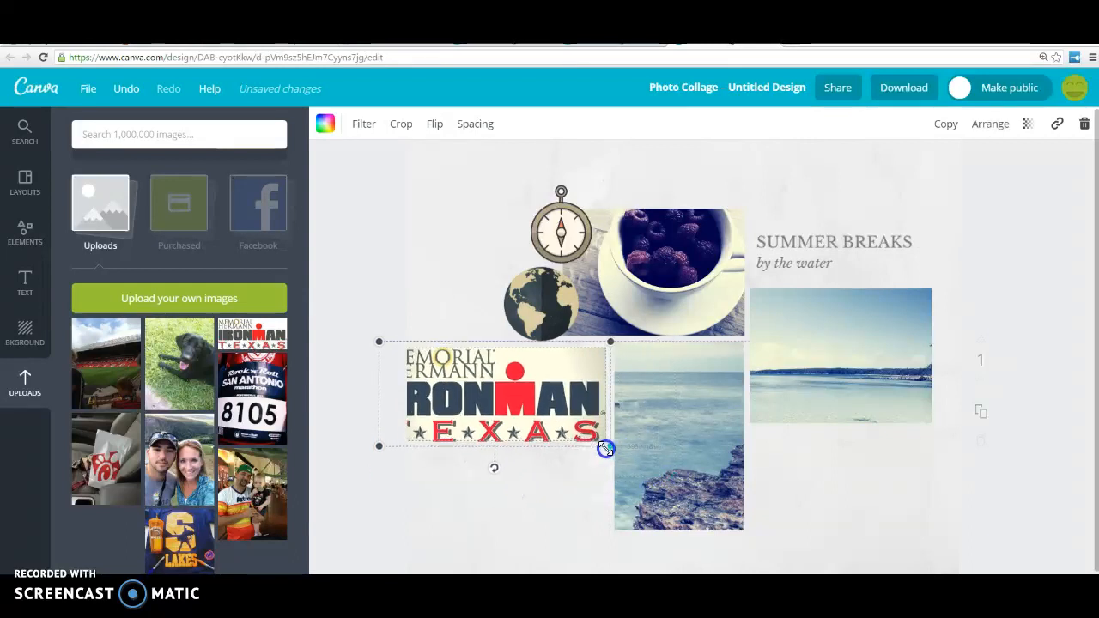
left_click_drag(606, 448, 565, 407)
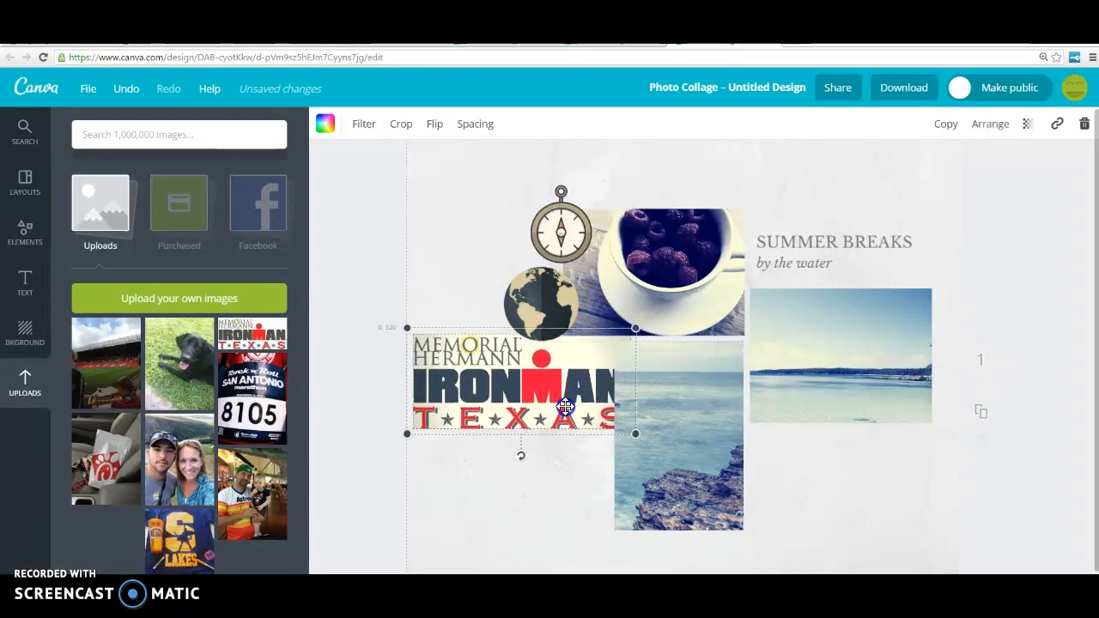
left_click_drag(565, 406, 552, 414)
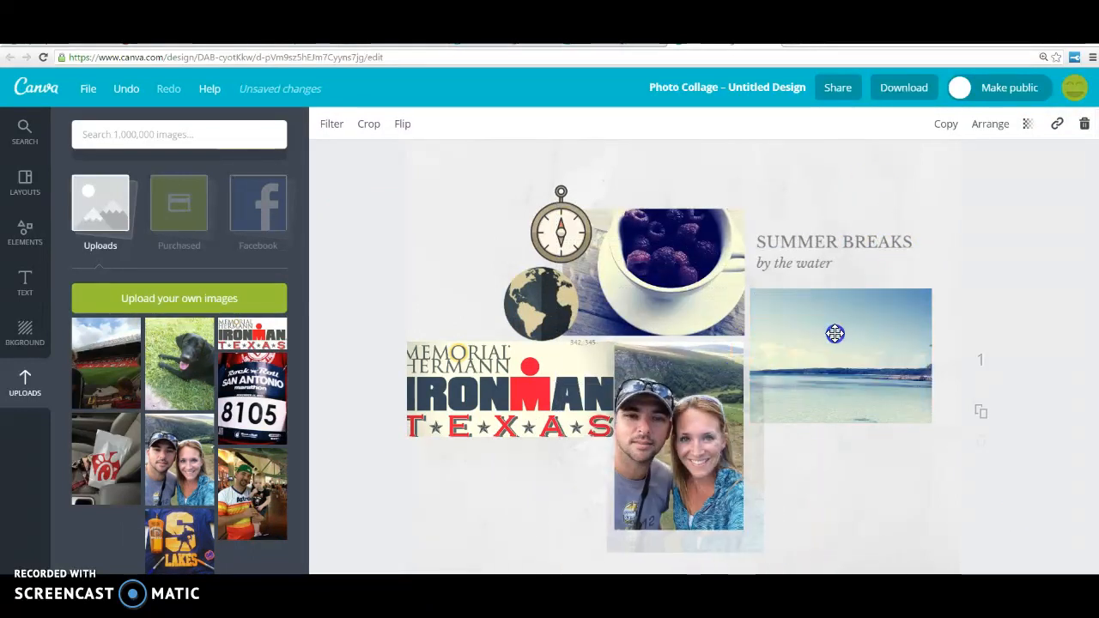
Step: Place the couple selfie in the right-hand beach photo frame and apply a filter
left_click_drag(679, 438, 840, 355)
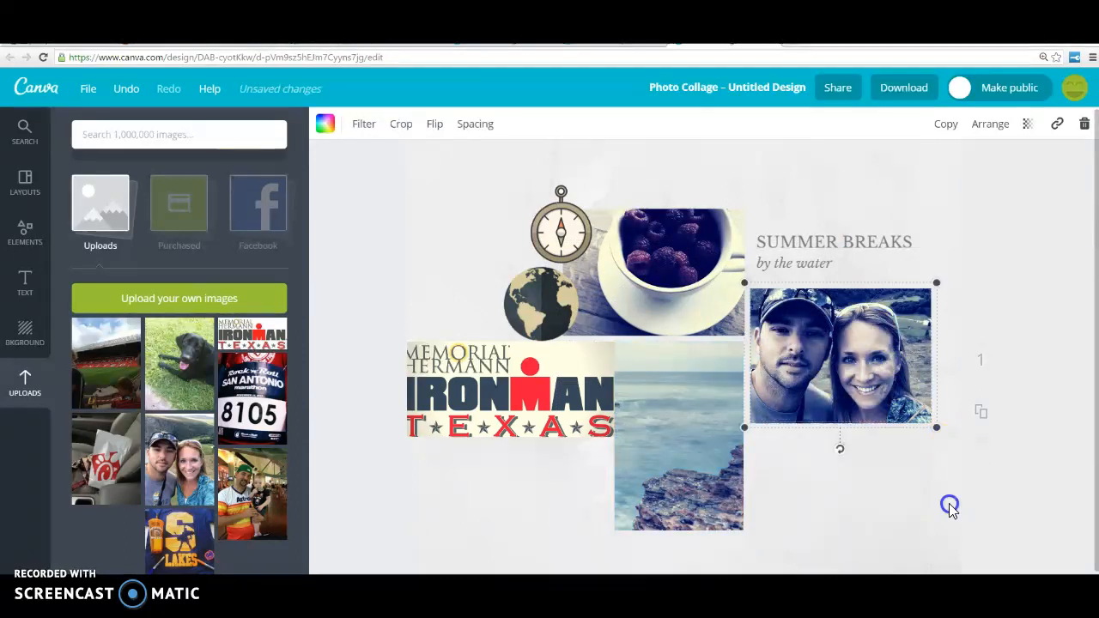
mouse_move(809, 342)
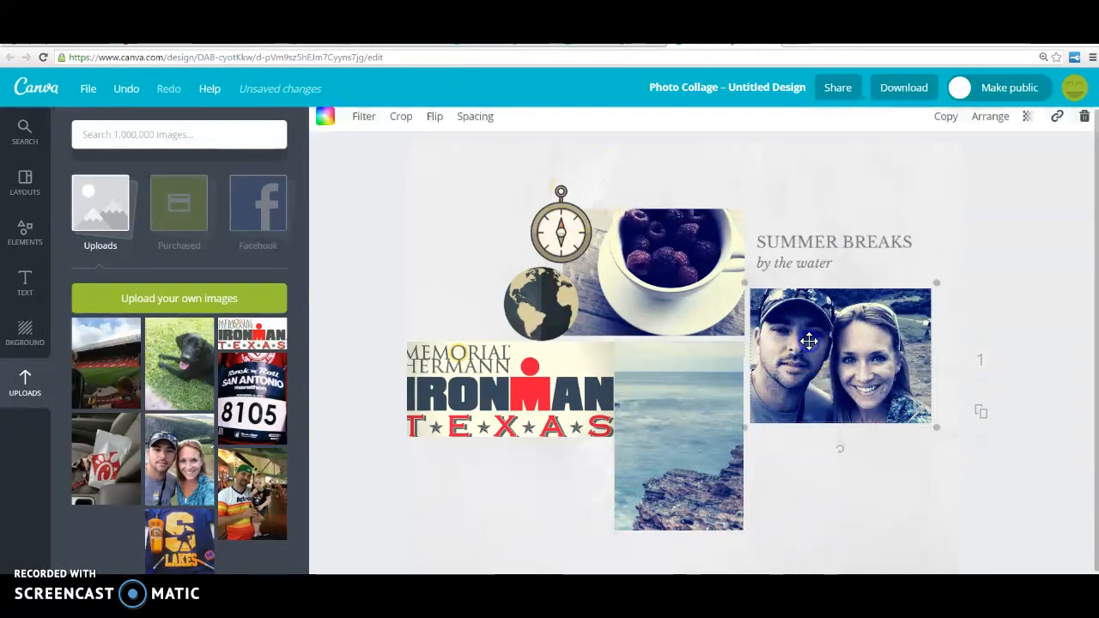
left_click(363, 116)
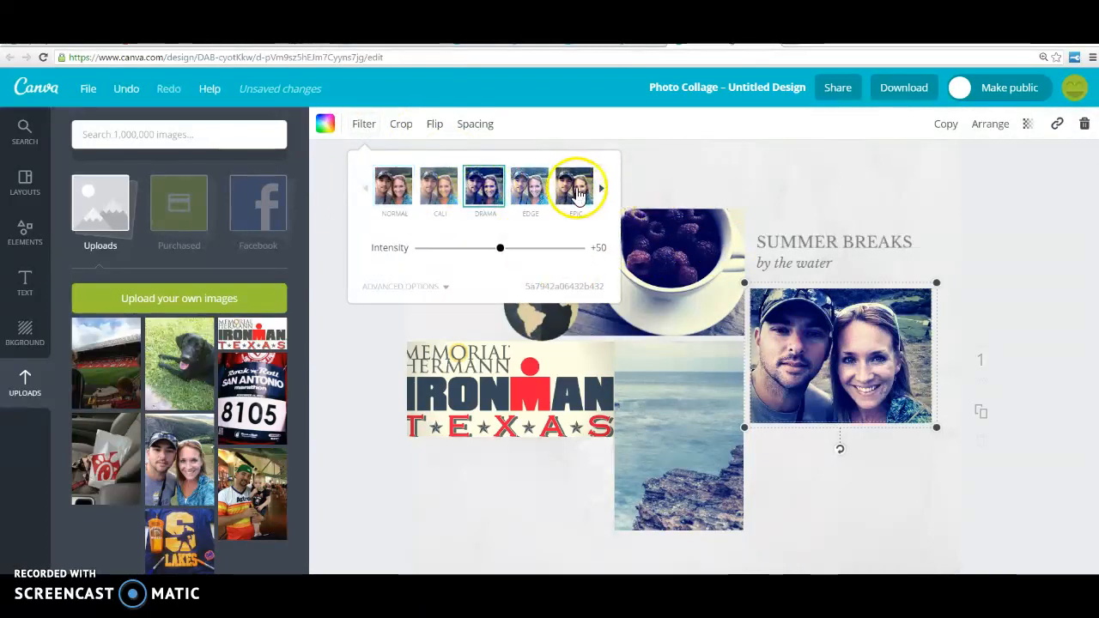
left_click(575, 186)
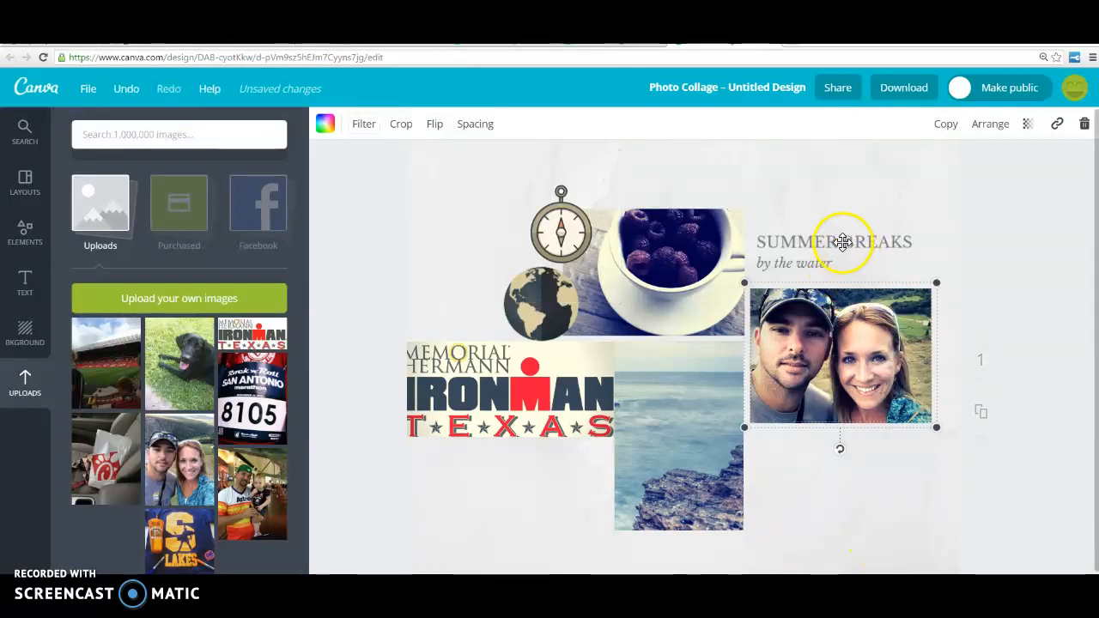
Step: Change the Summer Breaks heading to 'MY CULTURE, Mrs. Szafran'
double_click(833, 242)
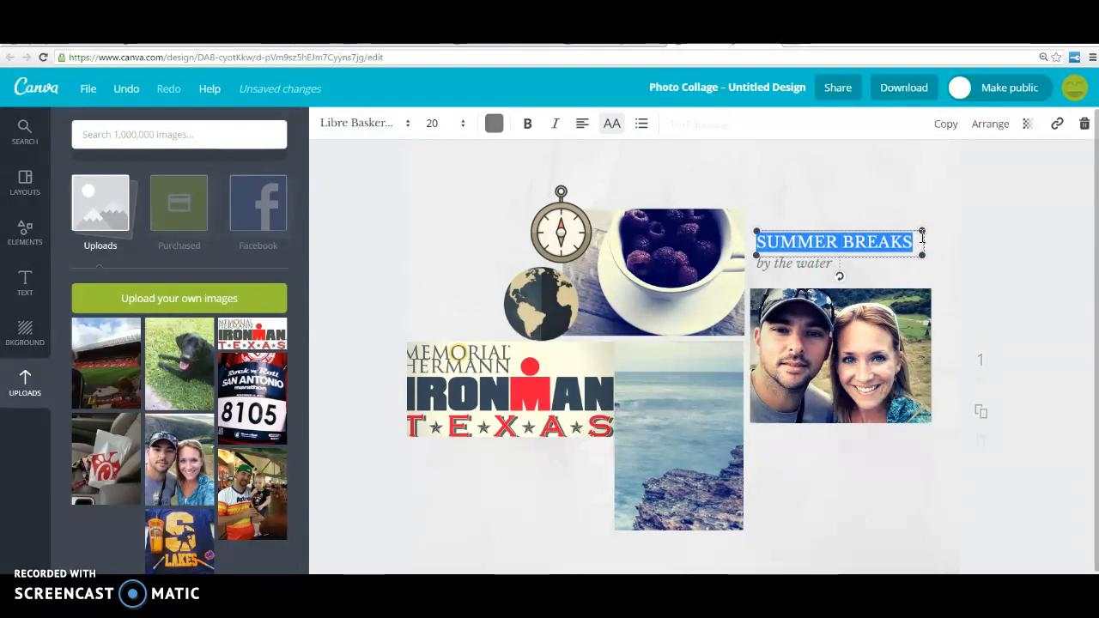
type("M")
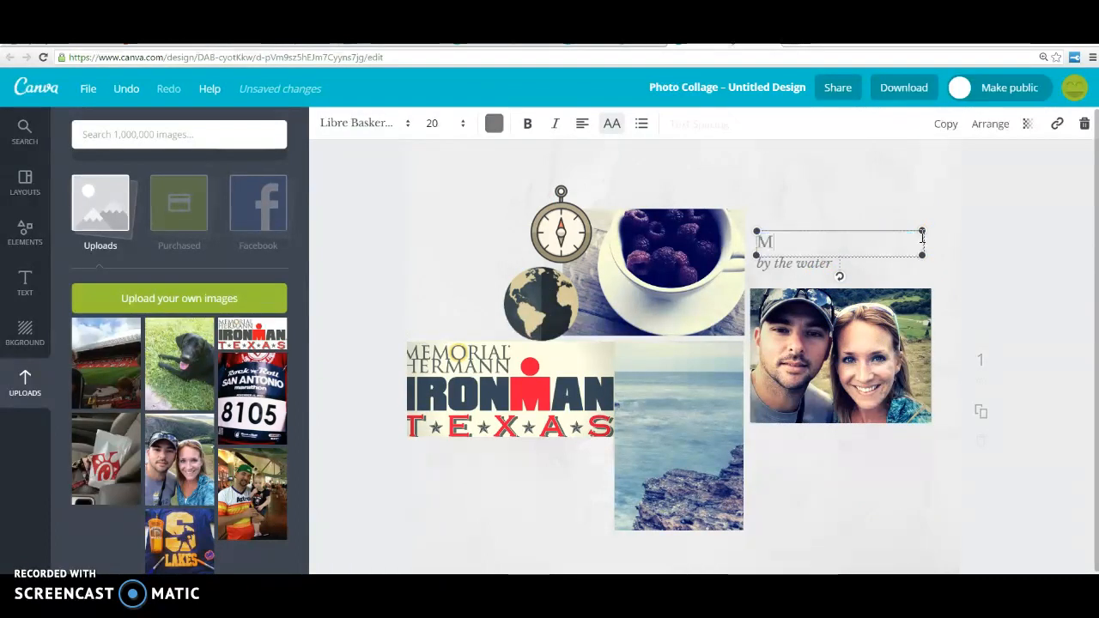
type("Y CULTURE")
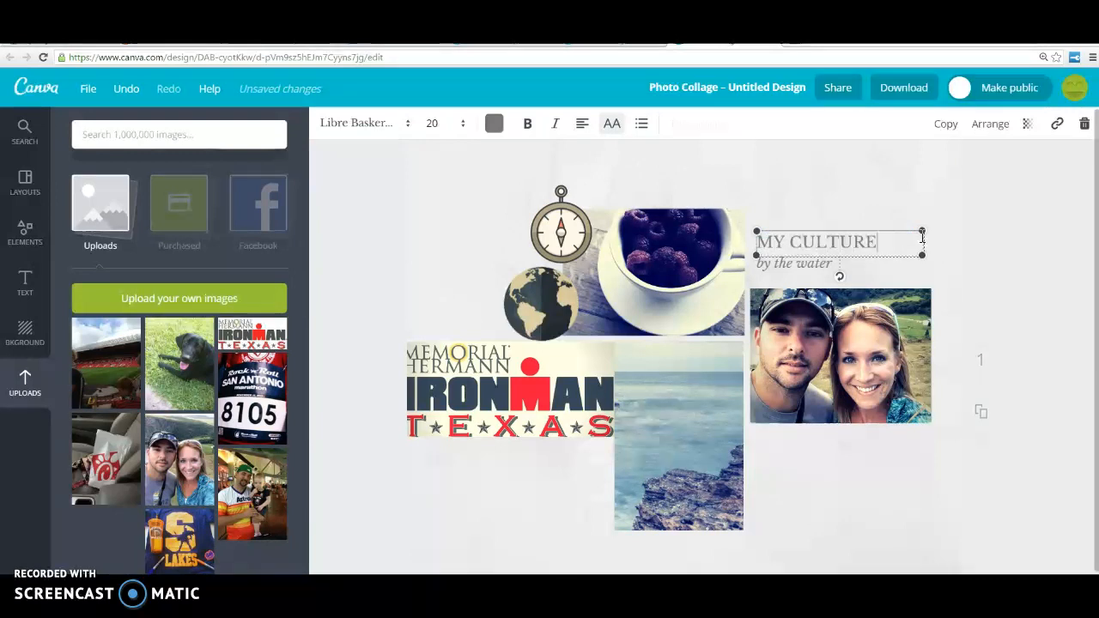
type("MRS. SZAFRAN")
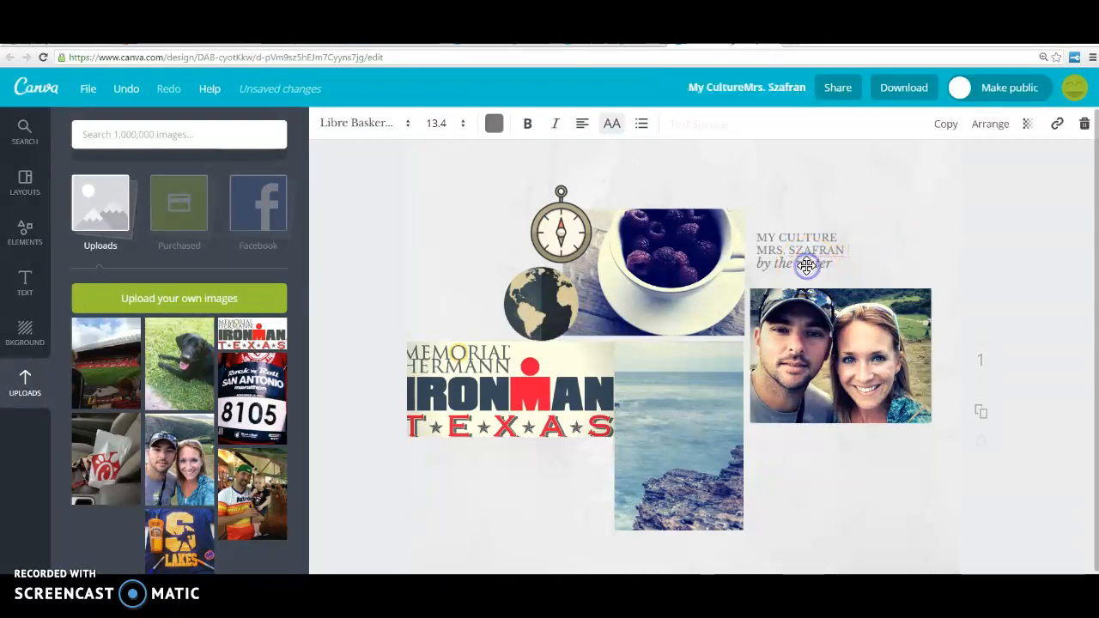
Step: Replace the 'by the water' subtitle with 'Culture Show and Tell 2016'
left_click(807, 263)
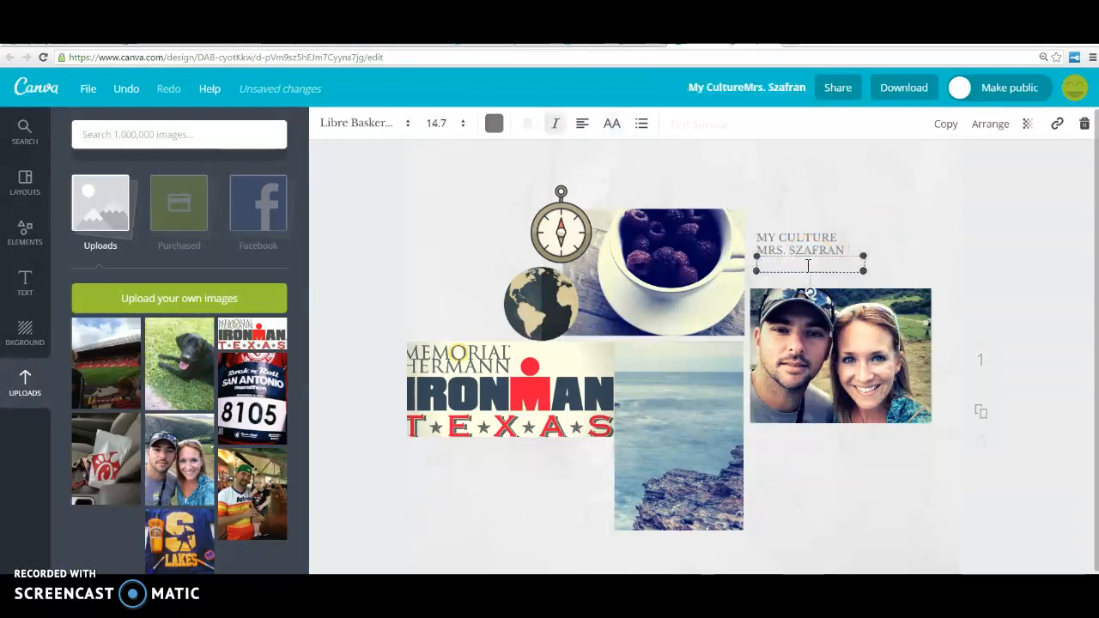
type("Culture")
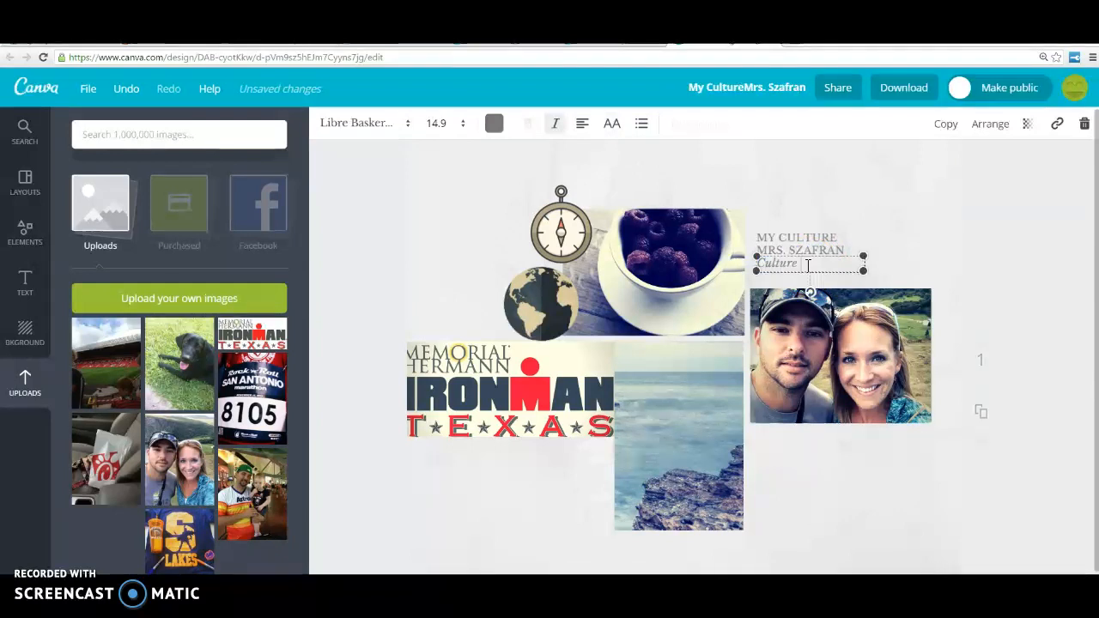
type("Show and Tell 2016")
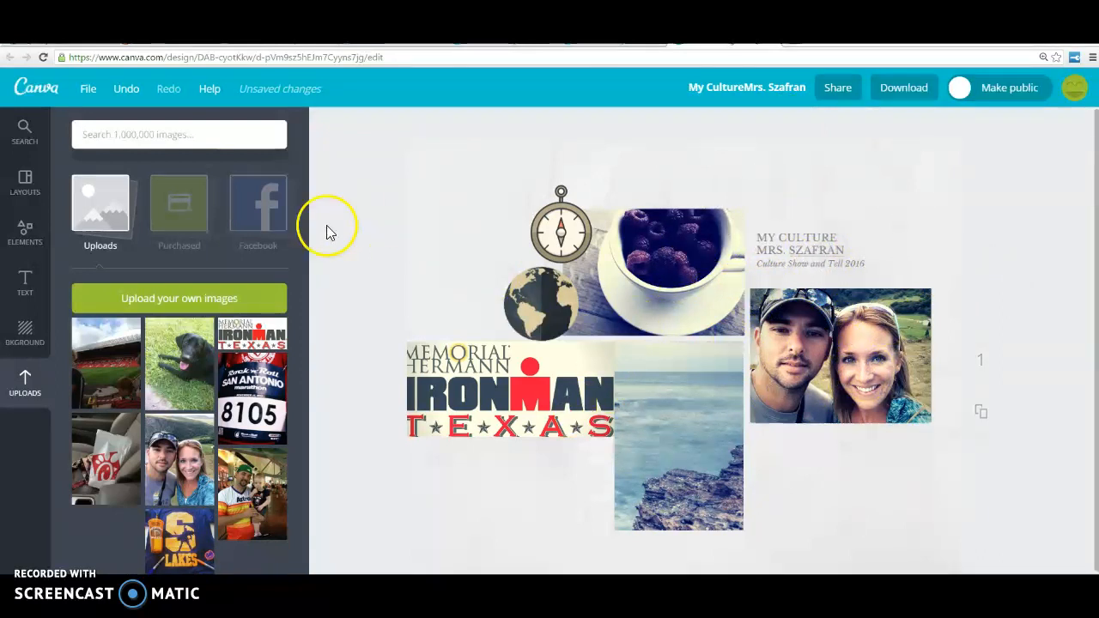
mouse_move(25, 283)
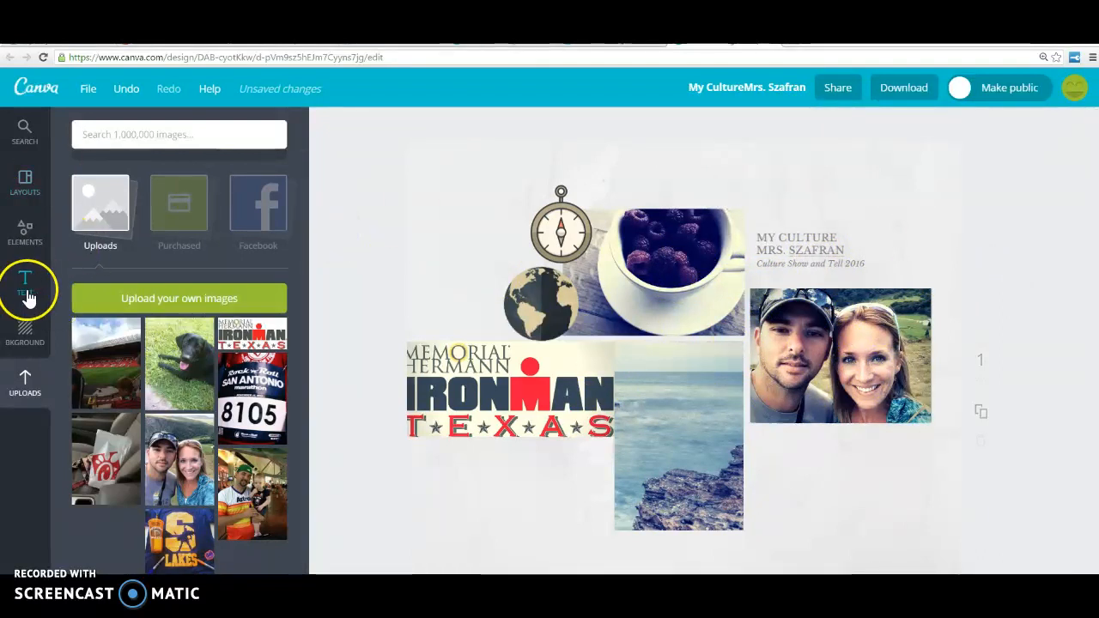
Step: Place an 'Add a little bit of body text' box below the couple selfie
left_click(25, 279)
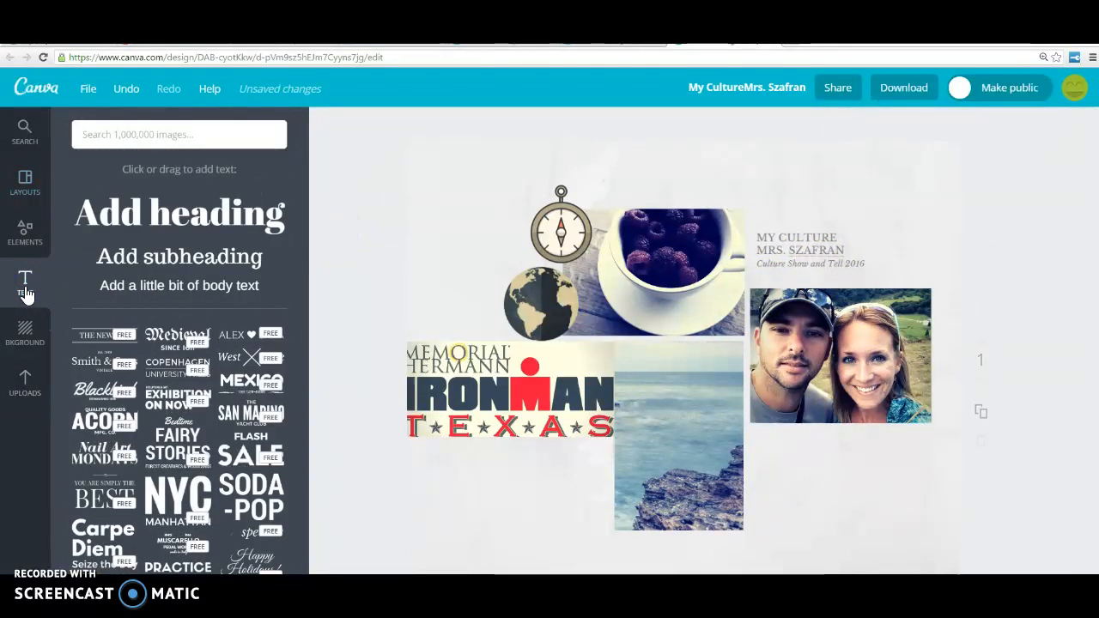
mouse_move(296, 224)
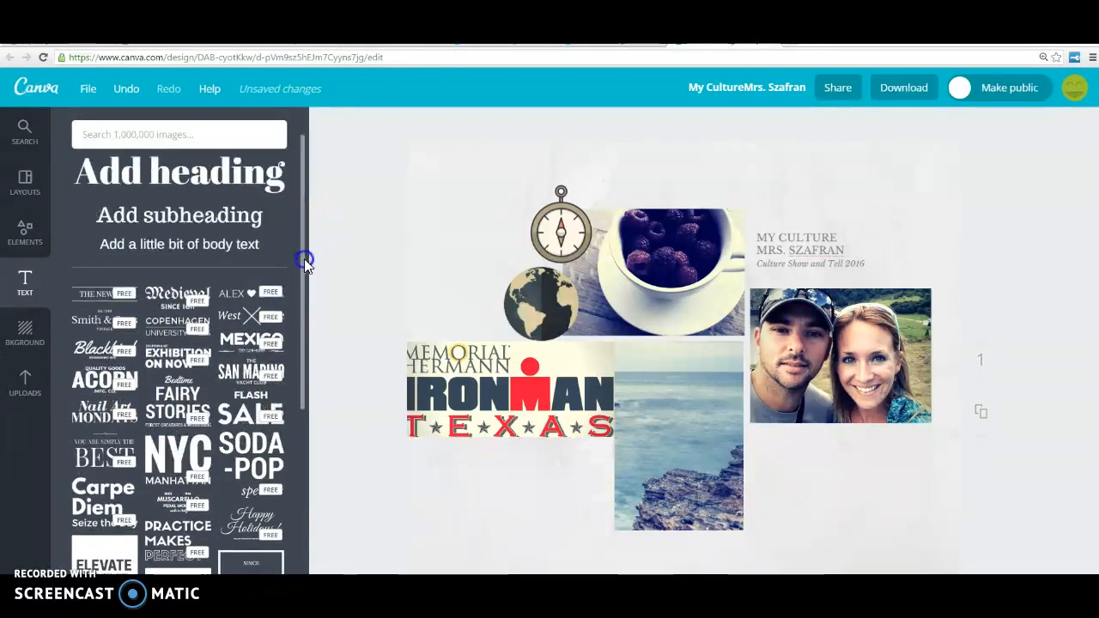
scroll("down", 3)
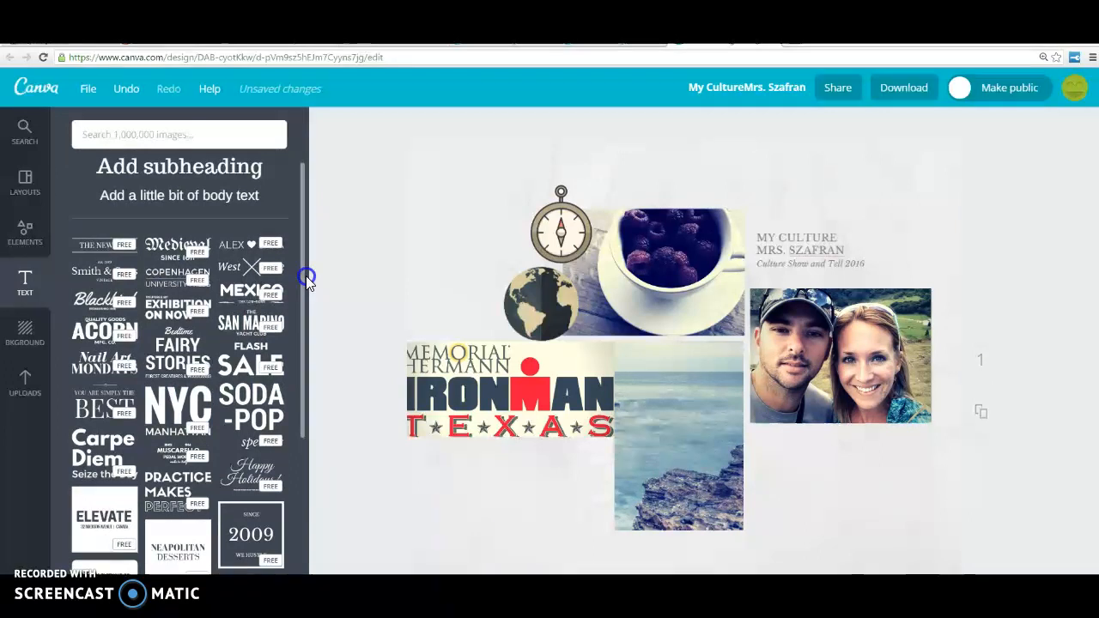
scroll("down", 3)
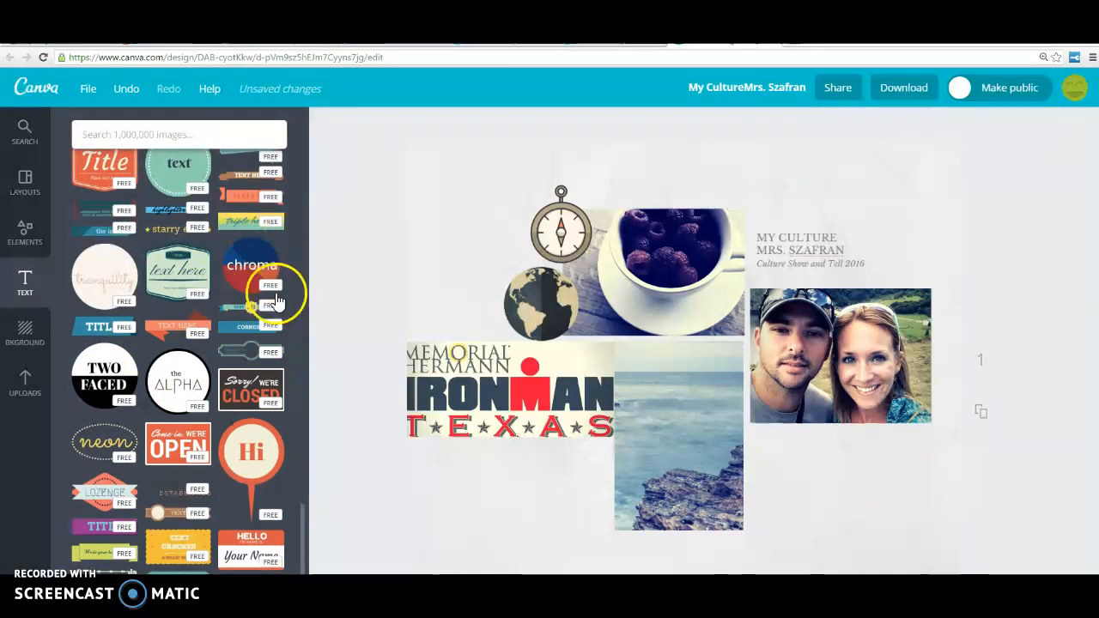
mouse_move(275, 357)
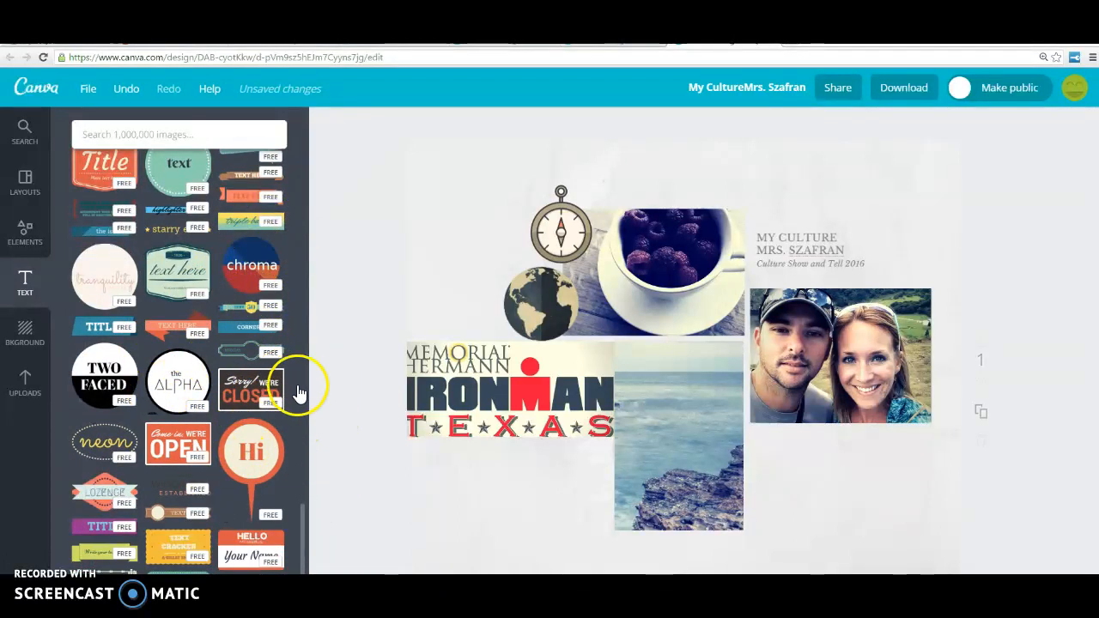
scroll("down", 3)
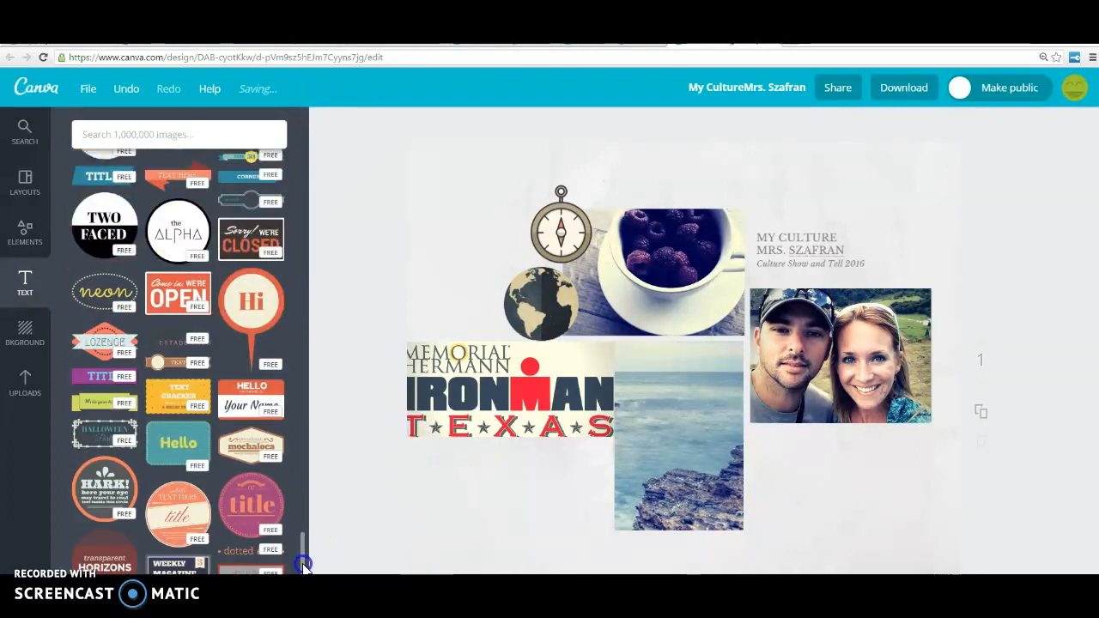
scroll("down", 3)
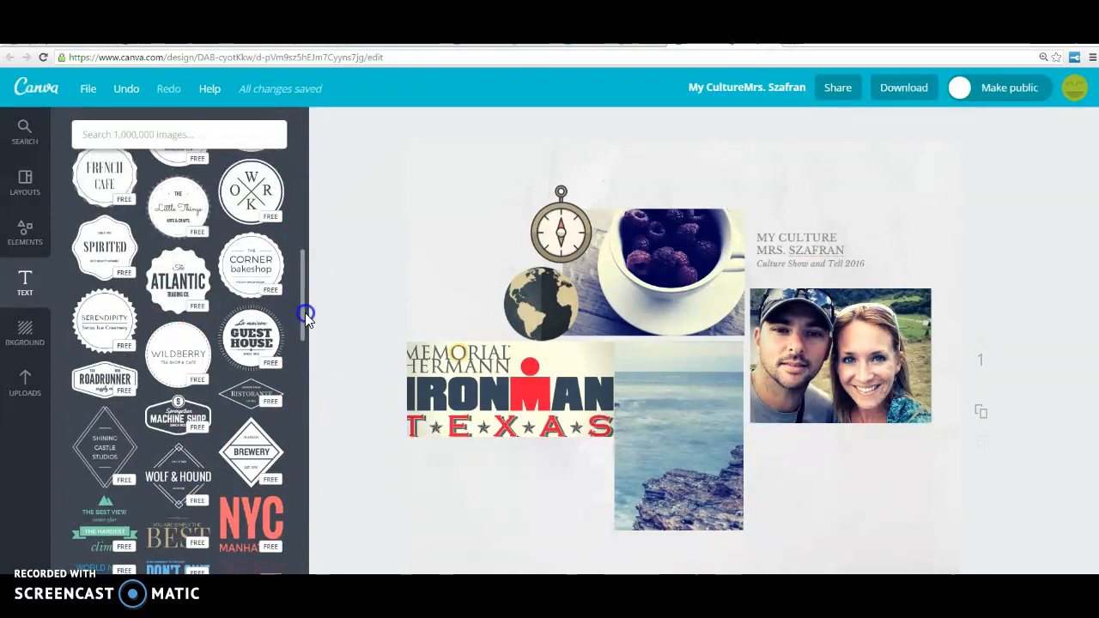
scroll("up", 3)
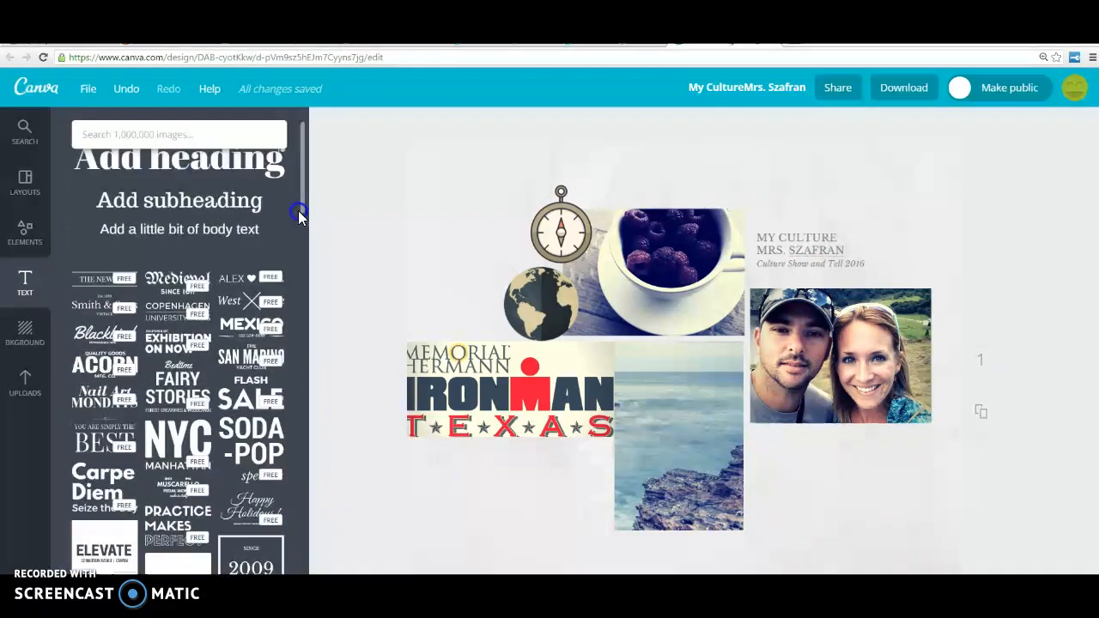
scroll("up", 3)
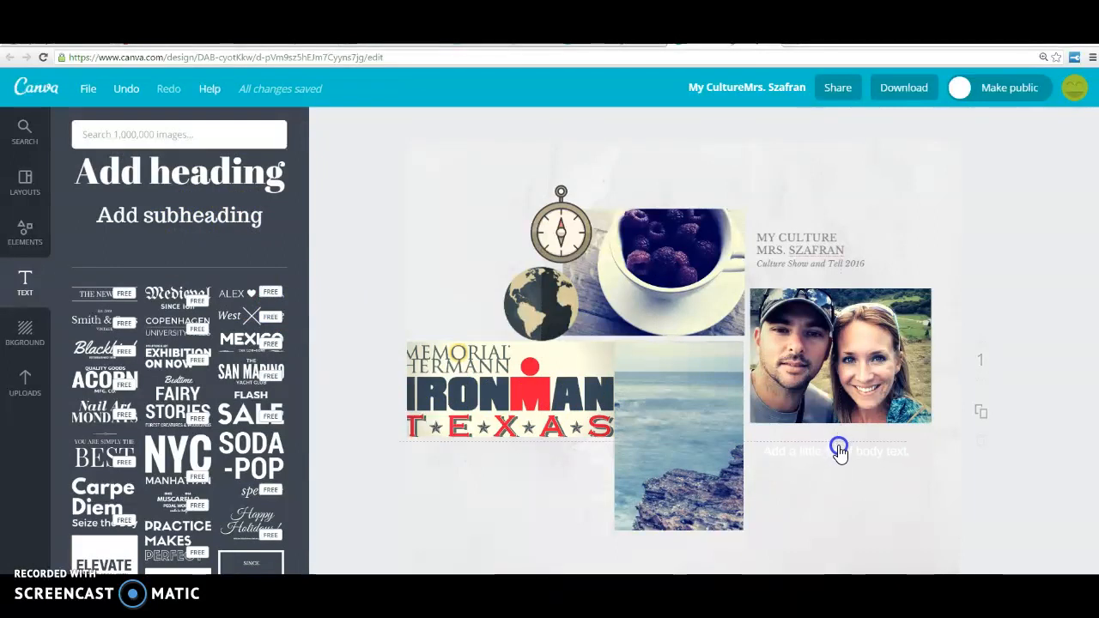
Step: Style the body text bold and blue in the Racing Sans One font
left_click(835, 451)
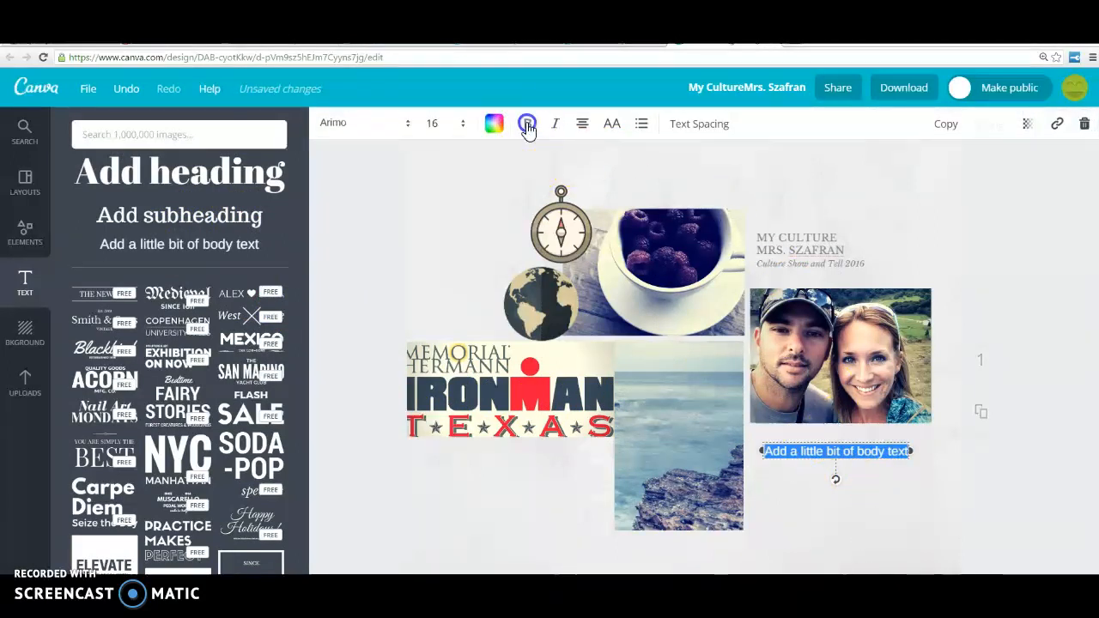
left_click(494, 123)
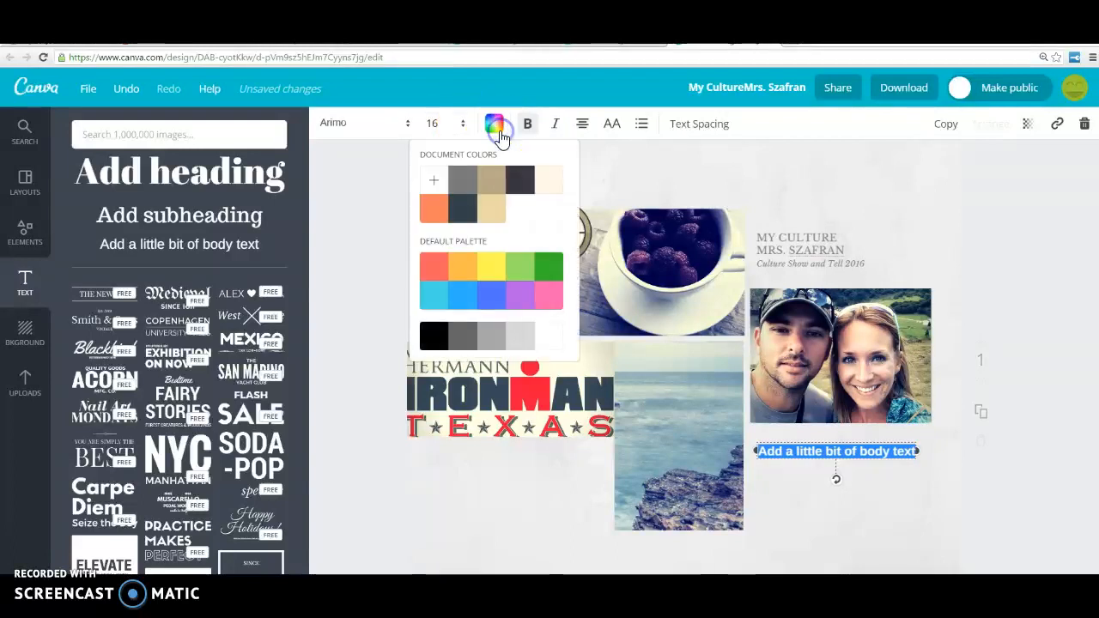
left_click(492, 292)
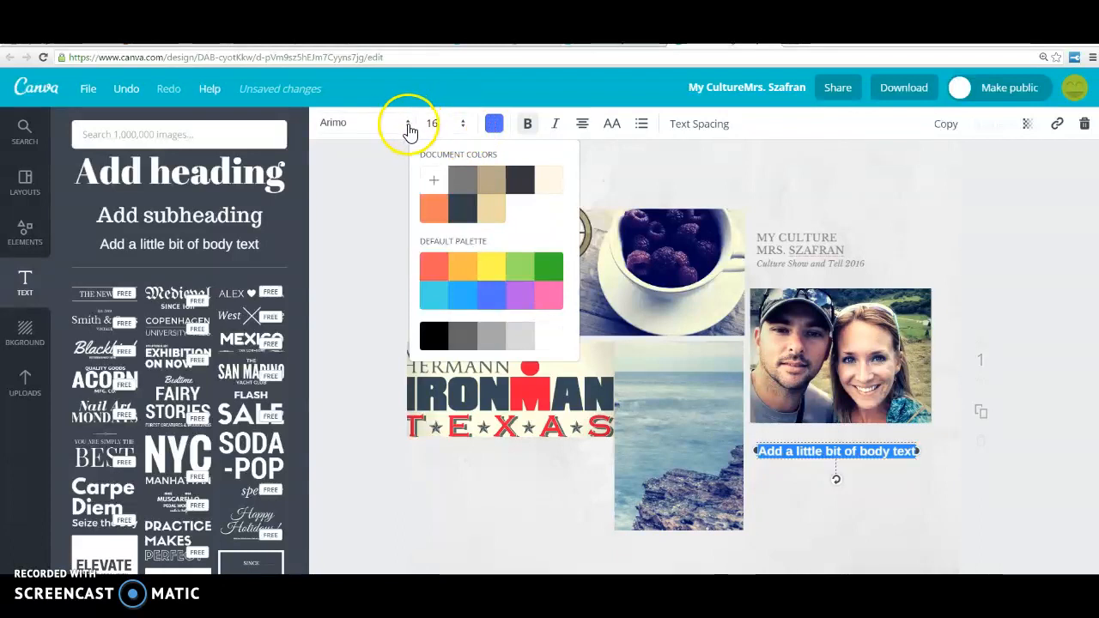
left_click(360, 123)
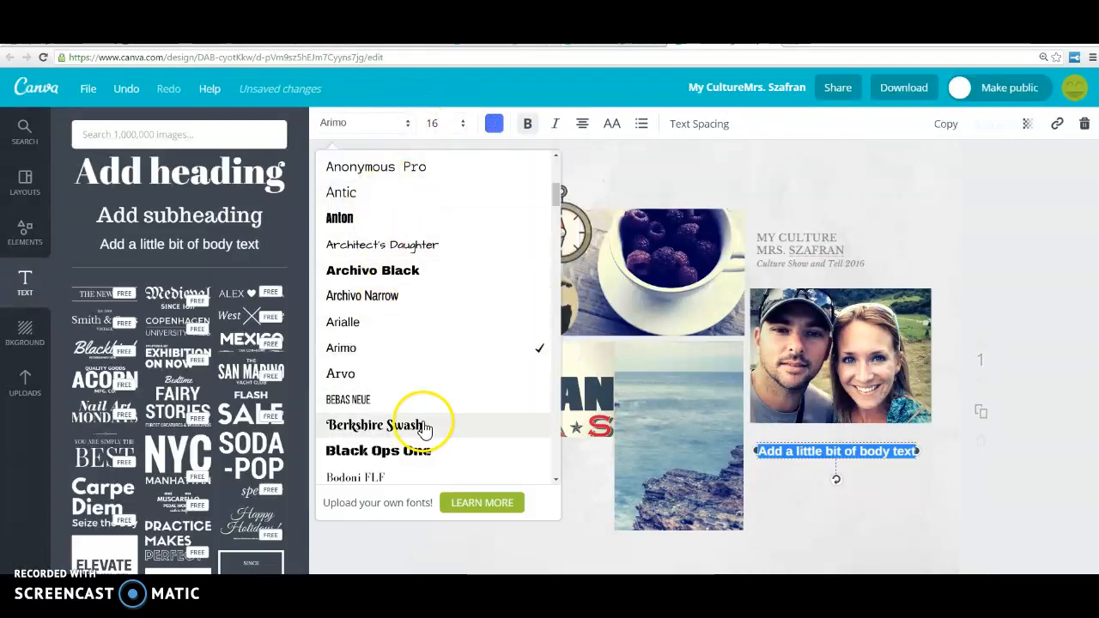
mouse_move(560, 326)
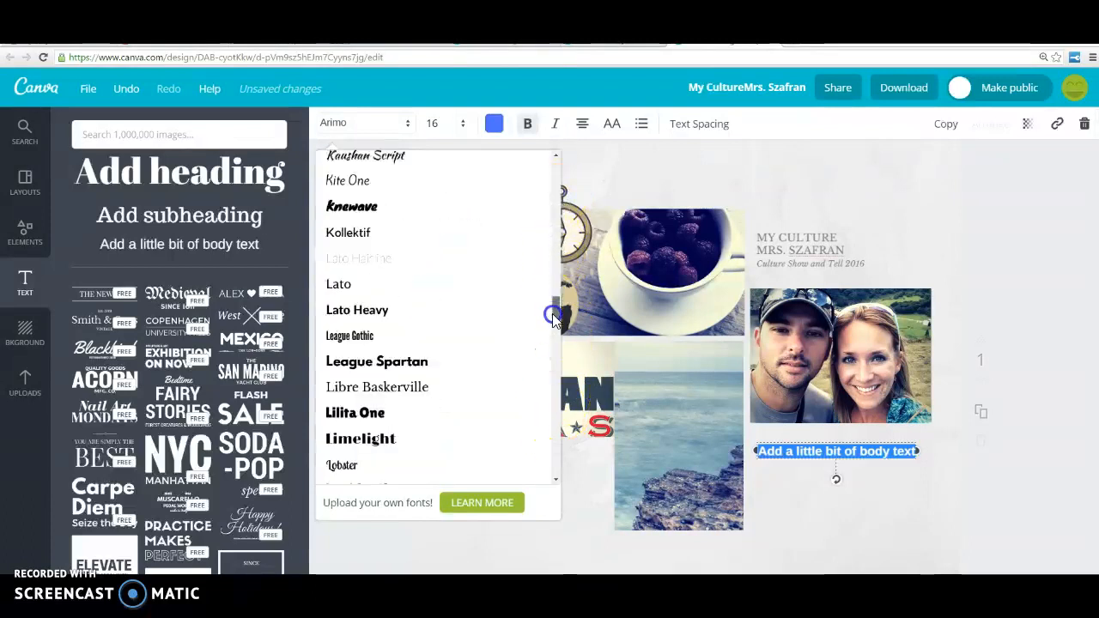
scroll("down", 3)
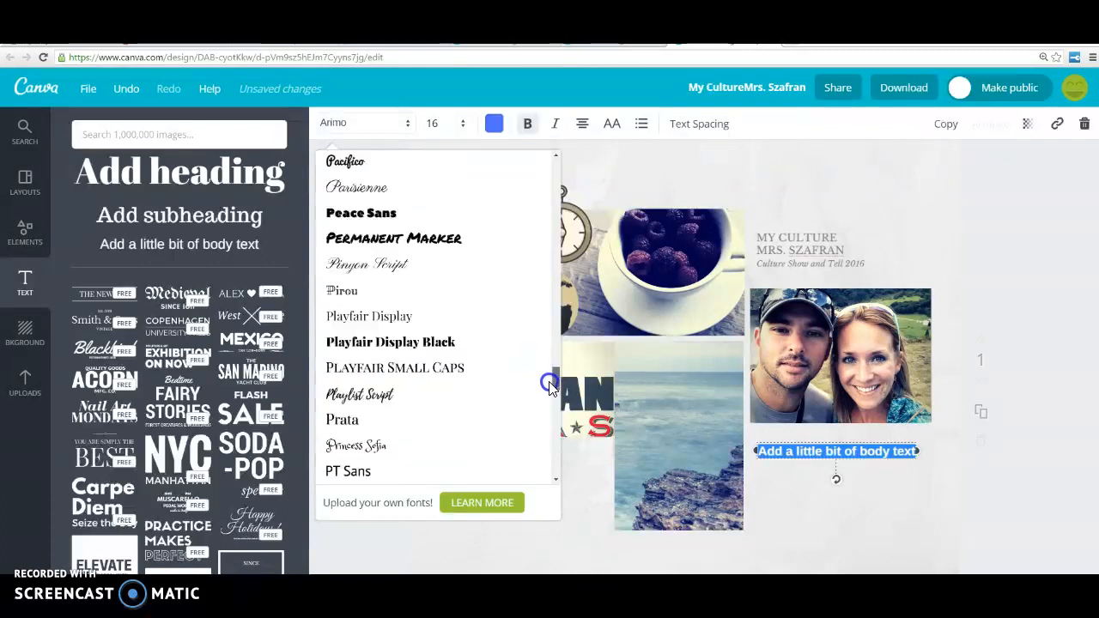
scroll("down", 3)
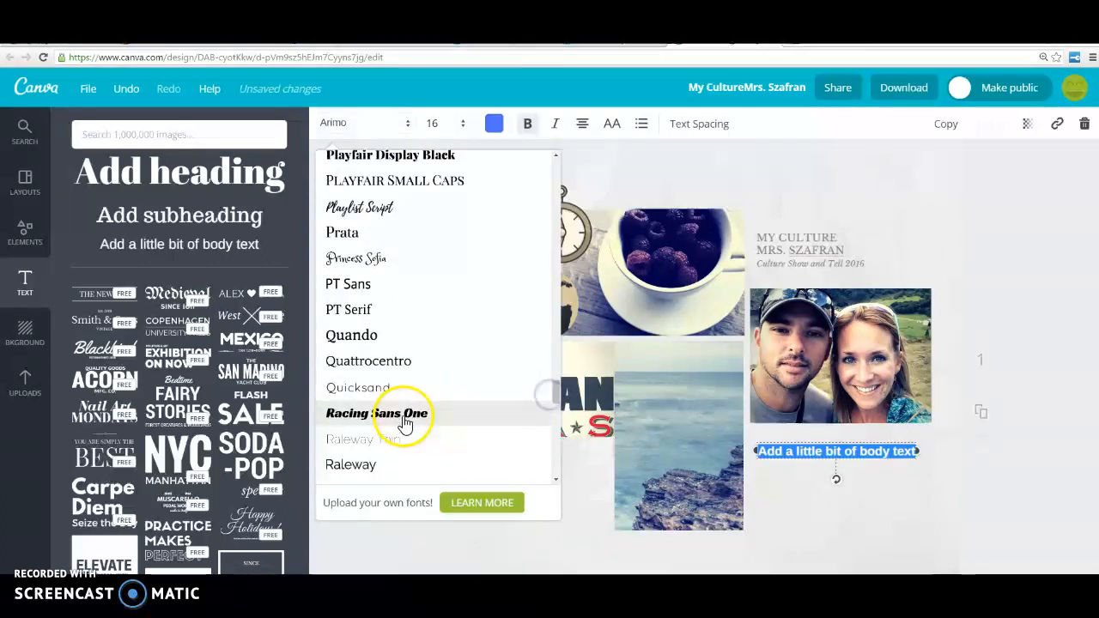
left_click(377, 413)
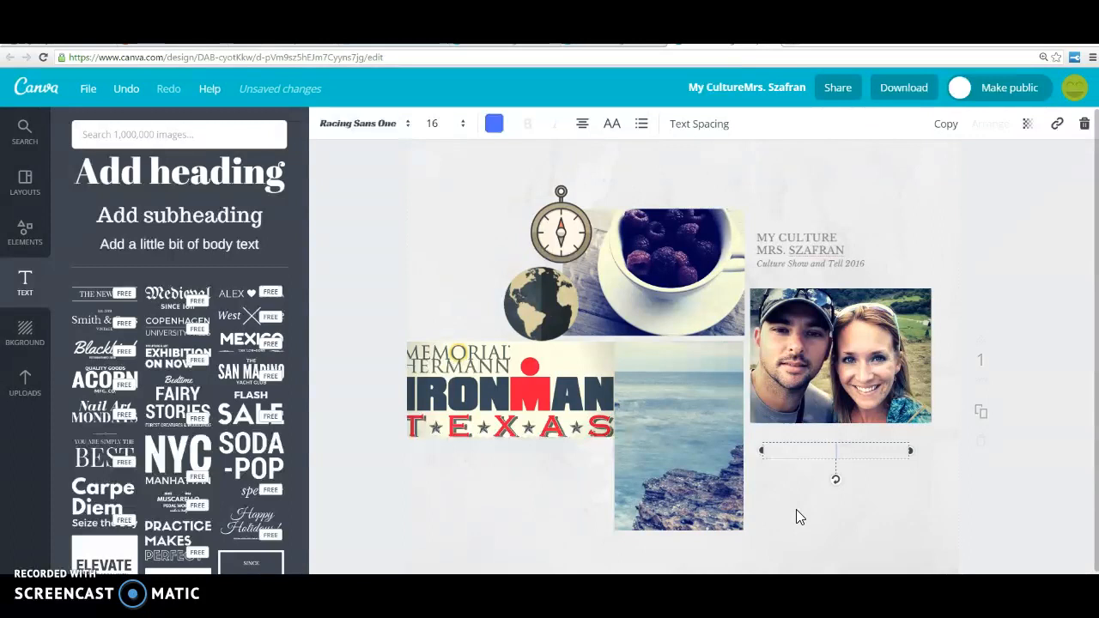
Step: Type the bio: half Irish, half Polish, Houston, TX, Texas A&M University, cupcakes and running
type("I am half Irish an")
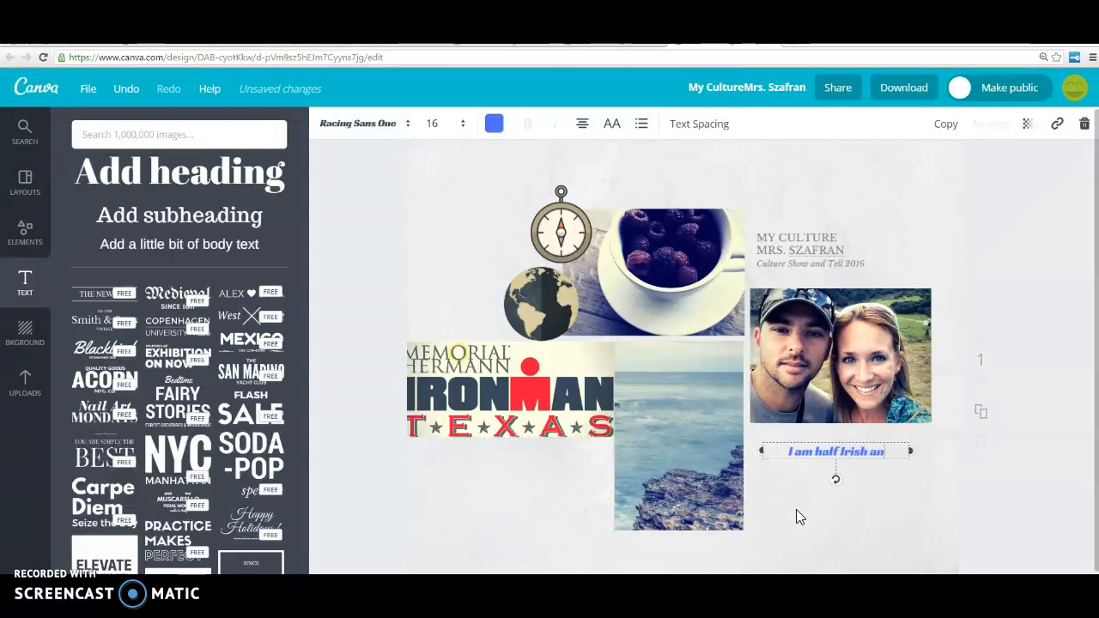
type("d half Polish. I grew up in")
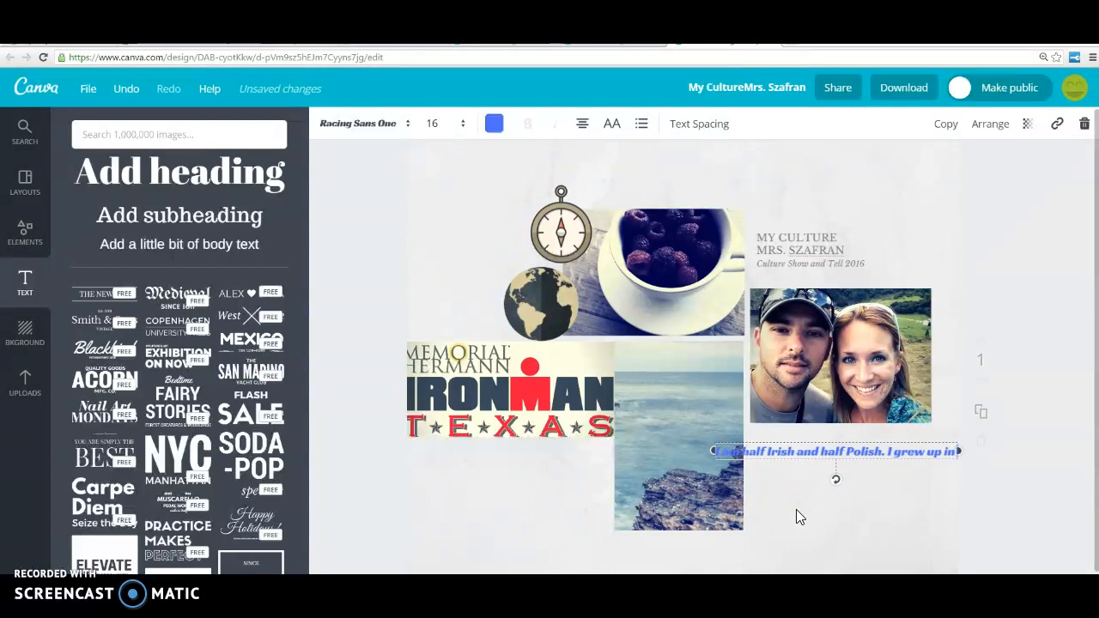
type("Houston, TX. I")
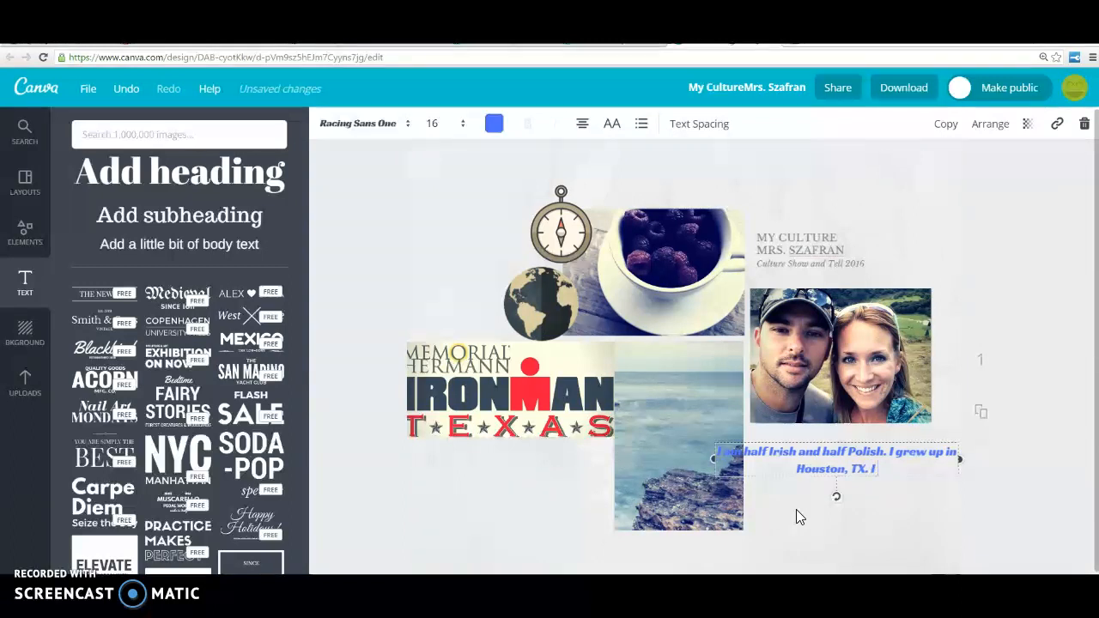
type("attended")
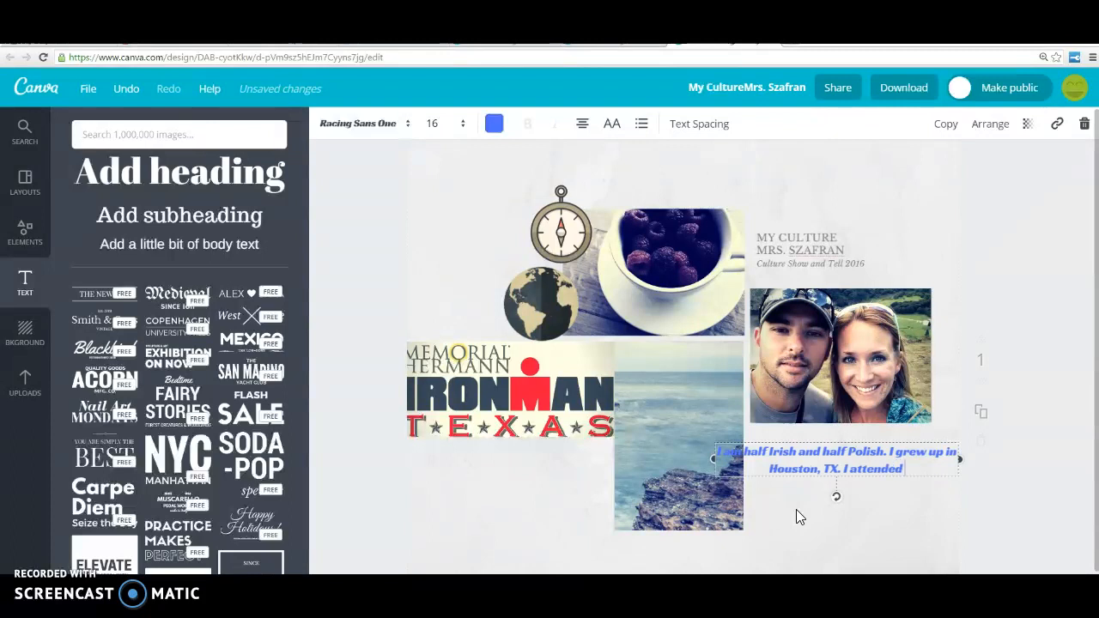
type("T")
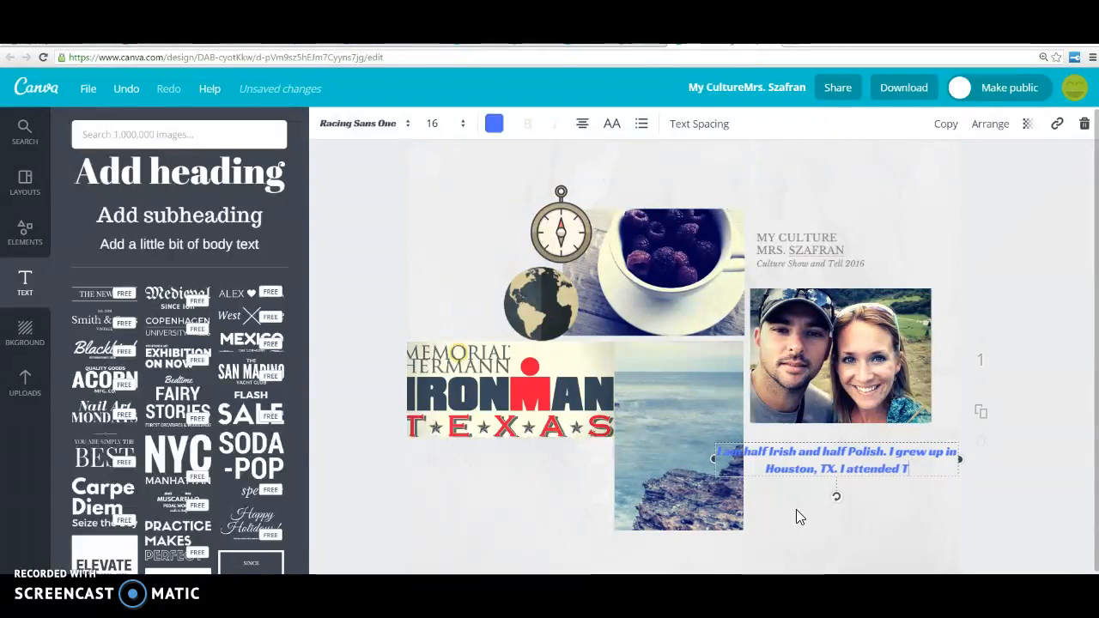
type("exas A")
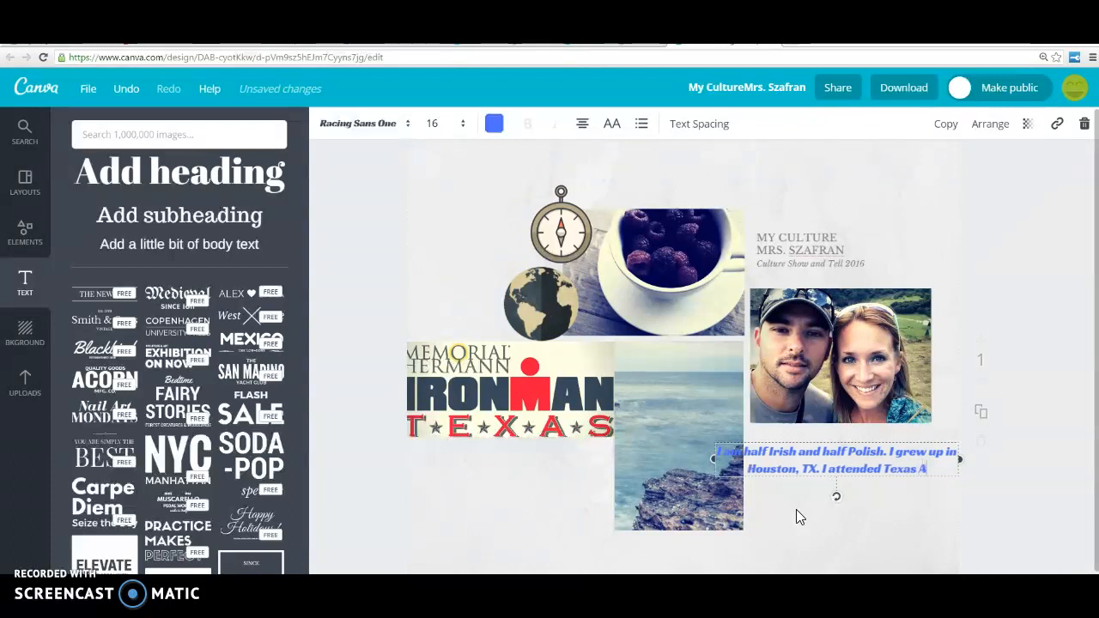
type("&M")
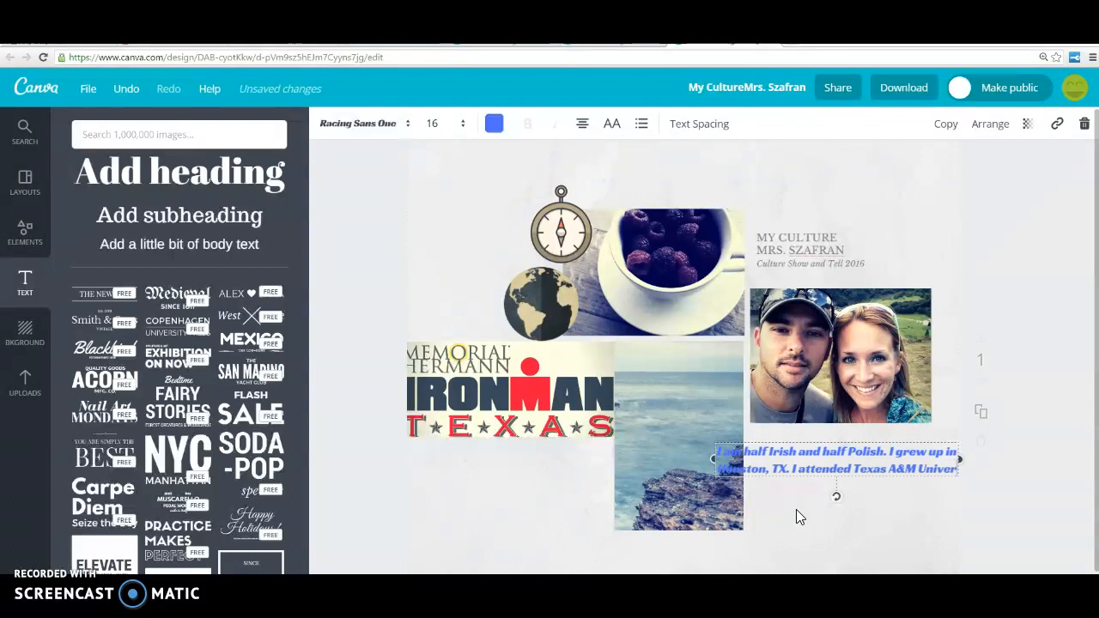
type("University. I love cupc")
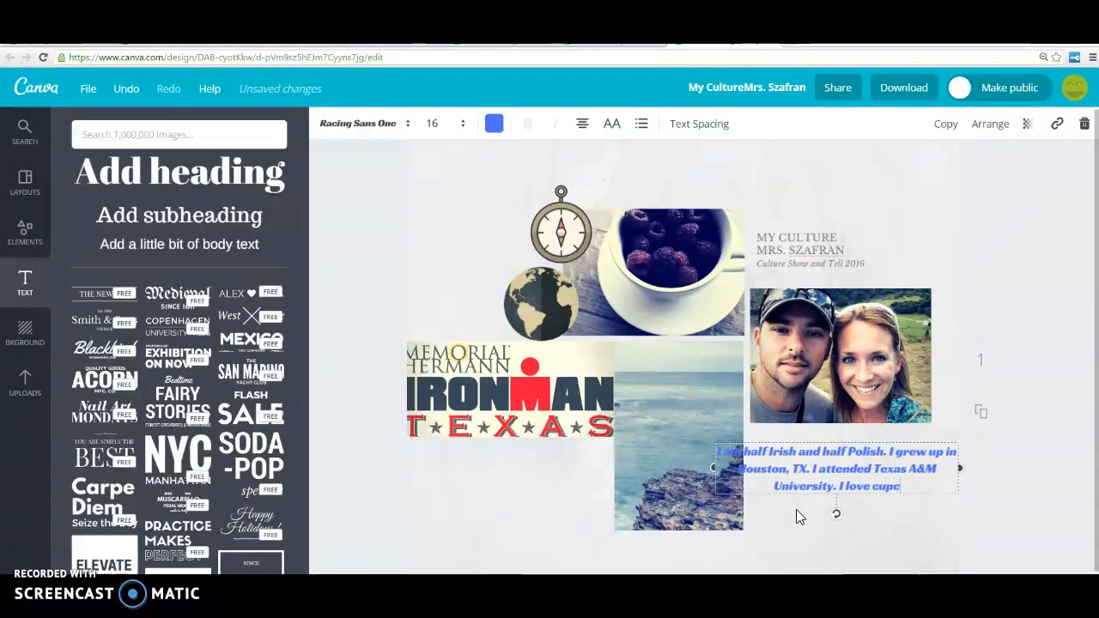
type("akes and running!")
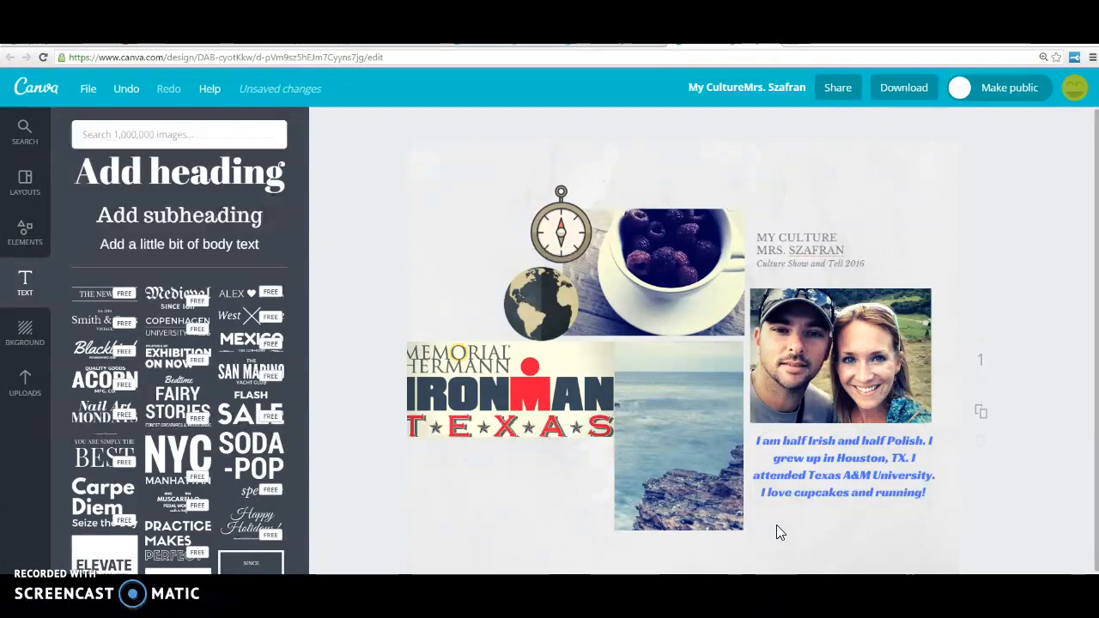
mouse_move(779, 532)
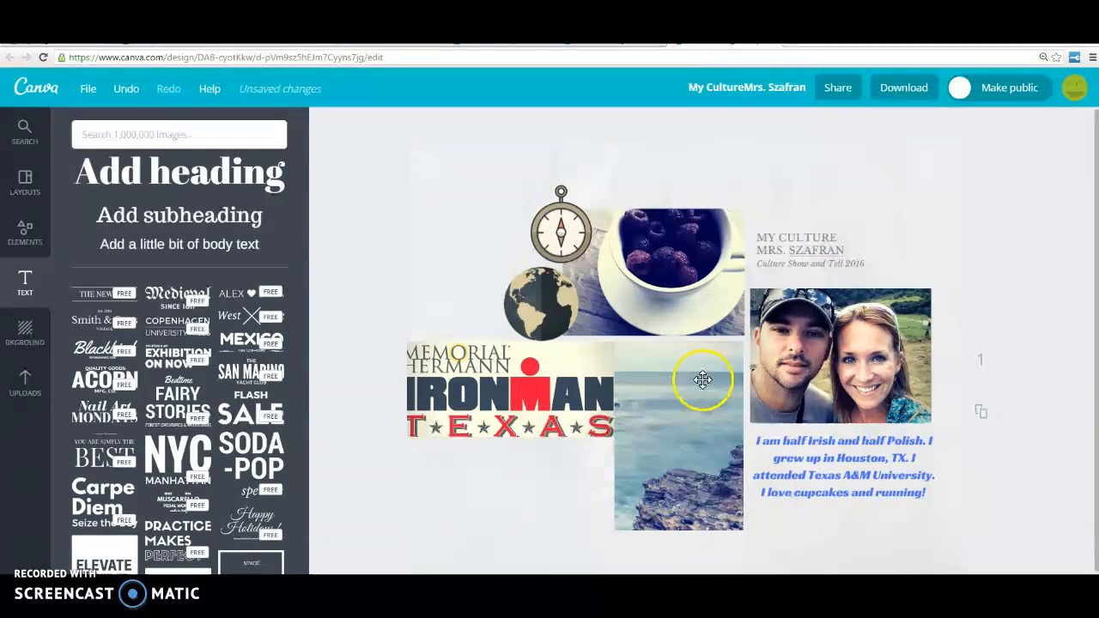
mouse_move(693, 418)
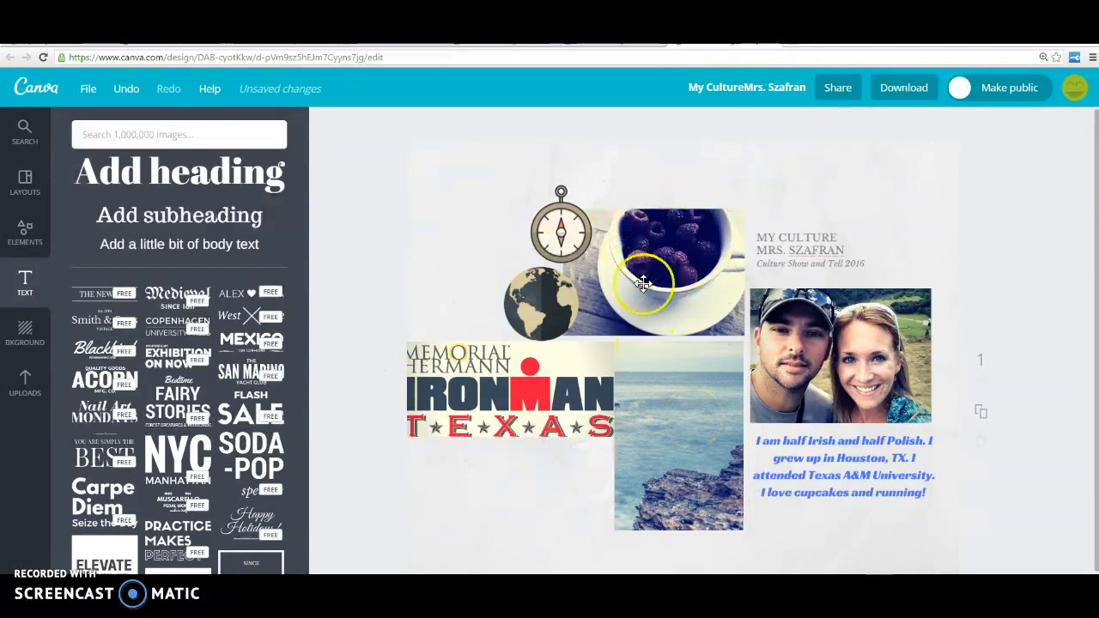
mouse_move(60, 232)
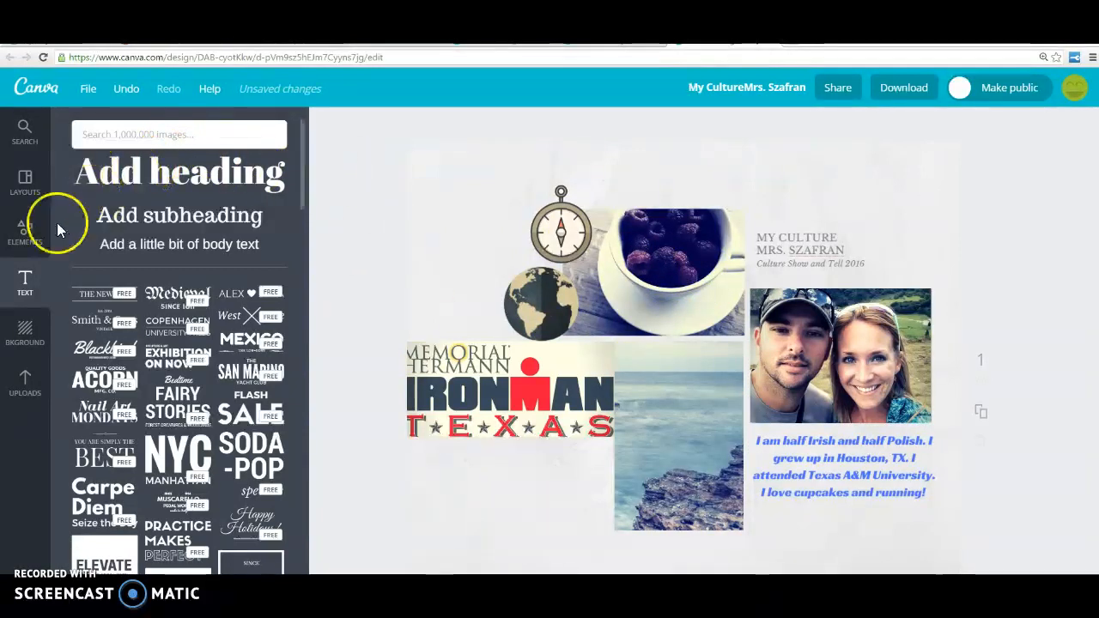
left_click(25, 230)
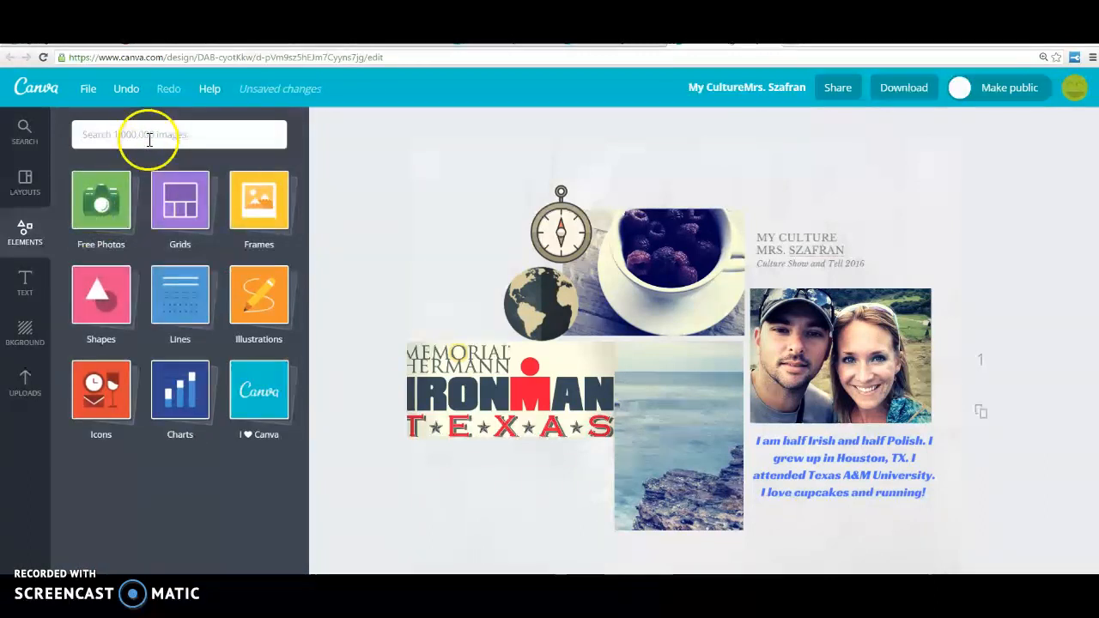
Step: Swap the ocean photo for a marshmallow mug photo found by searching 'coffee'
type("coffee")
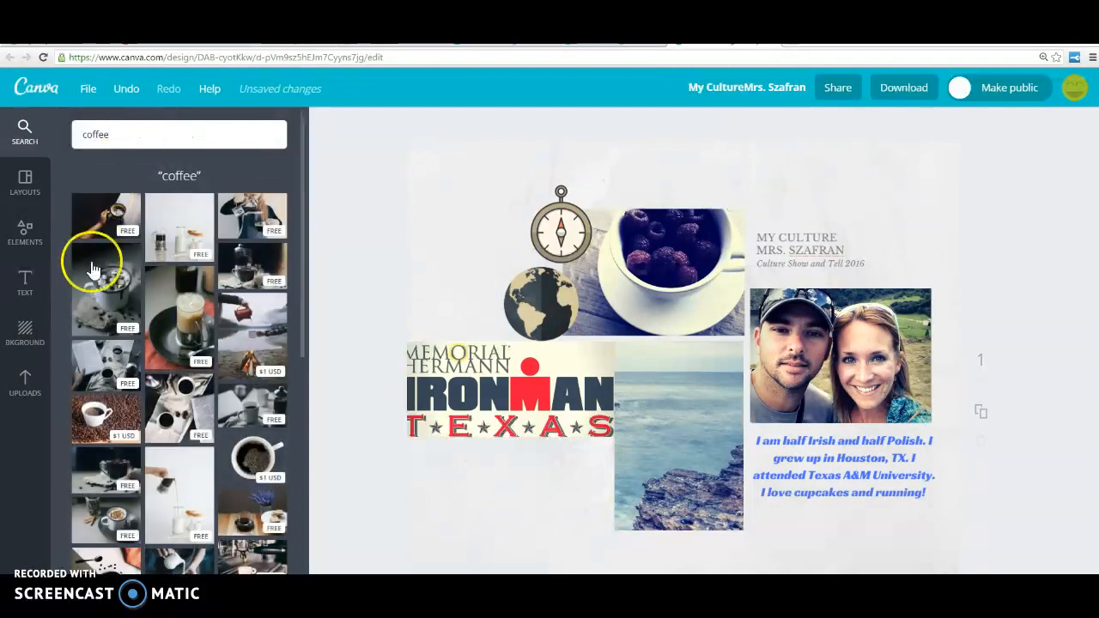
mouse_move(245, 479)
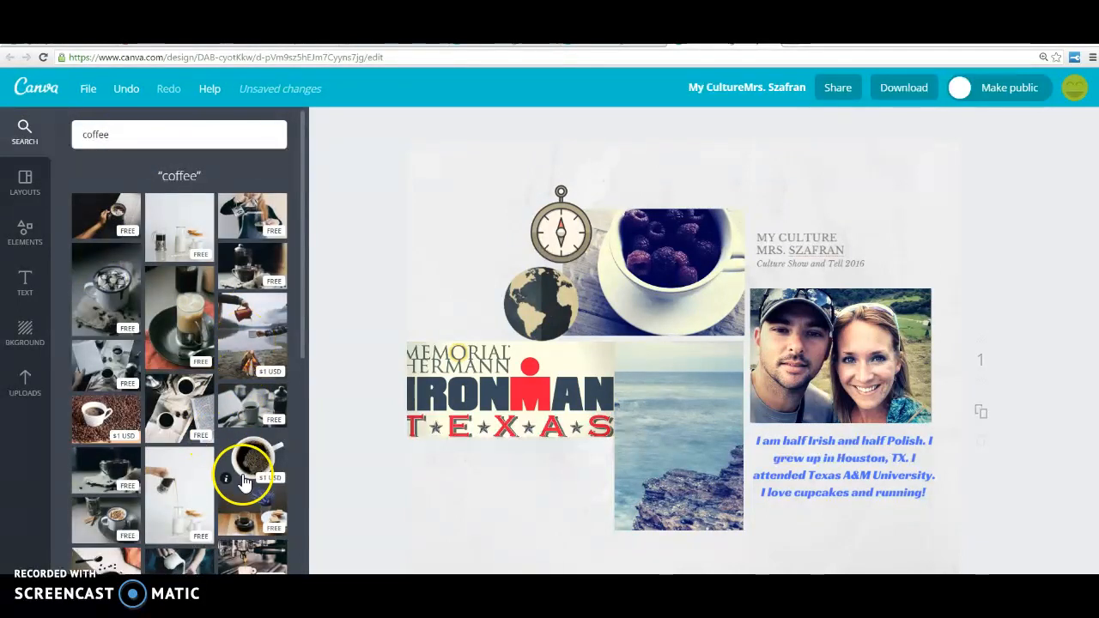
mouse_move(270, 490)
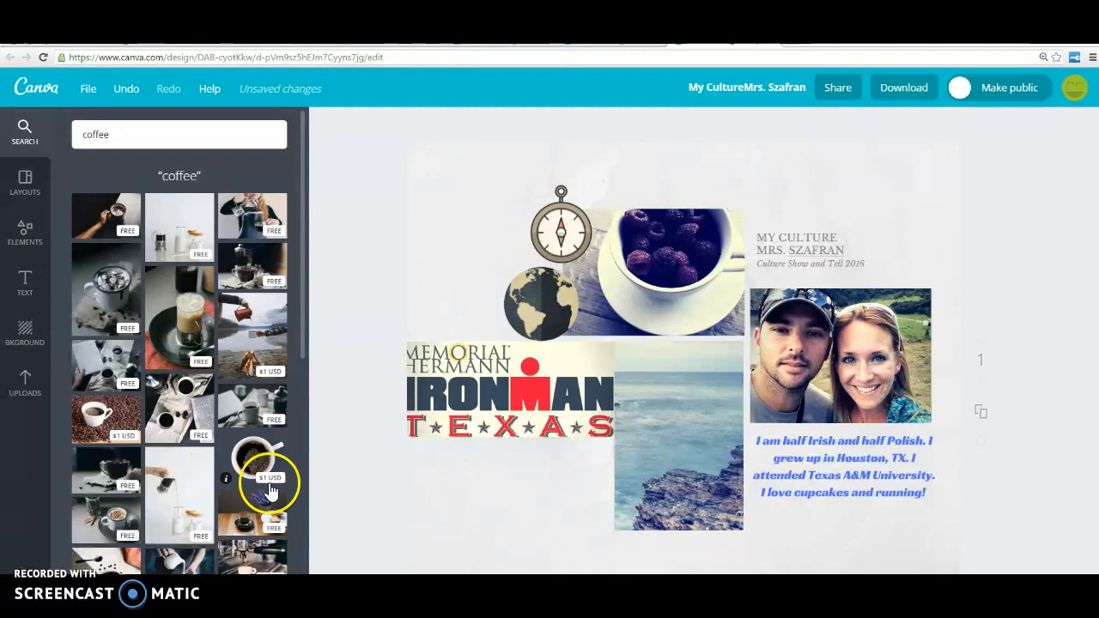
mouse_move(262, 343)
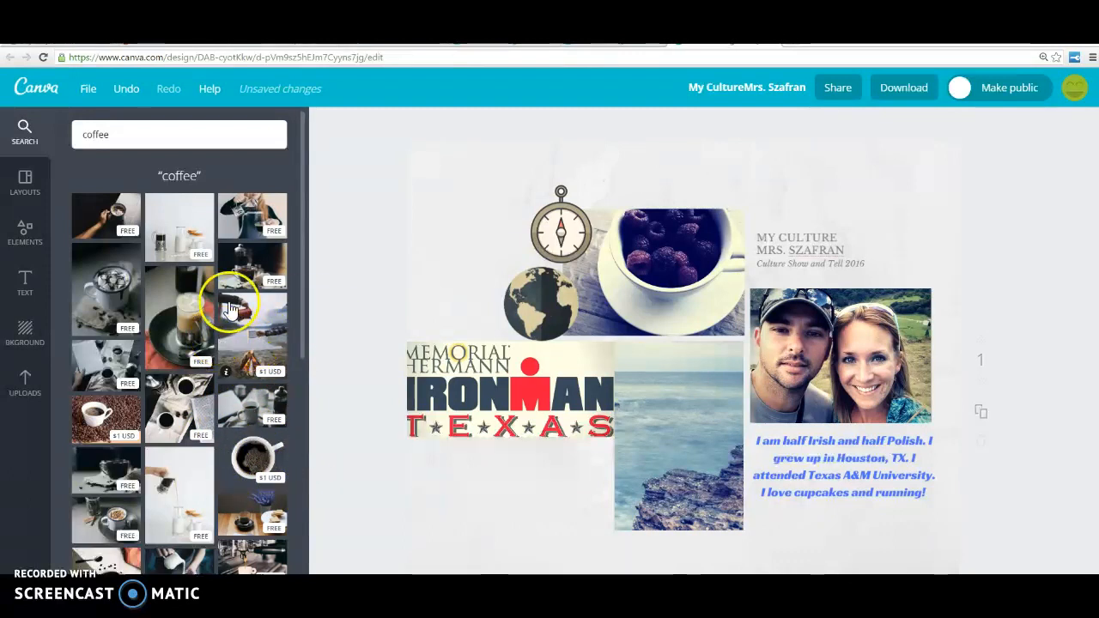
mouse_move(124, 296)
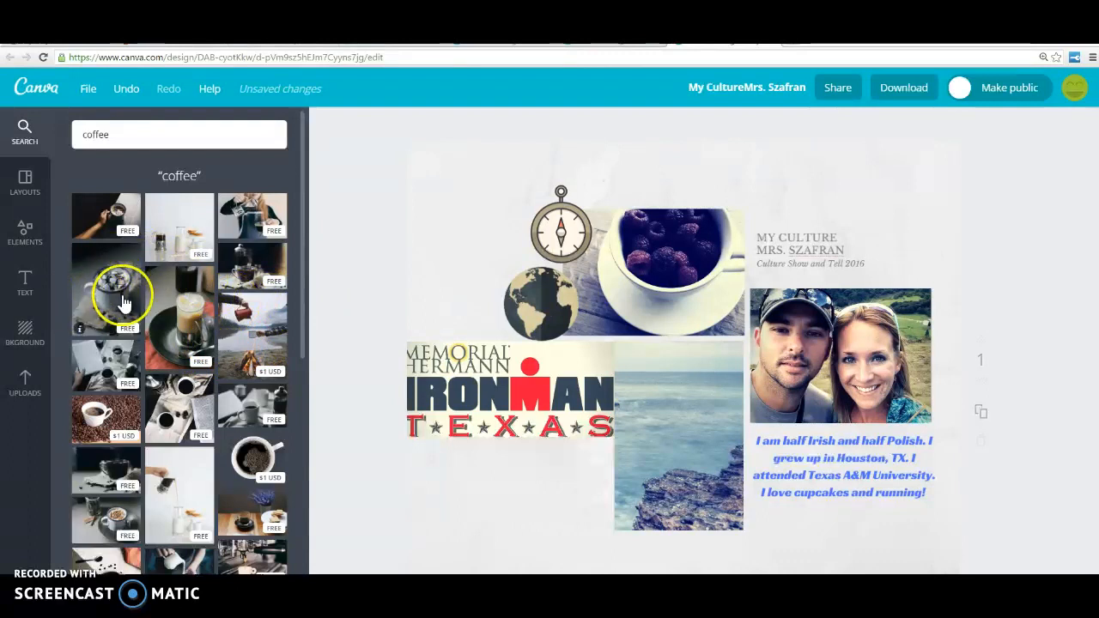
mouse_move(97, 305)
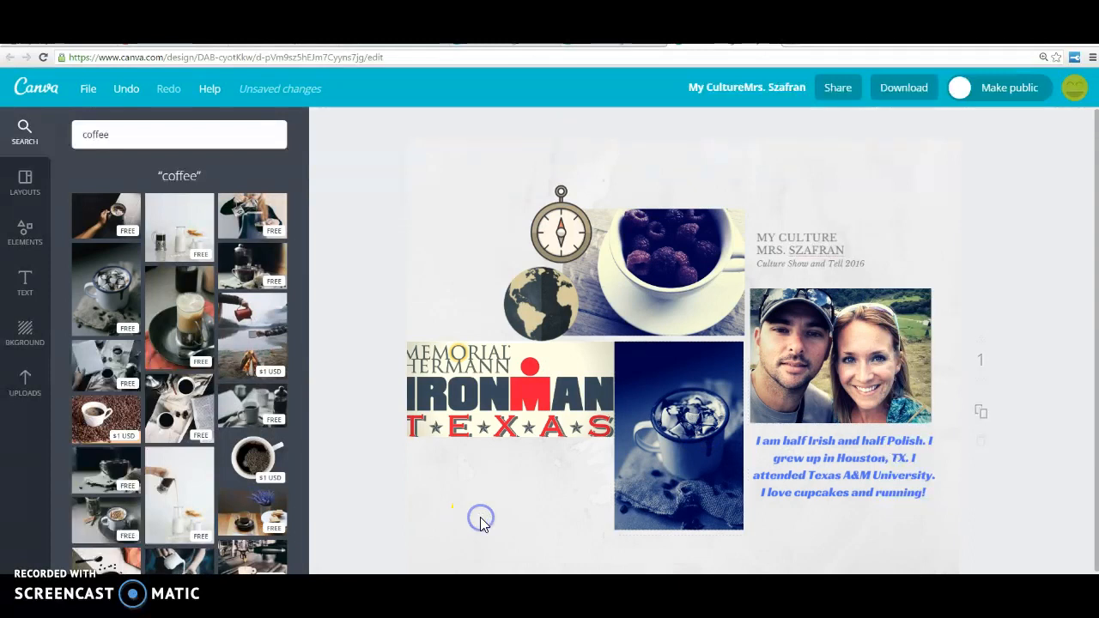
left_click(678, 433)
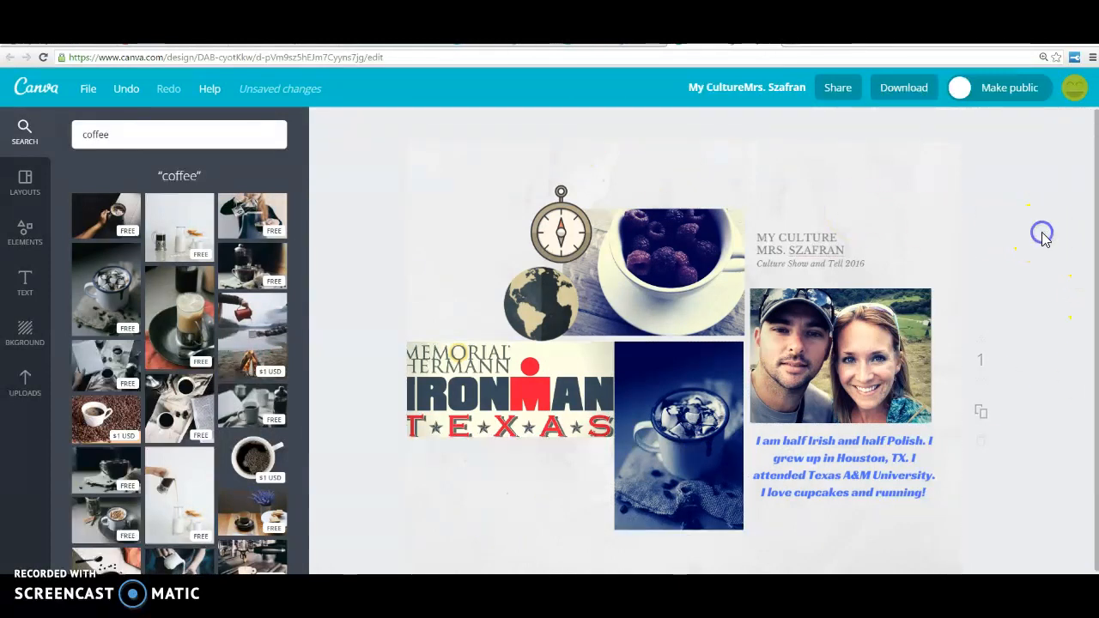
Step: Apply the Summer filter preset to the hot chocolate photo
left_click(679, 434)
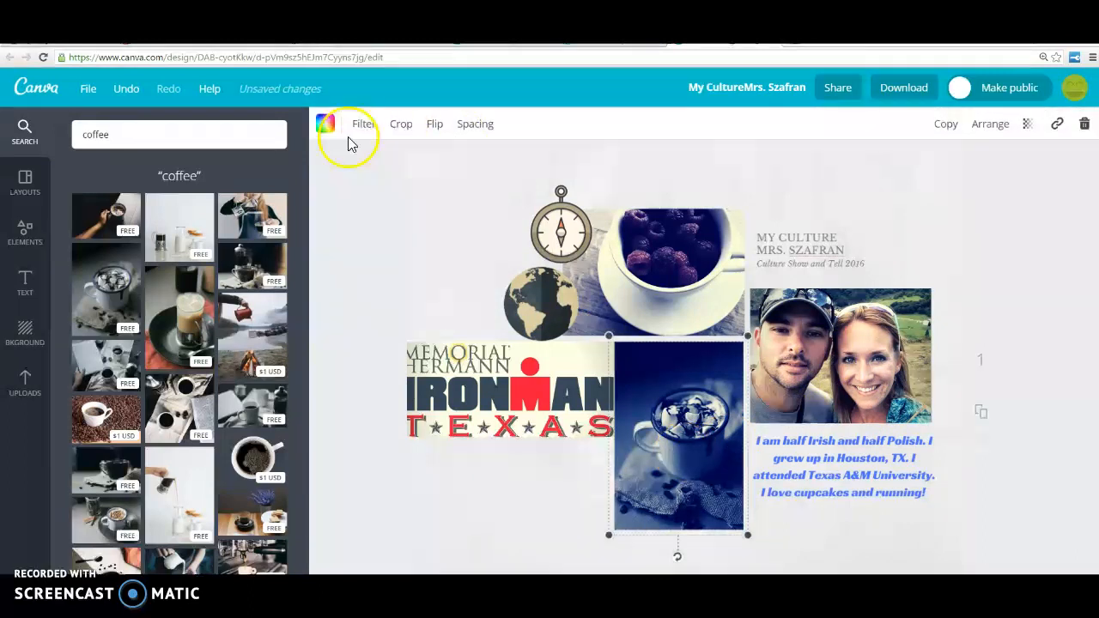
left_click(362, 122)
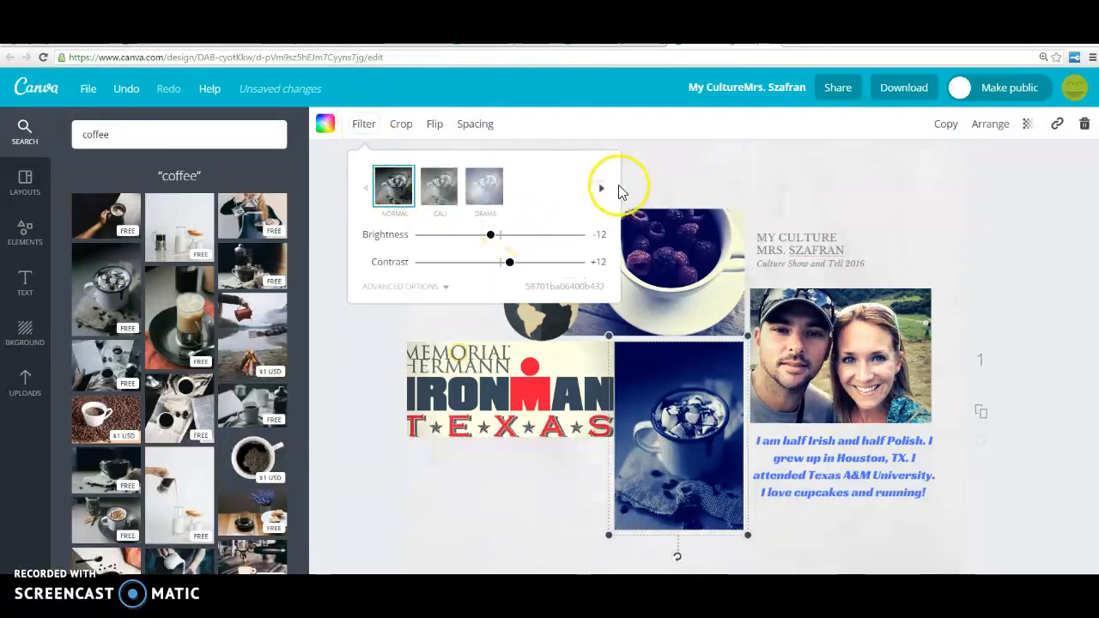
left_click(600, 187)
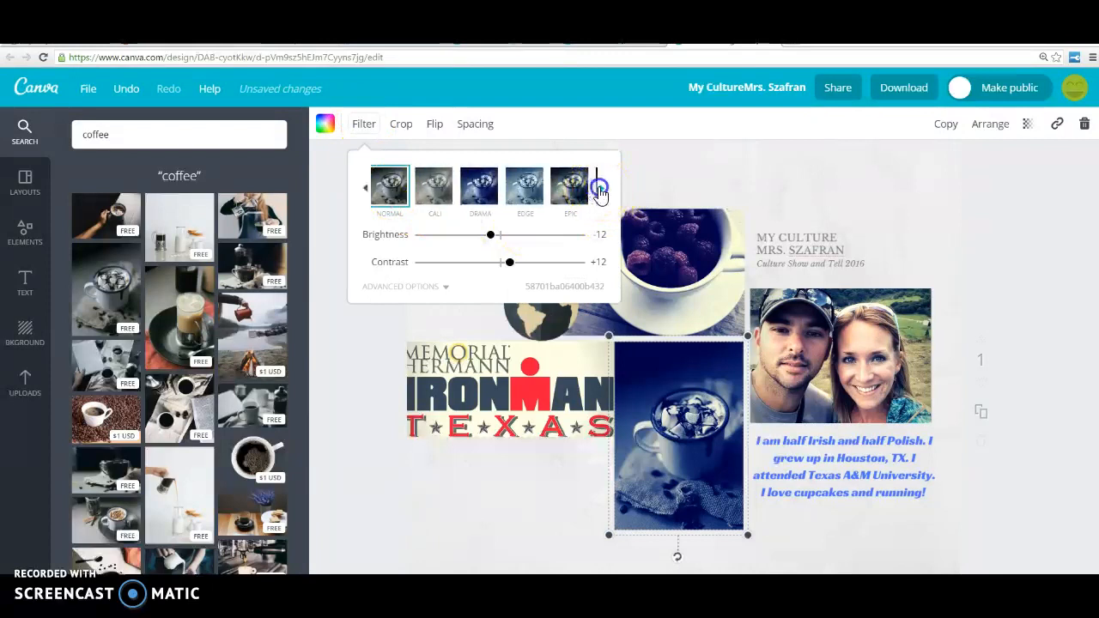
left_click(598, 188)
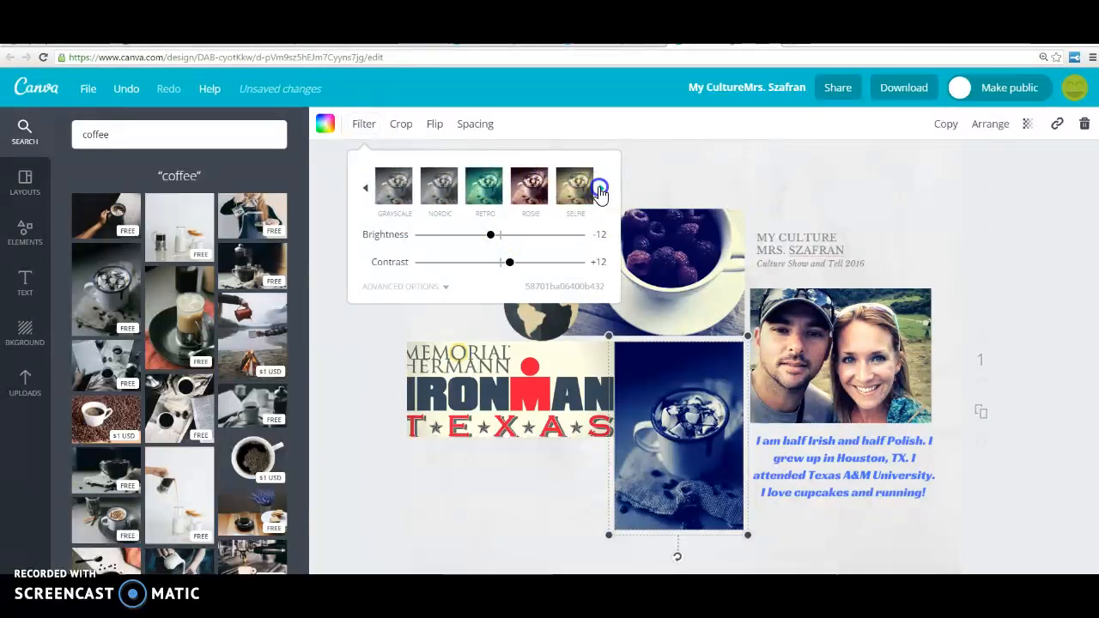
left_click(601, 187)
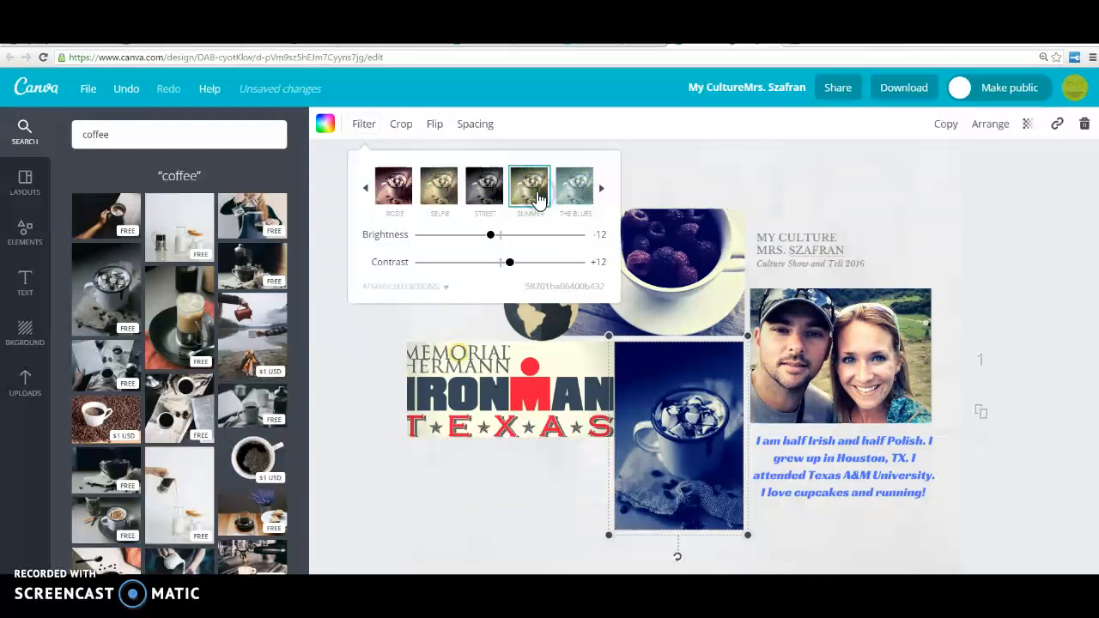
left_click(384, 527)
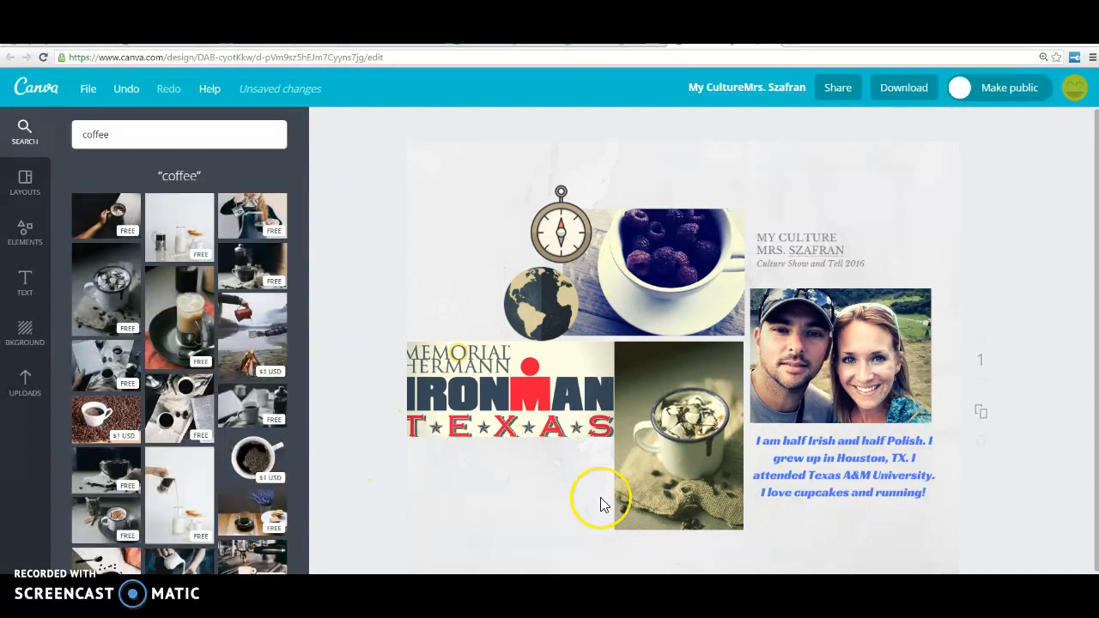
mouse_move(657, 302)
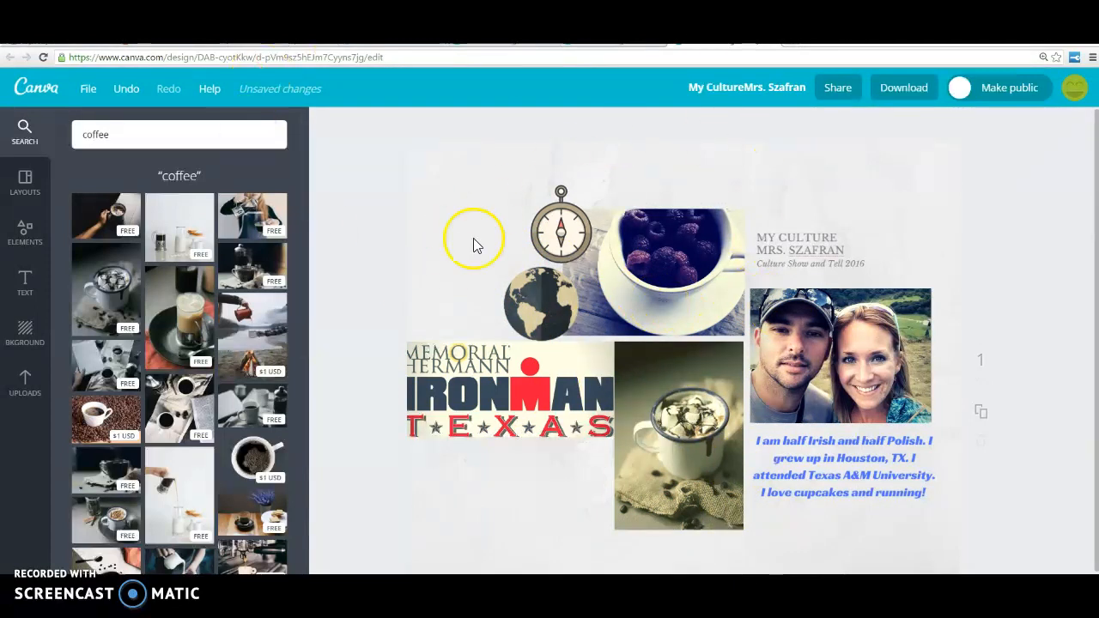
mouse_move(89, 88)
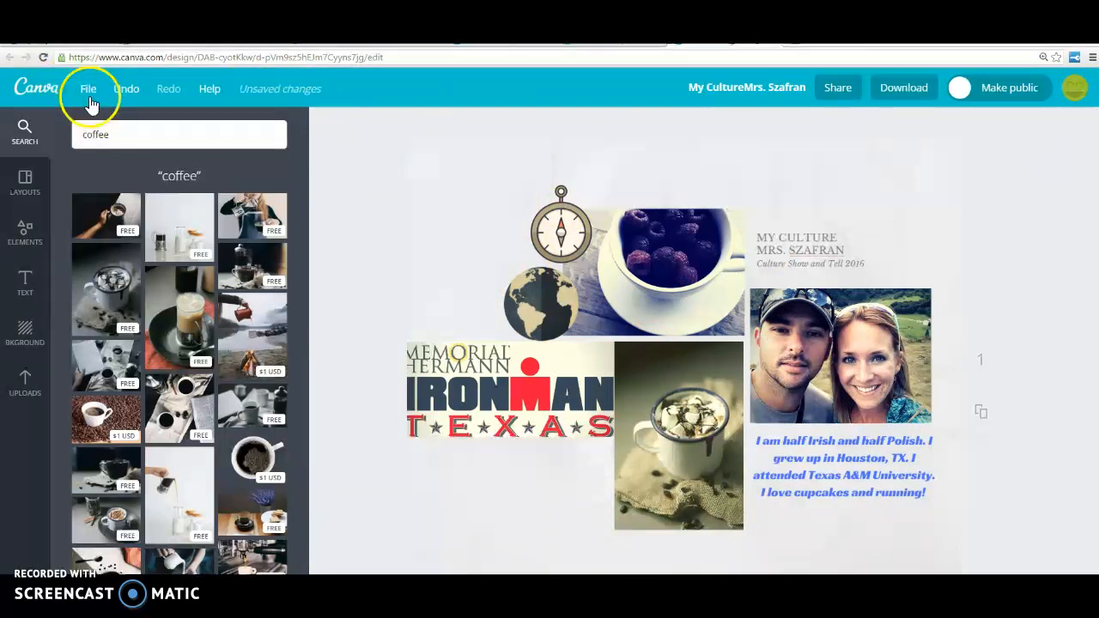
Step: Save the design with File > Save and review the Share options
left_click(88, 89)
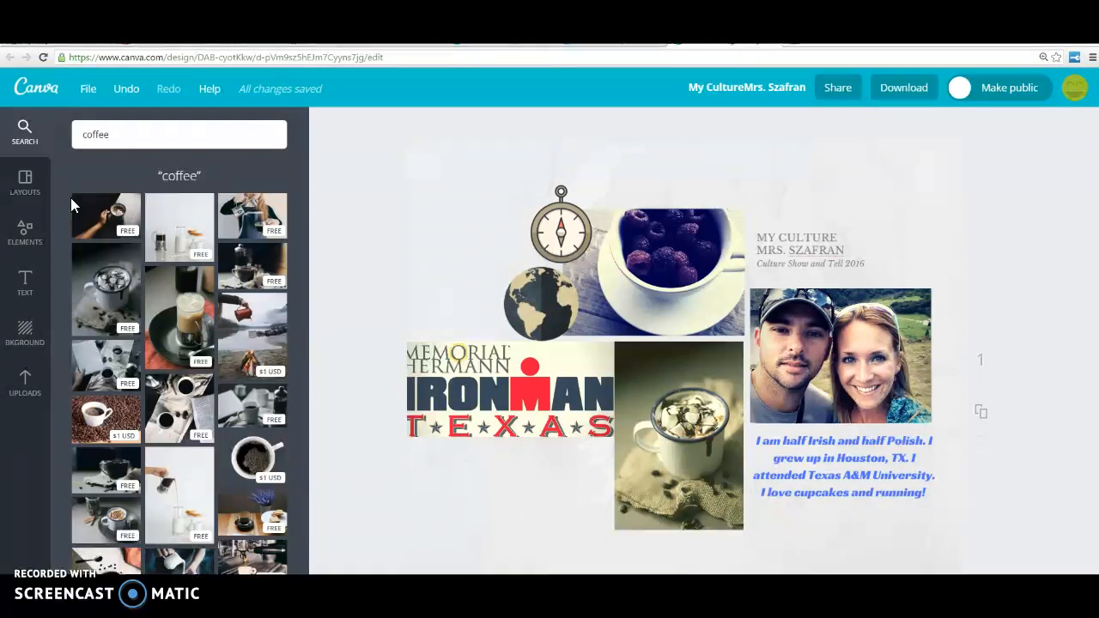
mouse_move(530, 127)
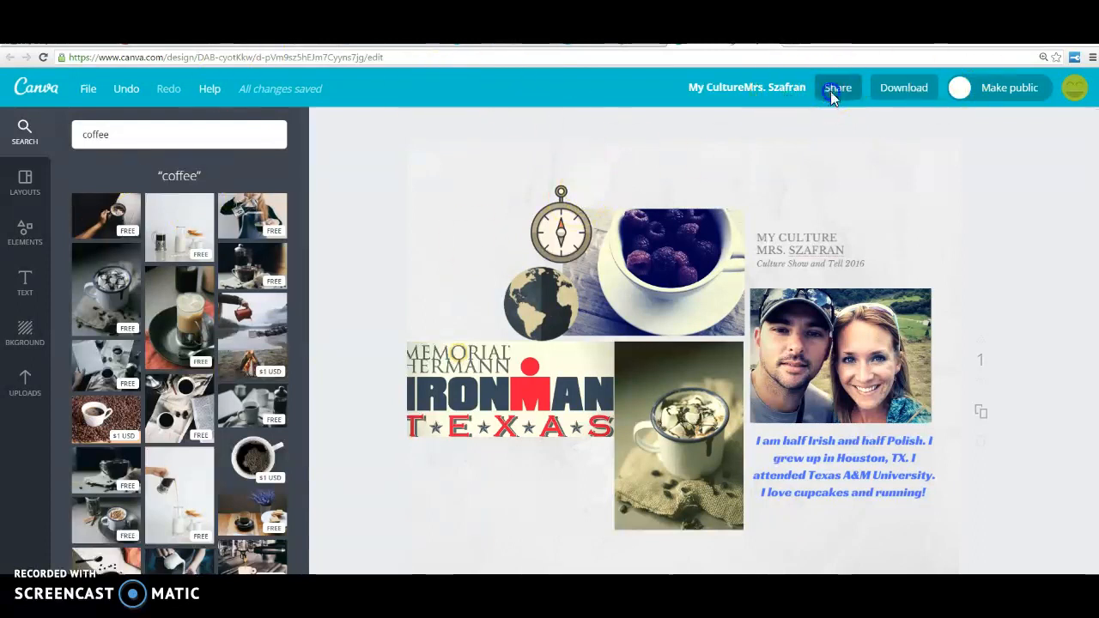
left_click(837, 87)
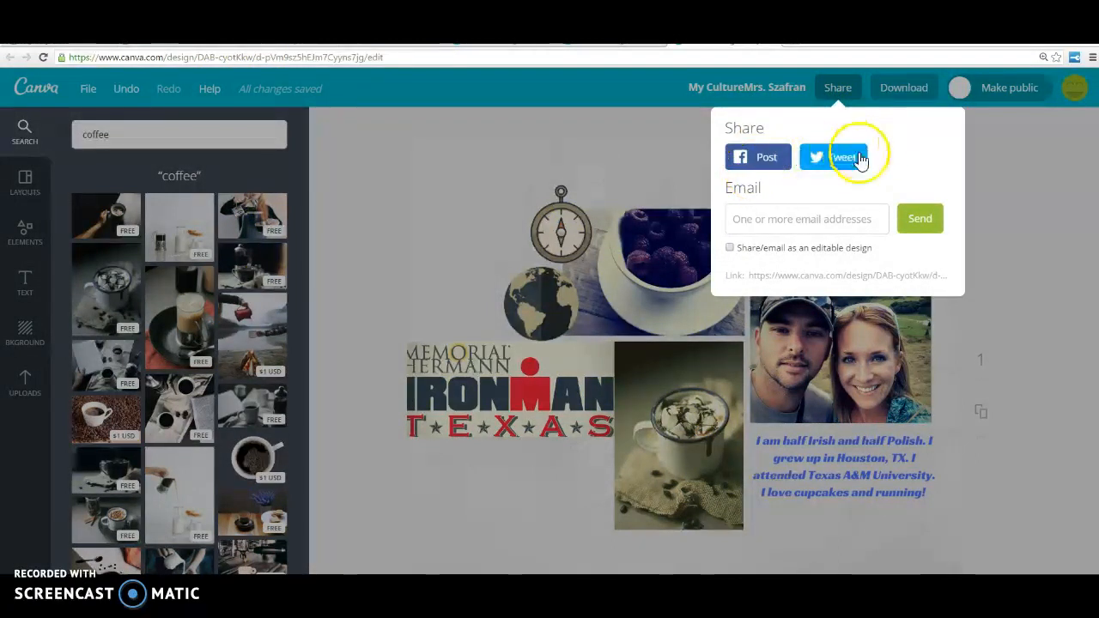
mouse_move(807, 219)
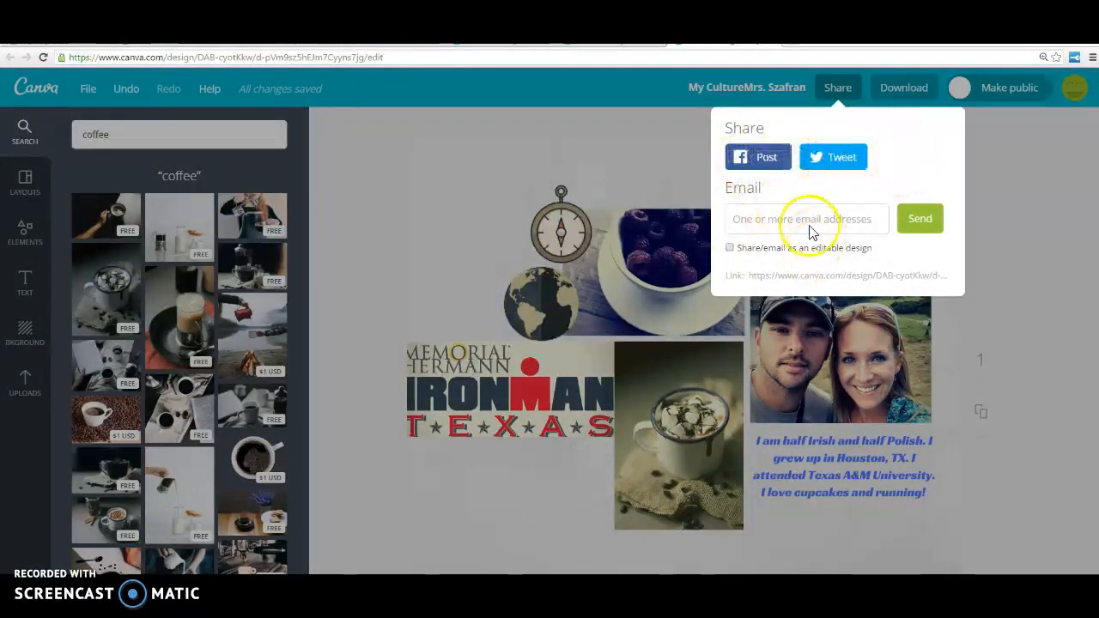
mouse_move(1020, 208)
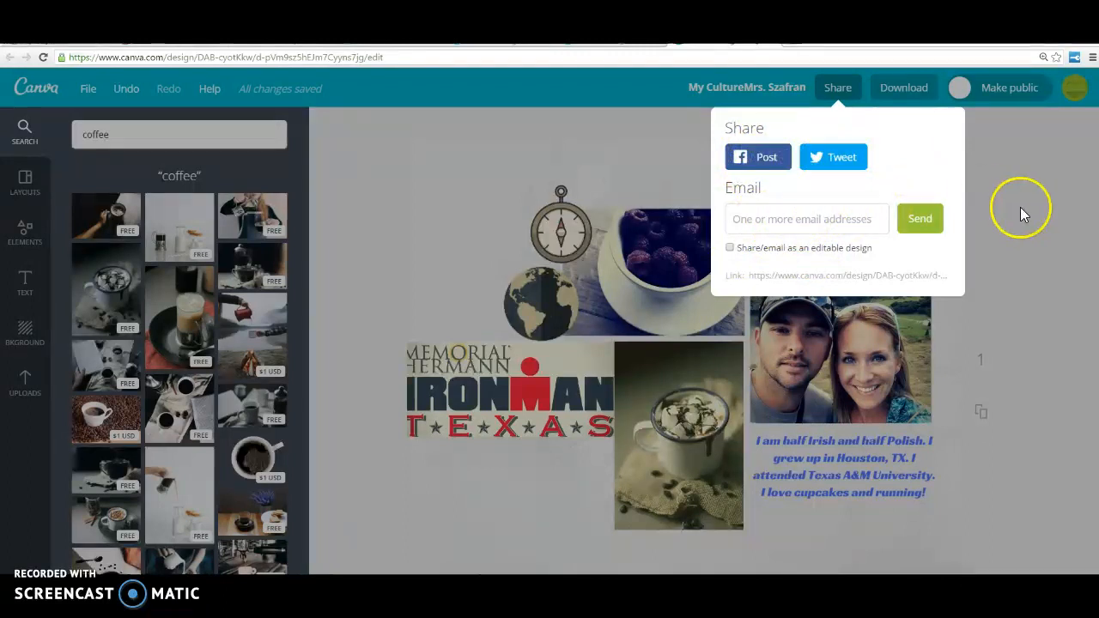
left_click(903, 87)
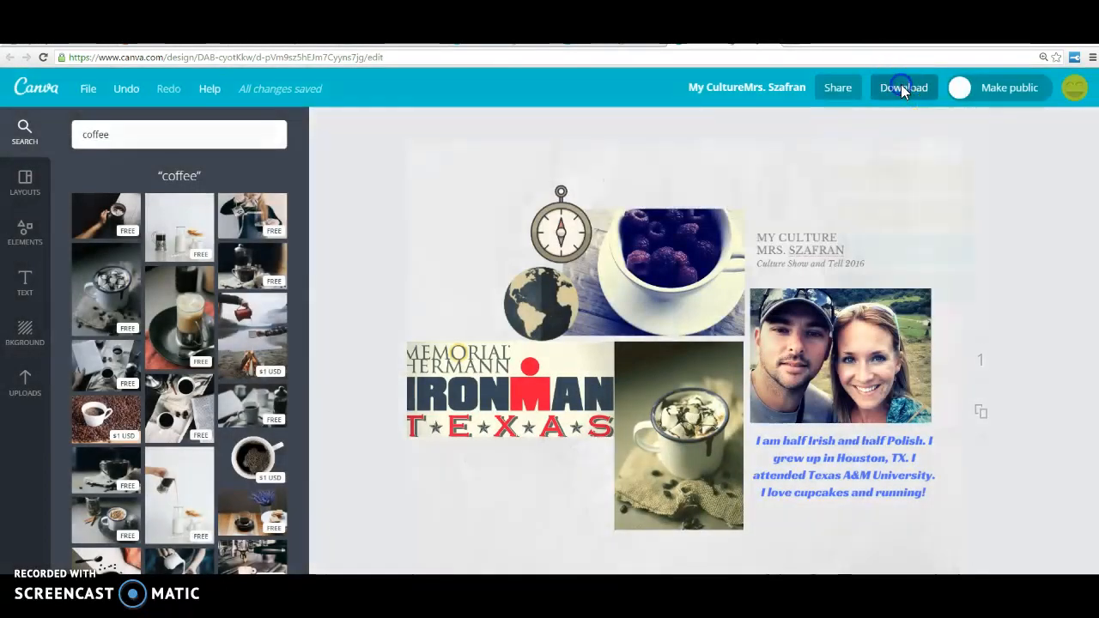
Step: Download the My Culture collage as a standard PDF file
left_click(902, 87)
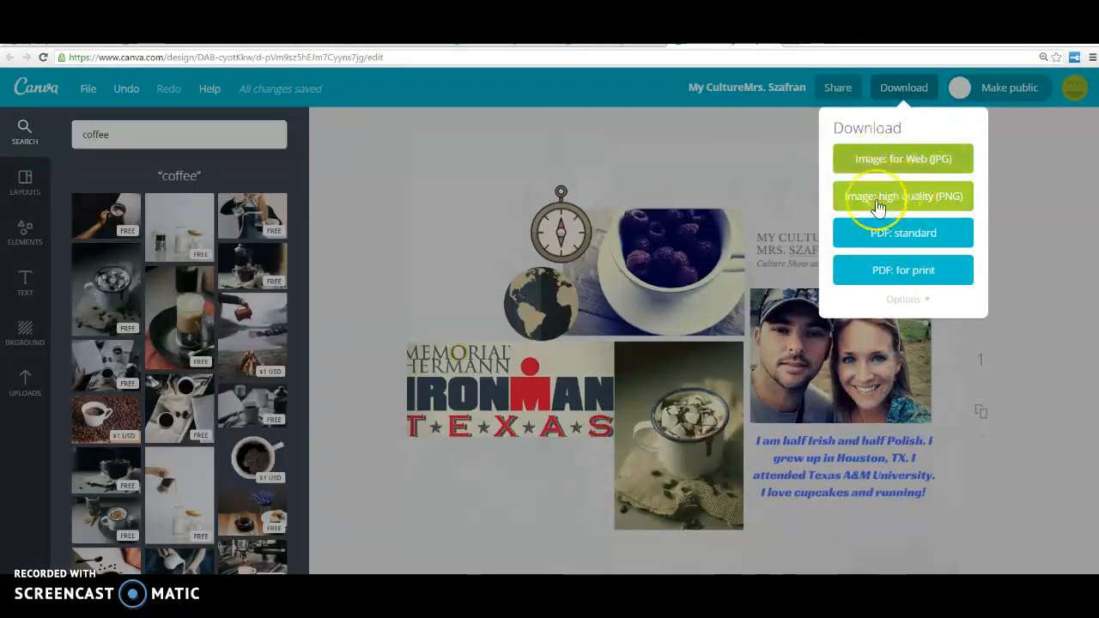
mouse_move(878, 240)
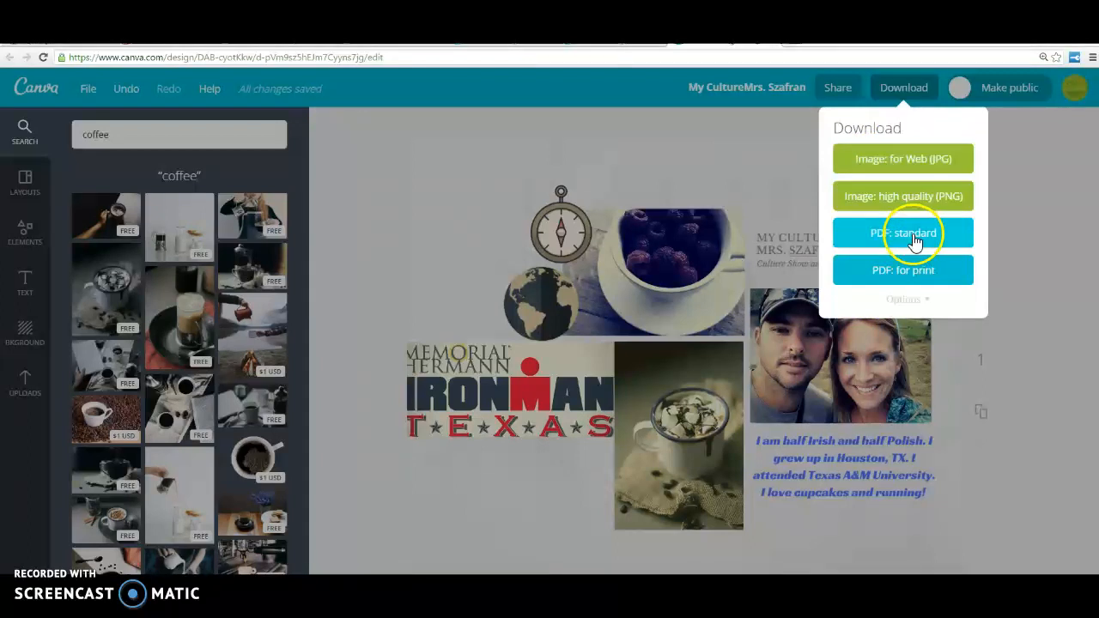
left_click(902, 233)
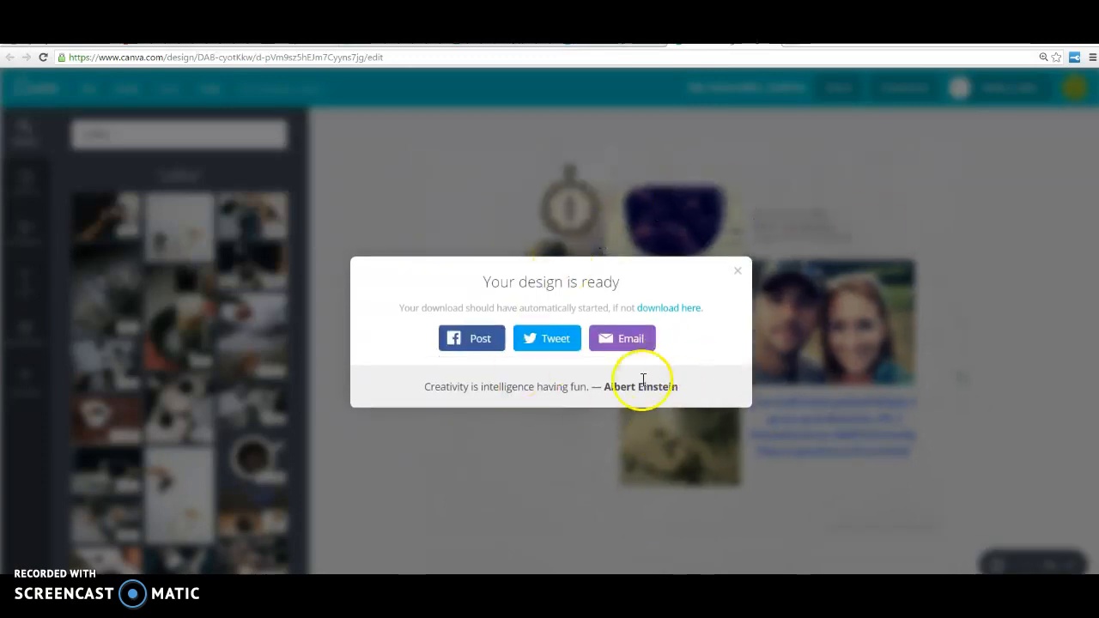
mouse_move(648, 311)
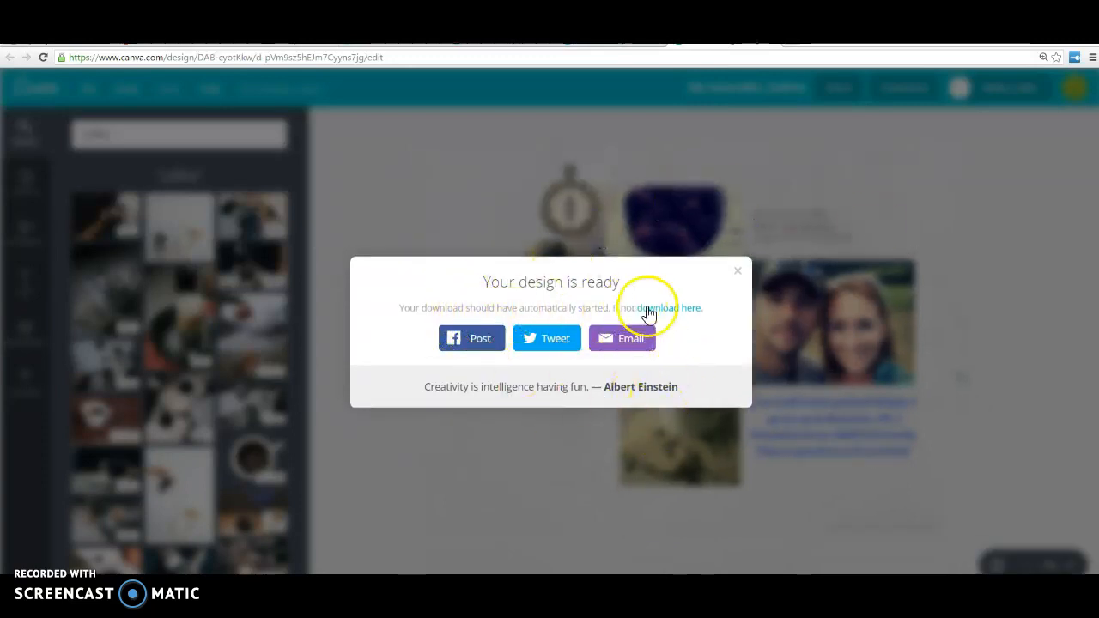
mouse_move(601, 319)
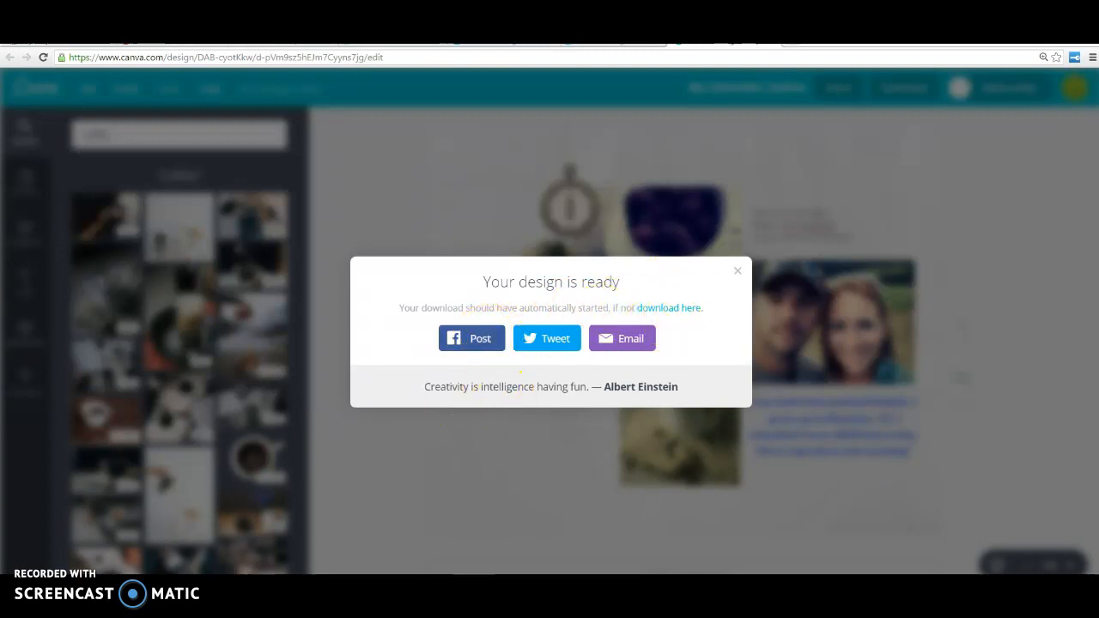
left_click(668, 307)
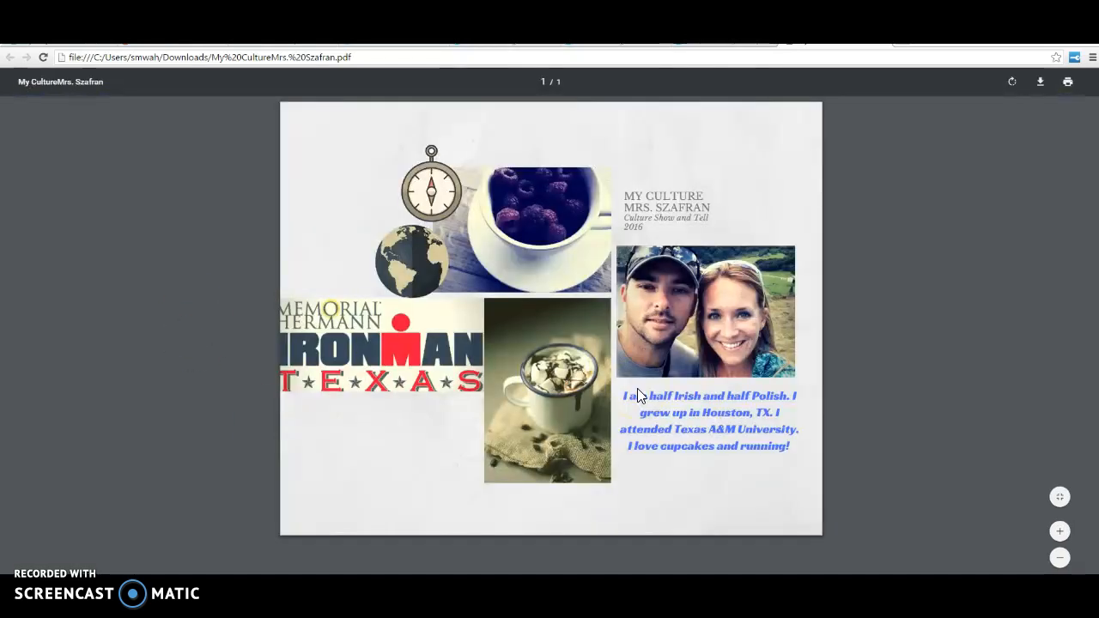
mouse_move(1041, 82)
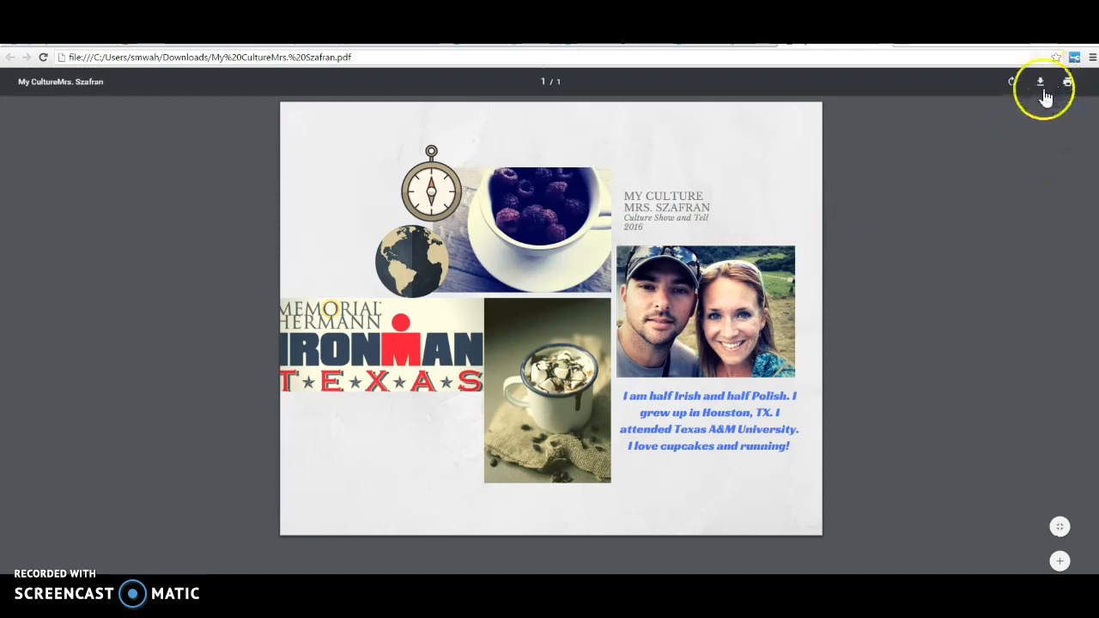
Step: Save a copy of the PDF to the KISDWG folder with 'example 2' appended
left_click(1040, 82)
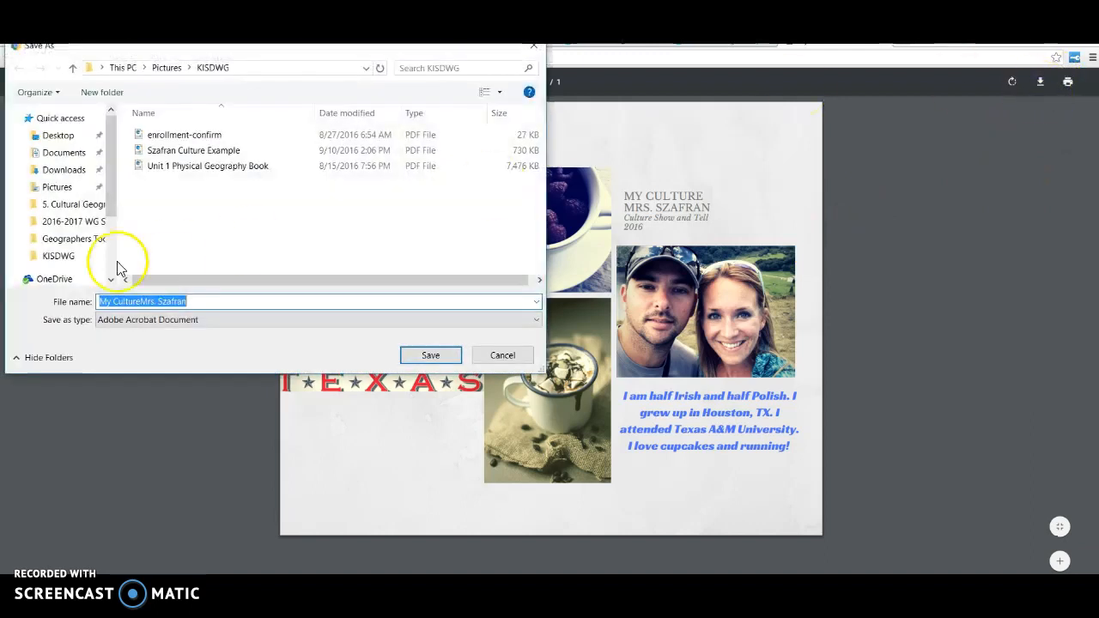
left_click(228, 302)
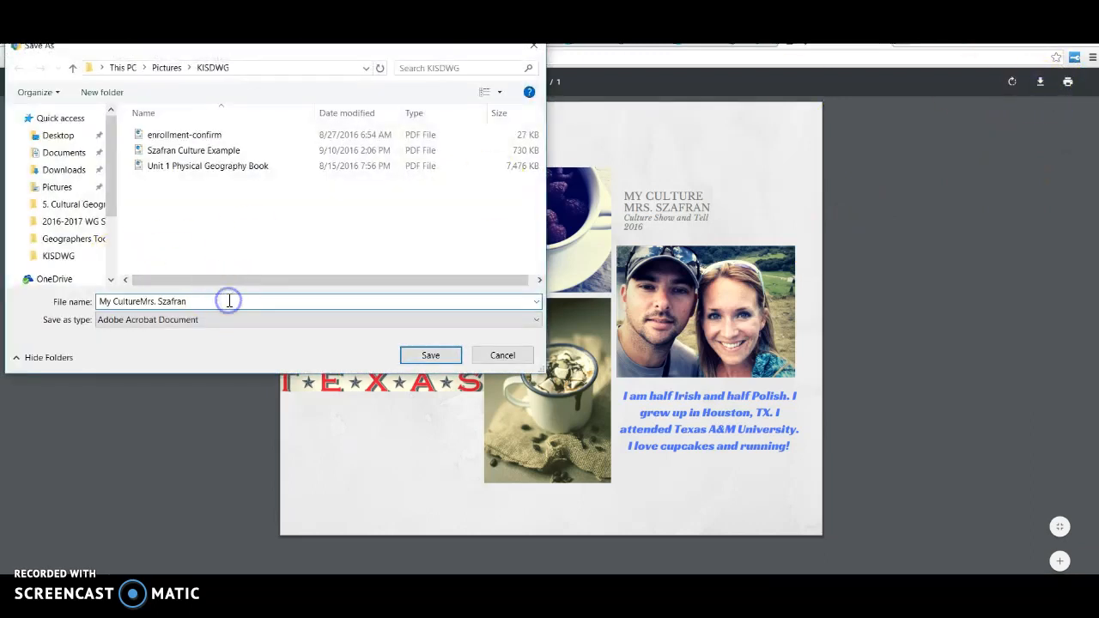
type("example")
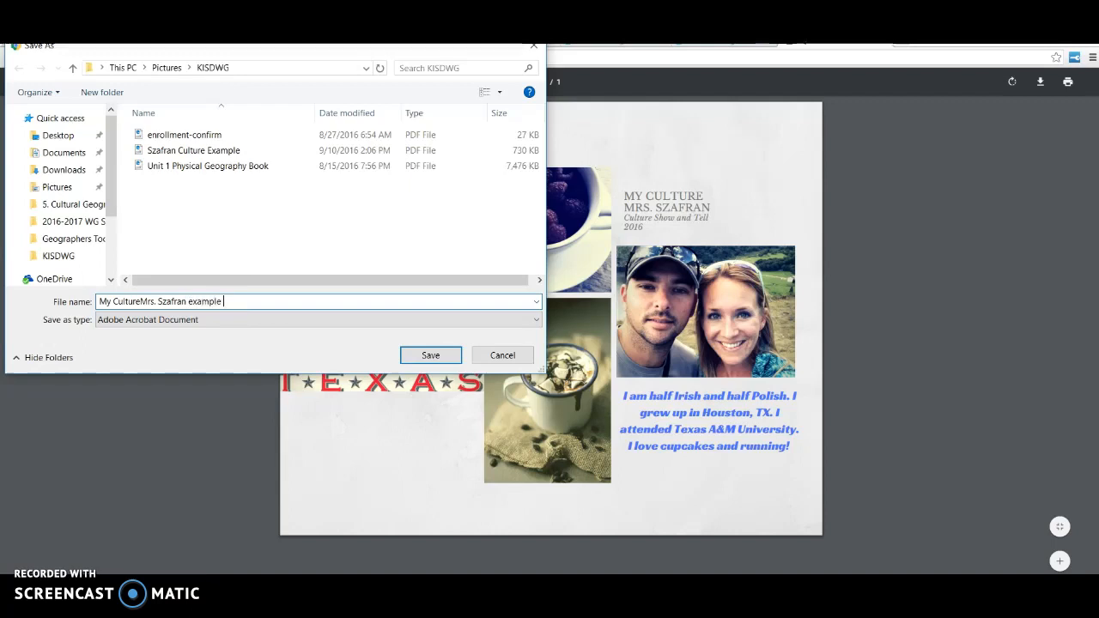
type("2")
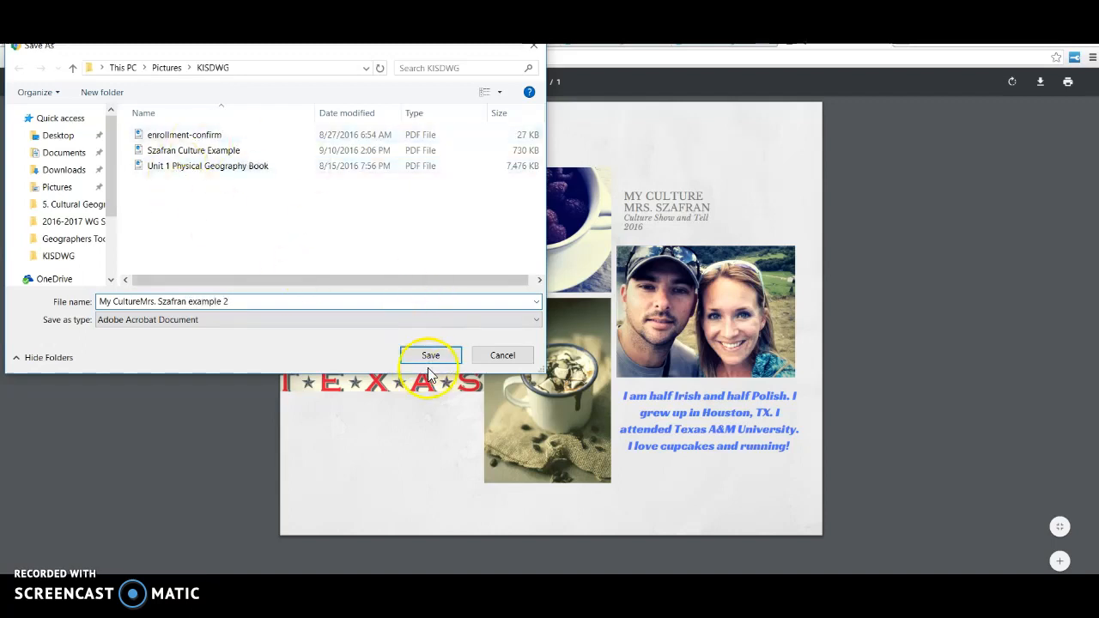
left_click(430, 355)
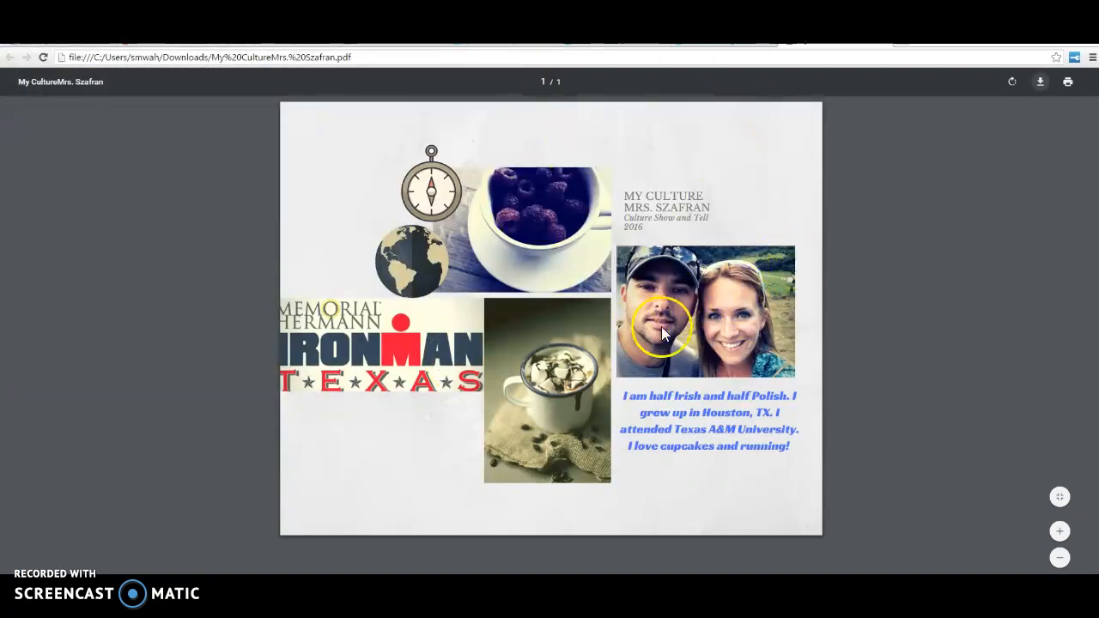
mouse_move(820, 325)
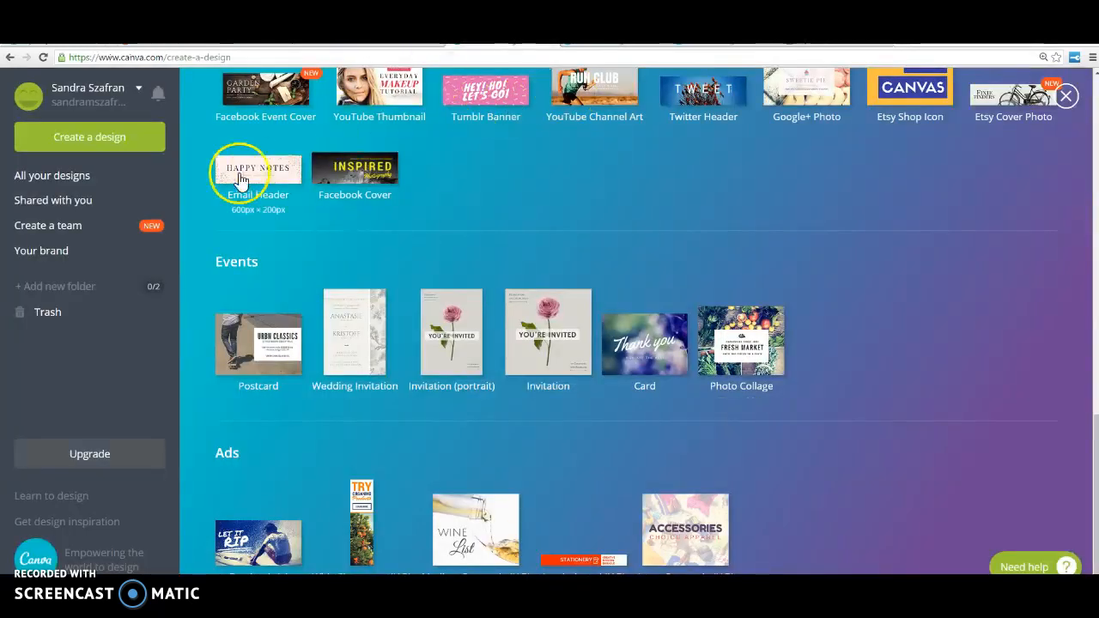
Step: Reopen the My Culture design from All your designs, then return to the home page
left_click(52, 176)
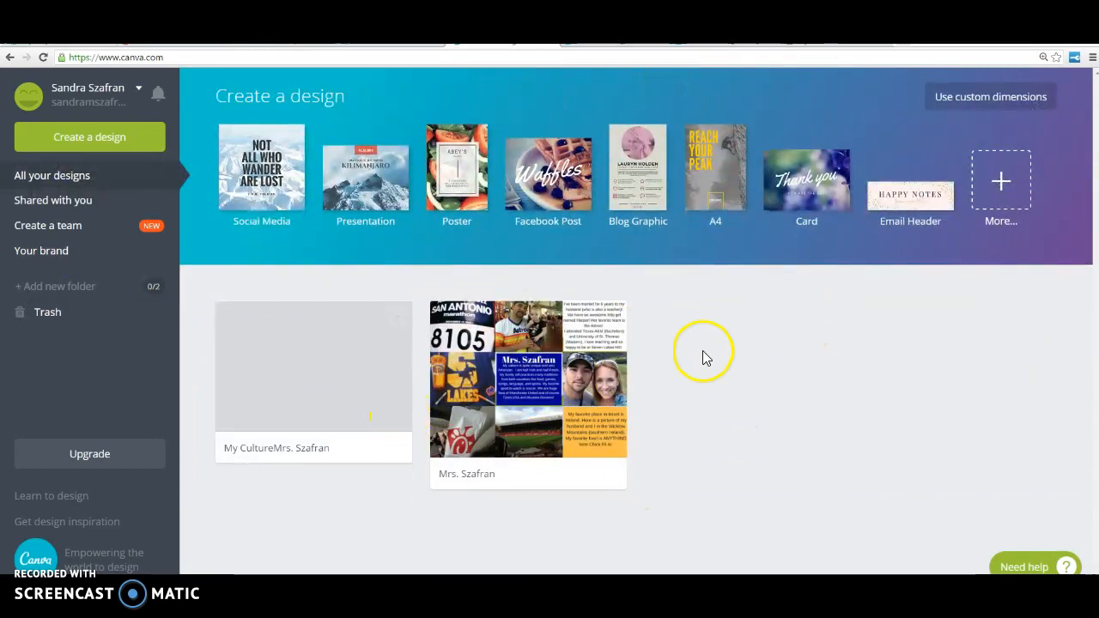
mouse_move(314, 393)
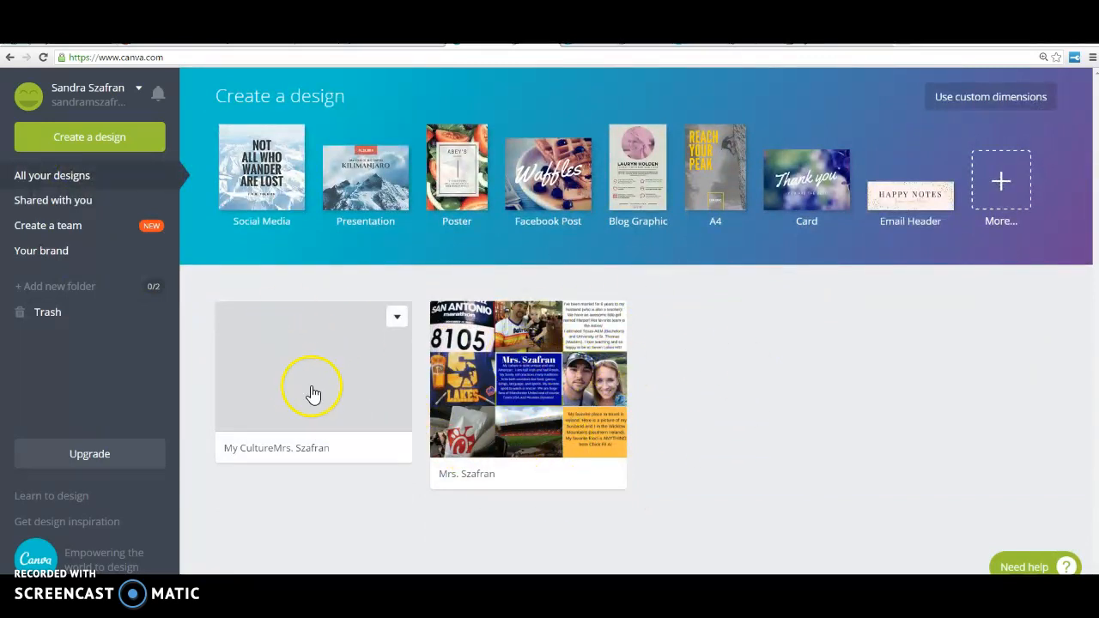
mouse_move(345, 428)
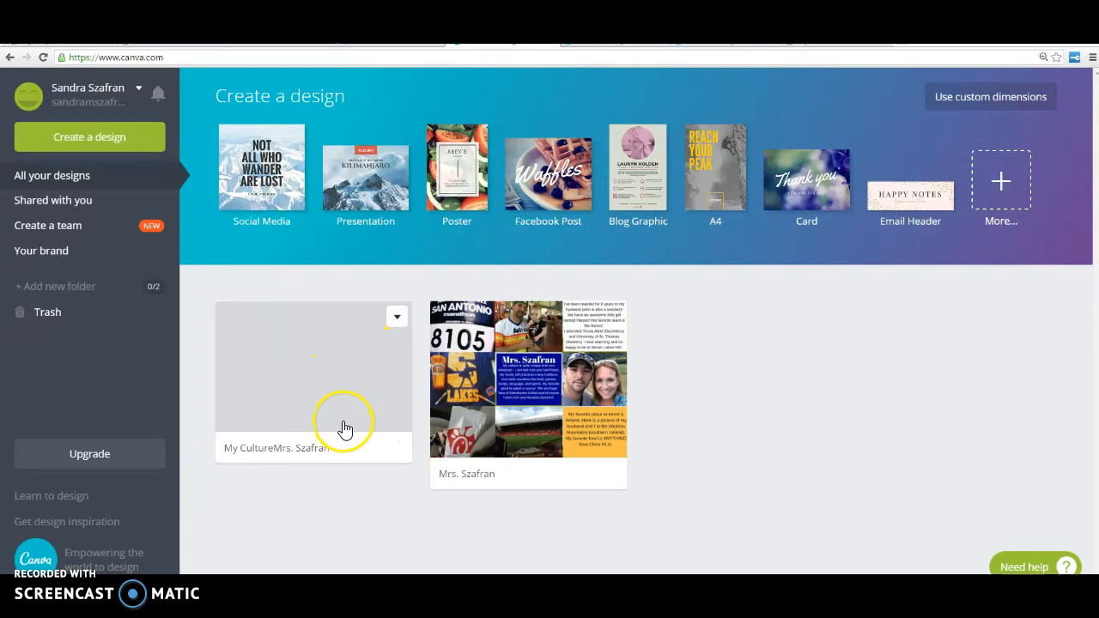
mouse_move(118, 269)
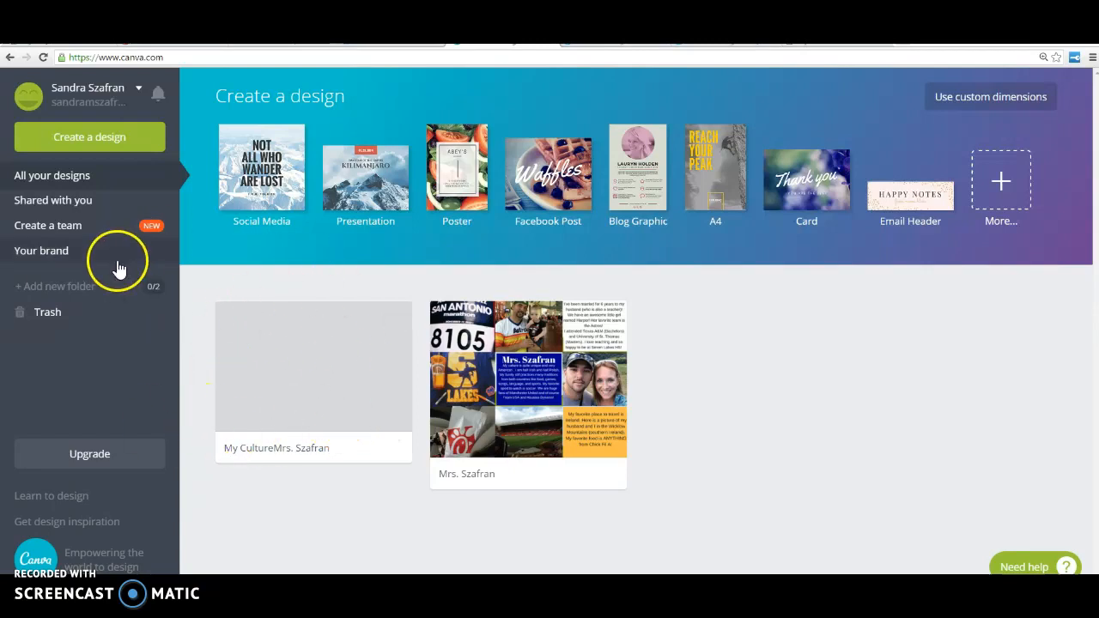
mouse_move(285, 350)
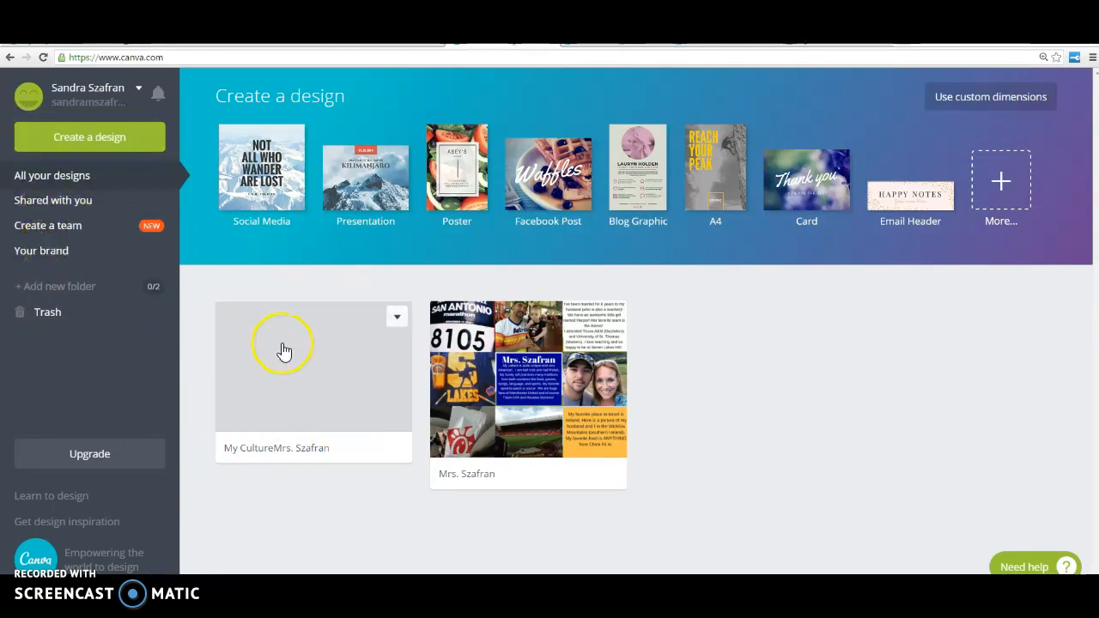
left_click(286, 367)
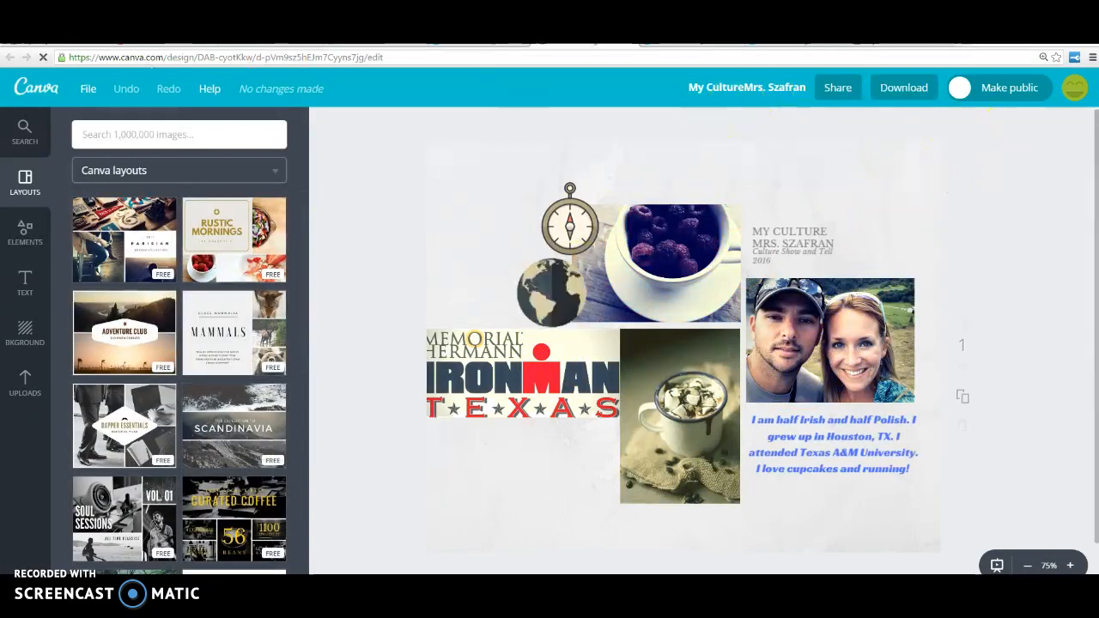
left_click(36, 88)
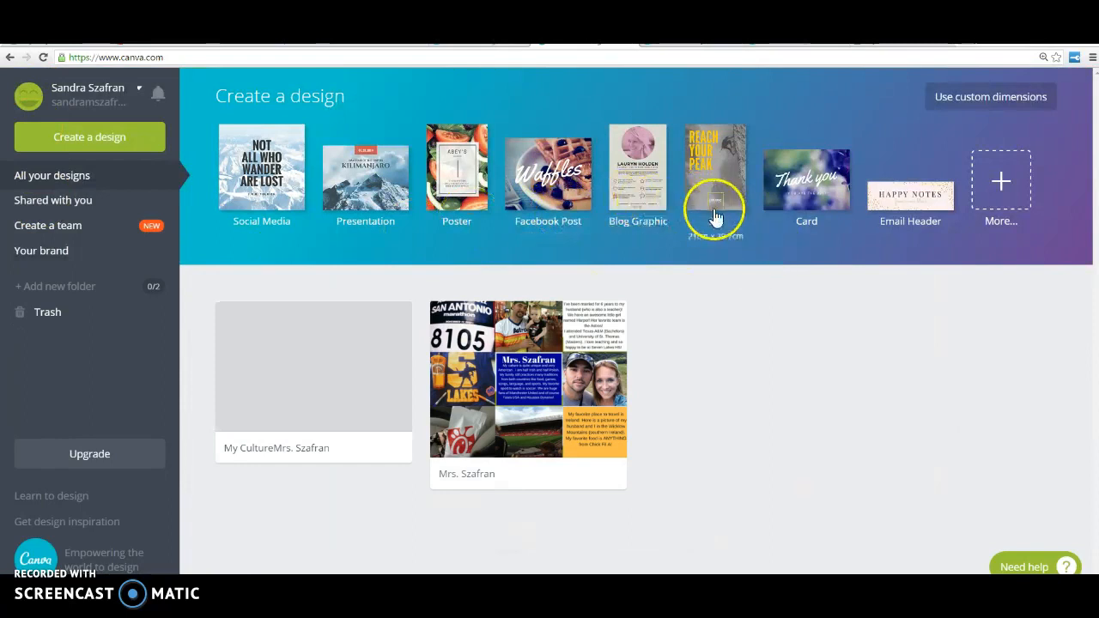
mouse_move(837, 219)
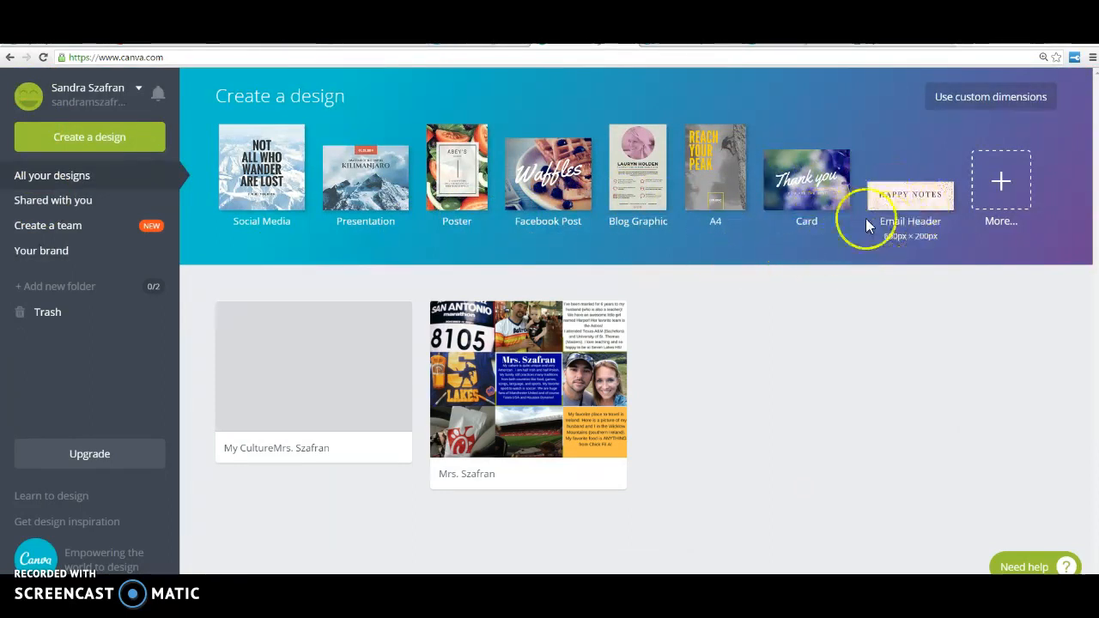
mouse_move(1090, 245)
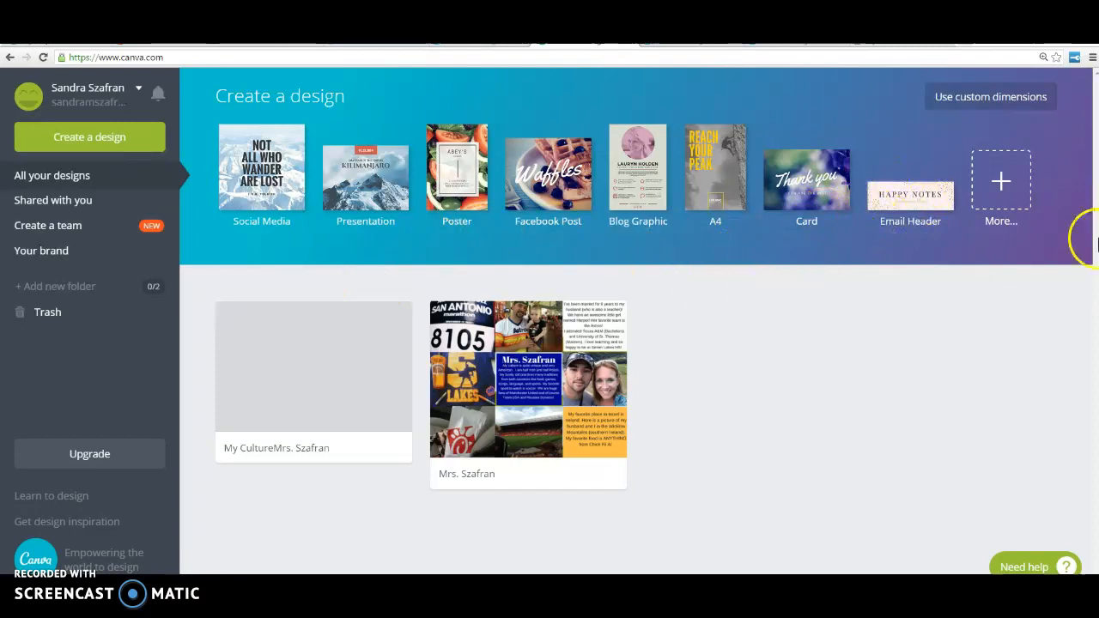
mouse_move(816, 503)
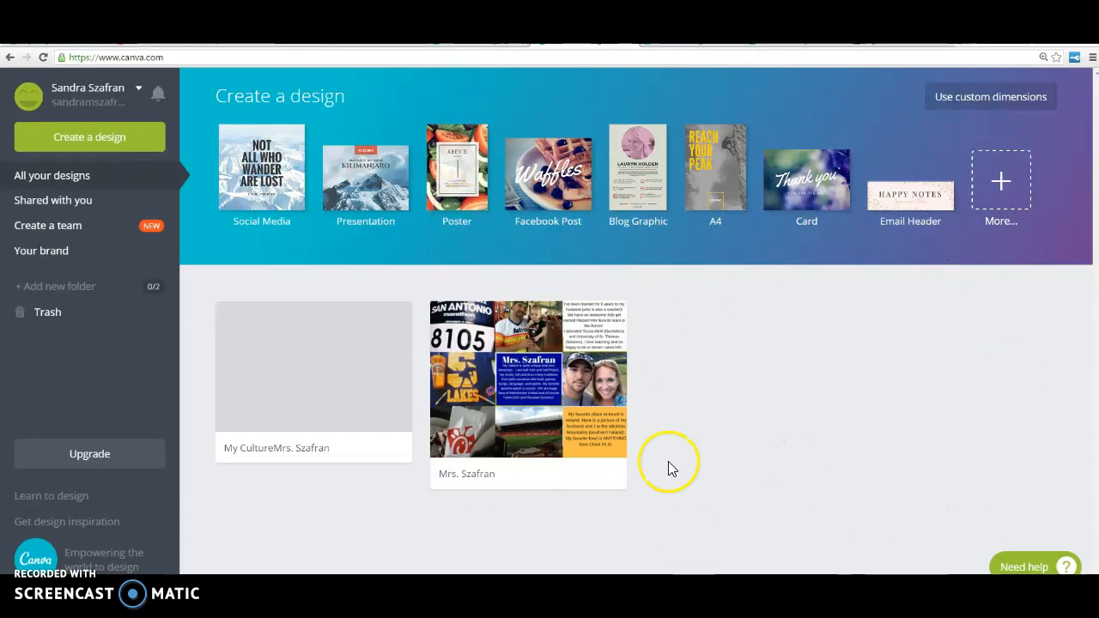
mouse_move(870, 552)
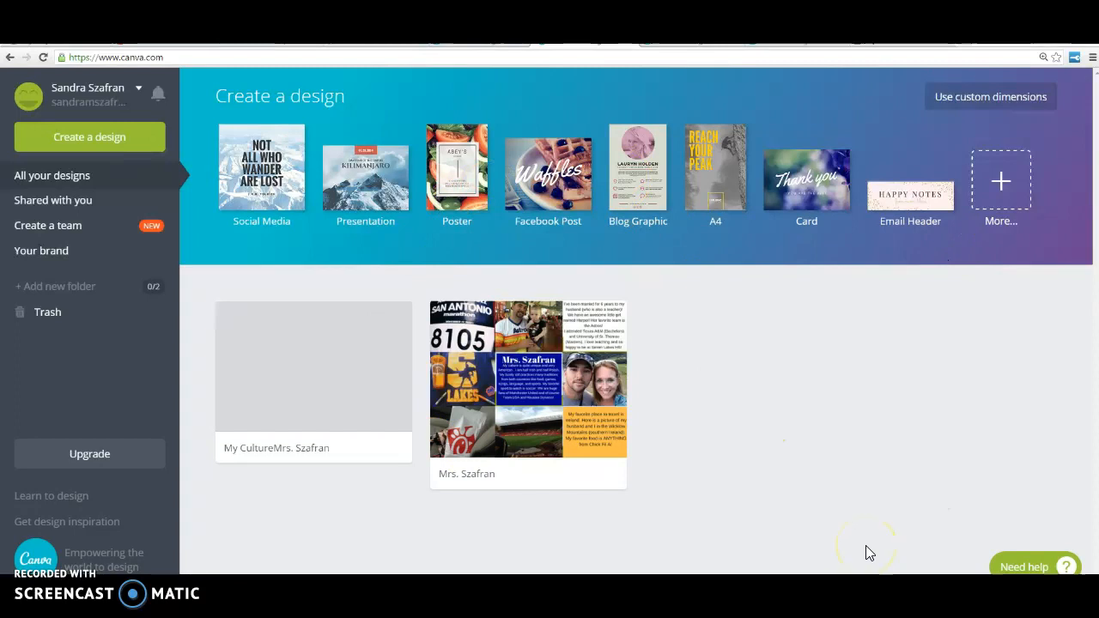
mouse_move(596, 464)
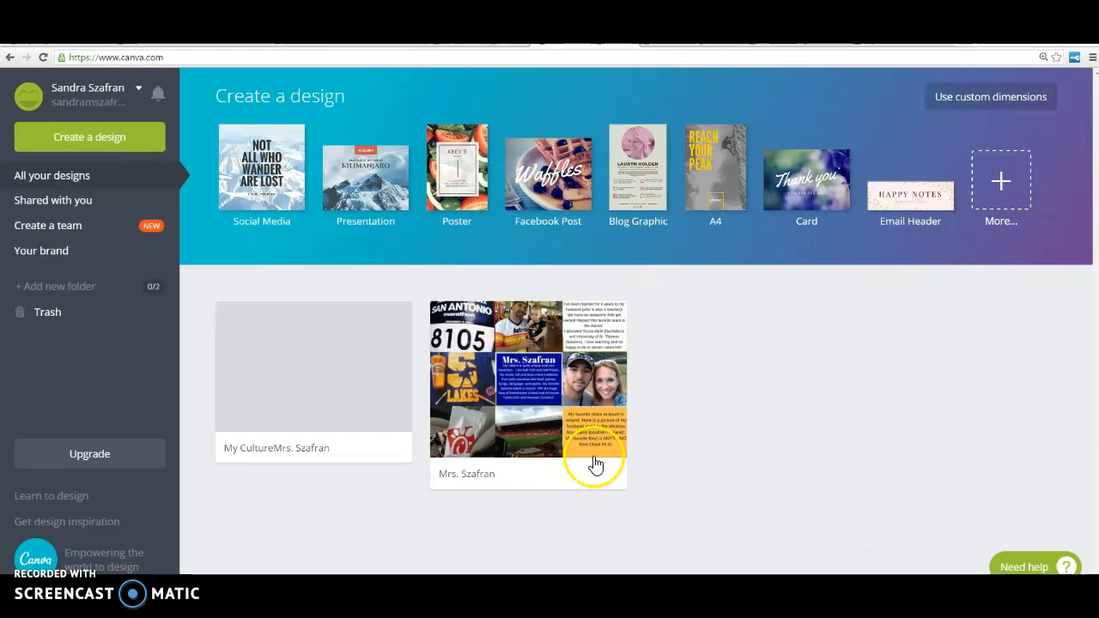
mouse_move(815, 429)
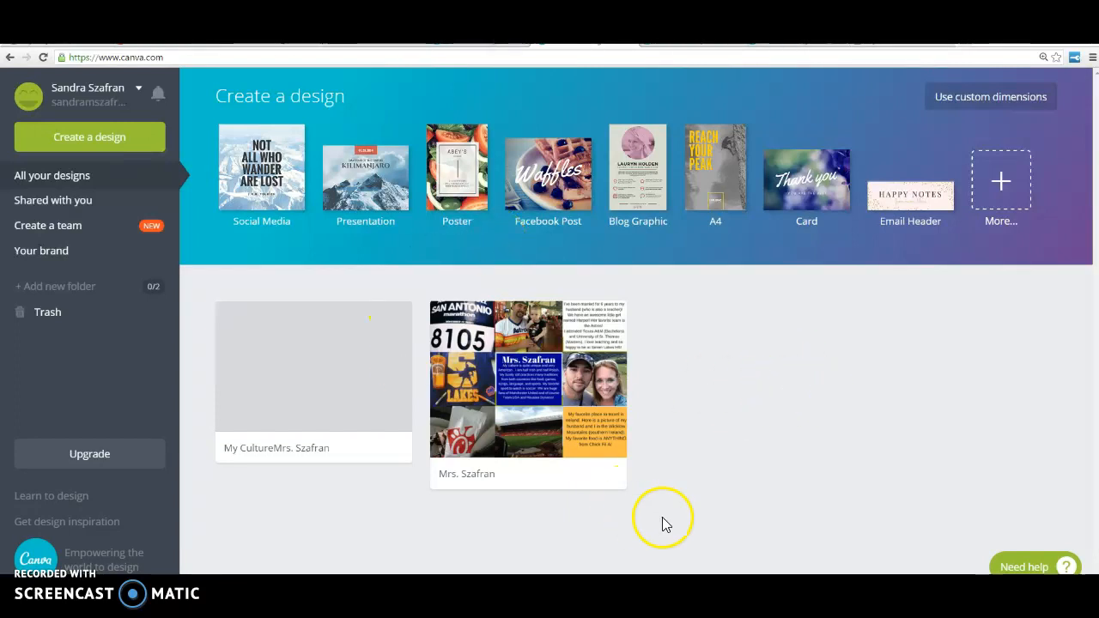
mouse_move(816, 411)
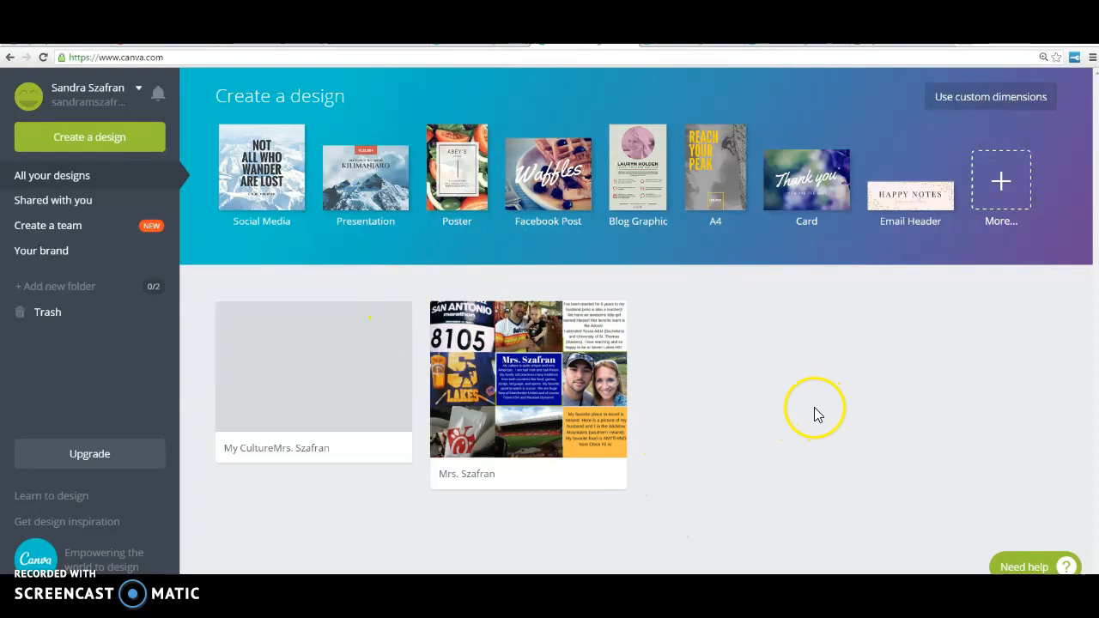
mouse_move(749, 333)
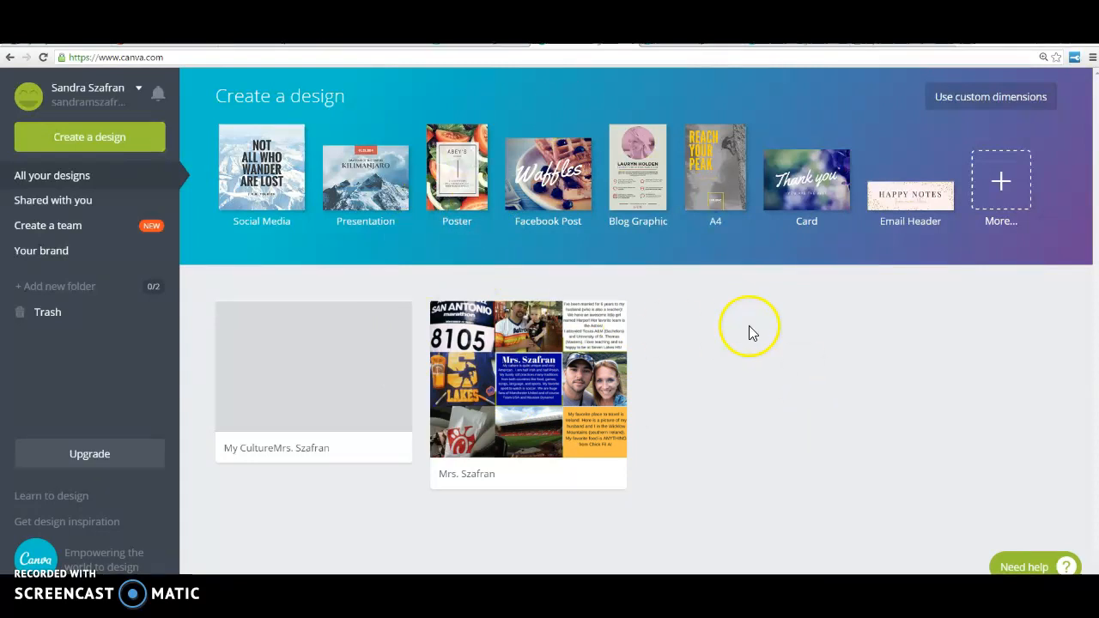
mouse_move(762, 370)
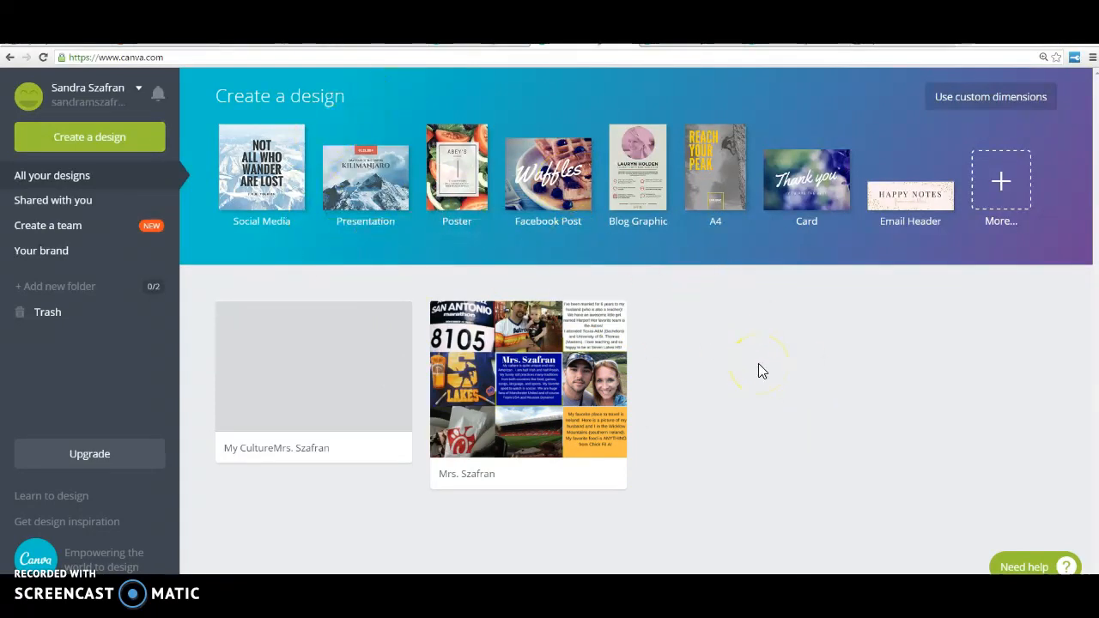
mouse_move(554, 467)
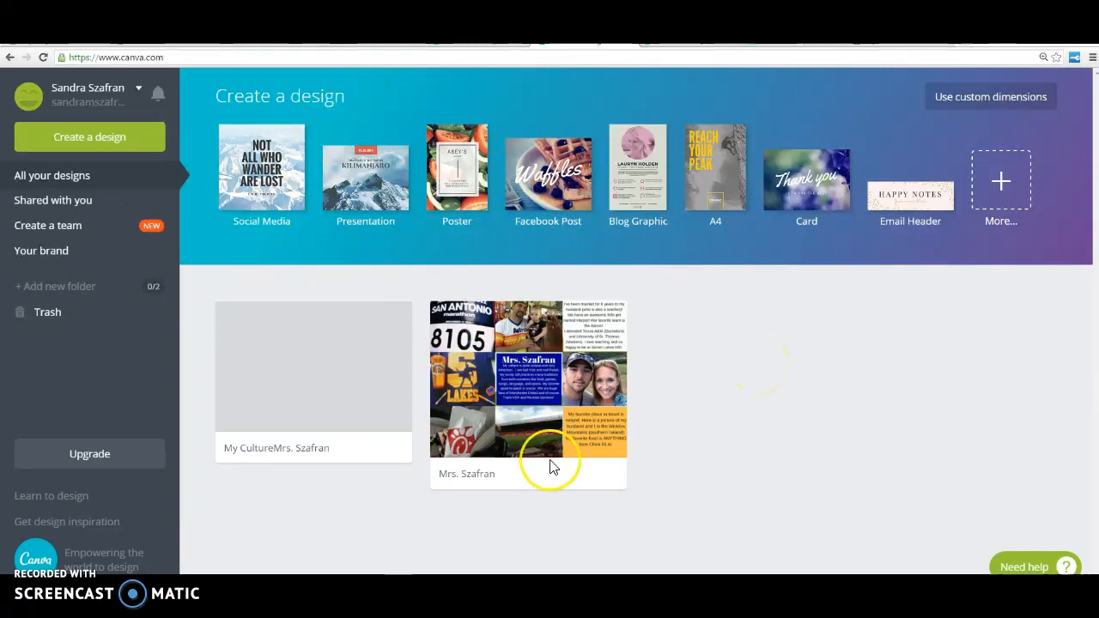
mouse_move(382, 540)
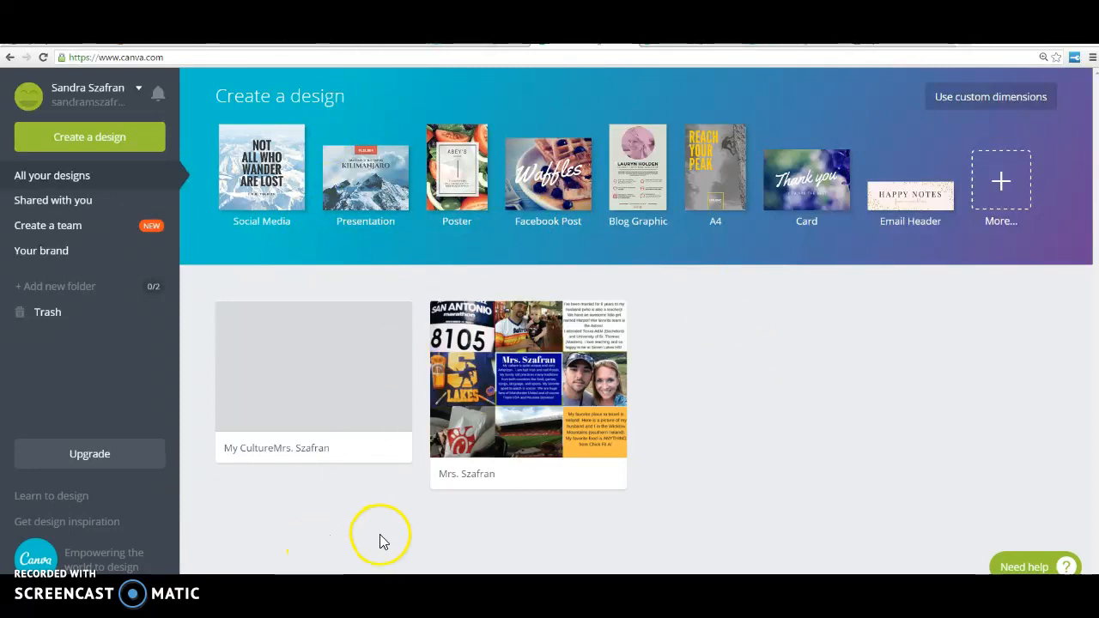